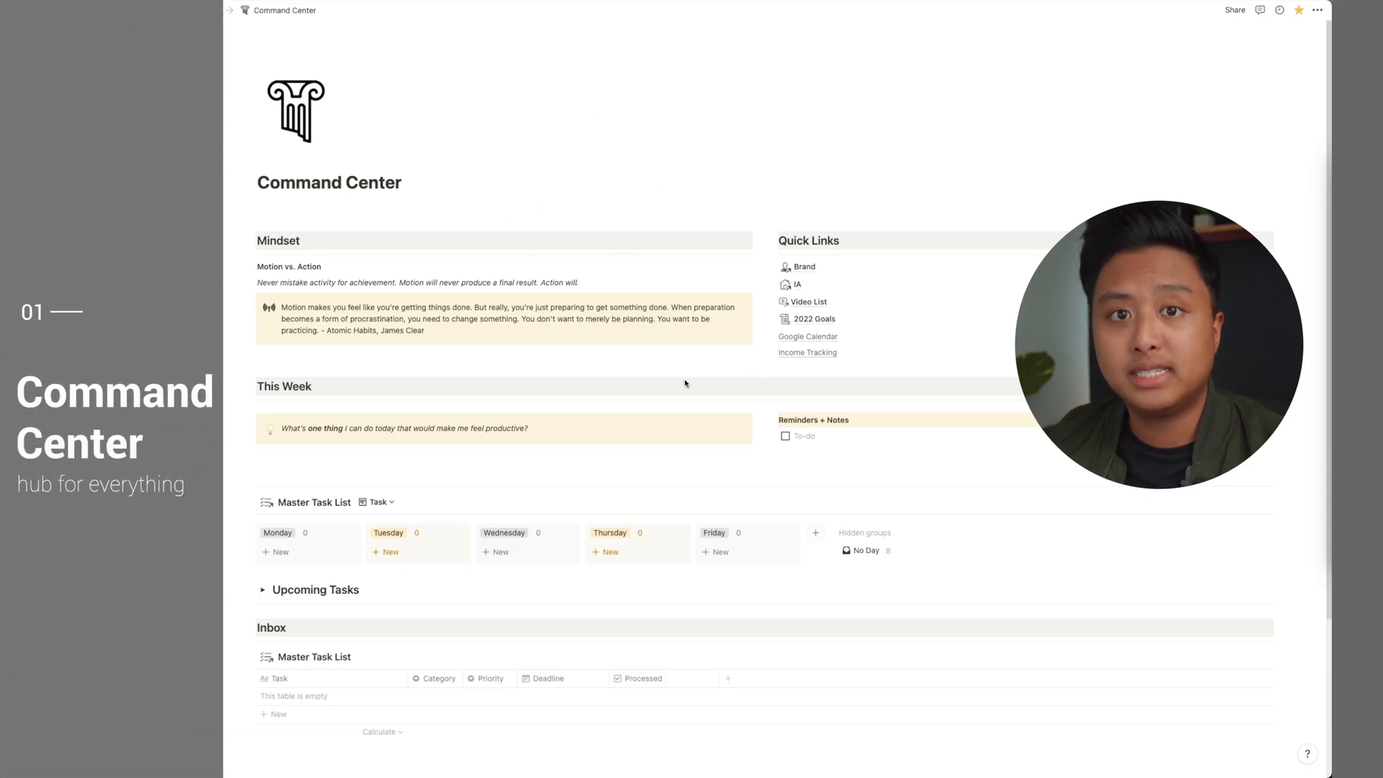
mouse_move(657, 236)
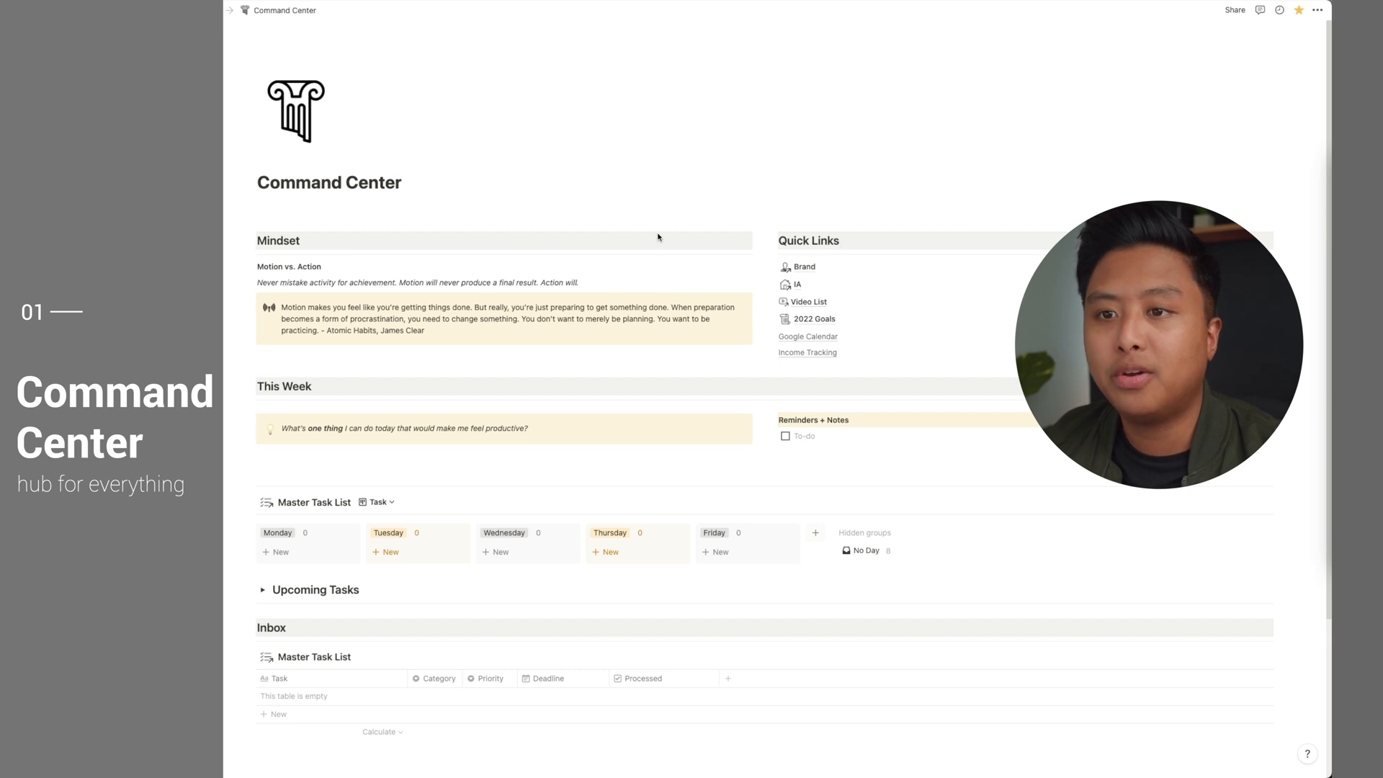
mouse_move(875, 258)
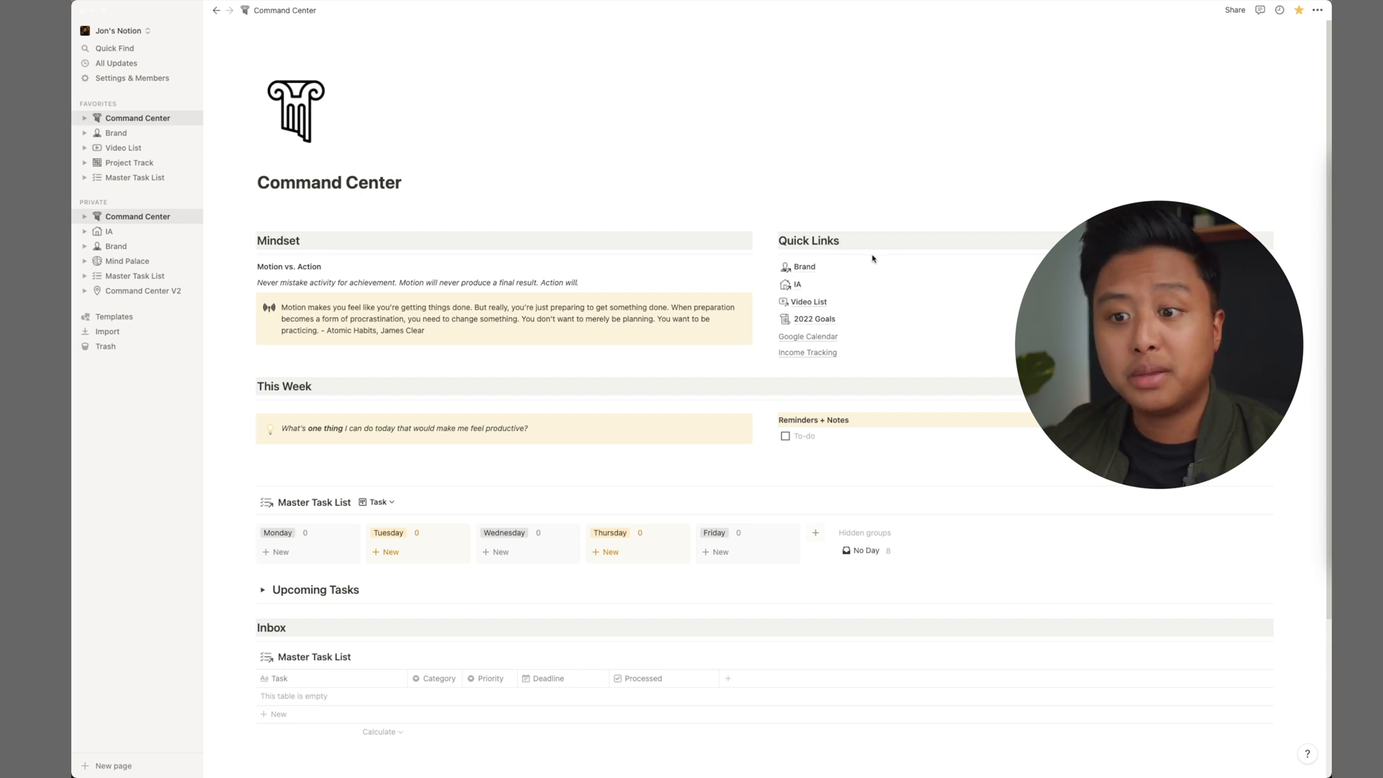
mouse_move(711, 389)
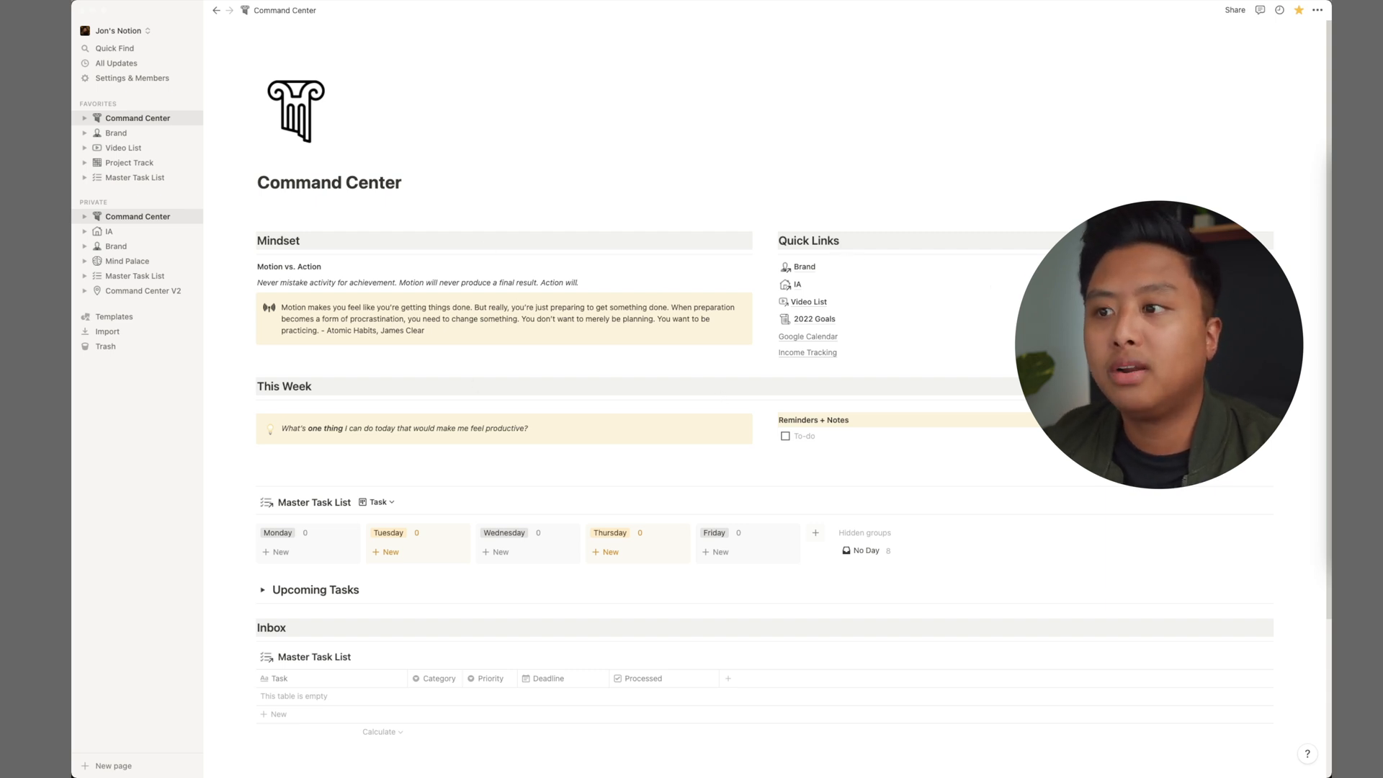
mouse_move(634, 301)
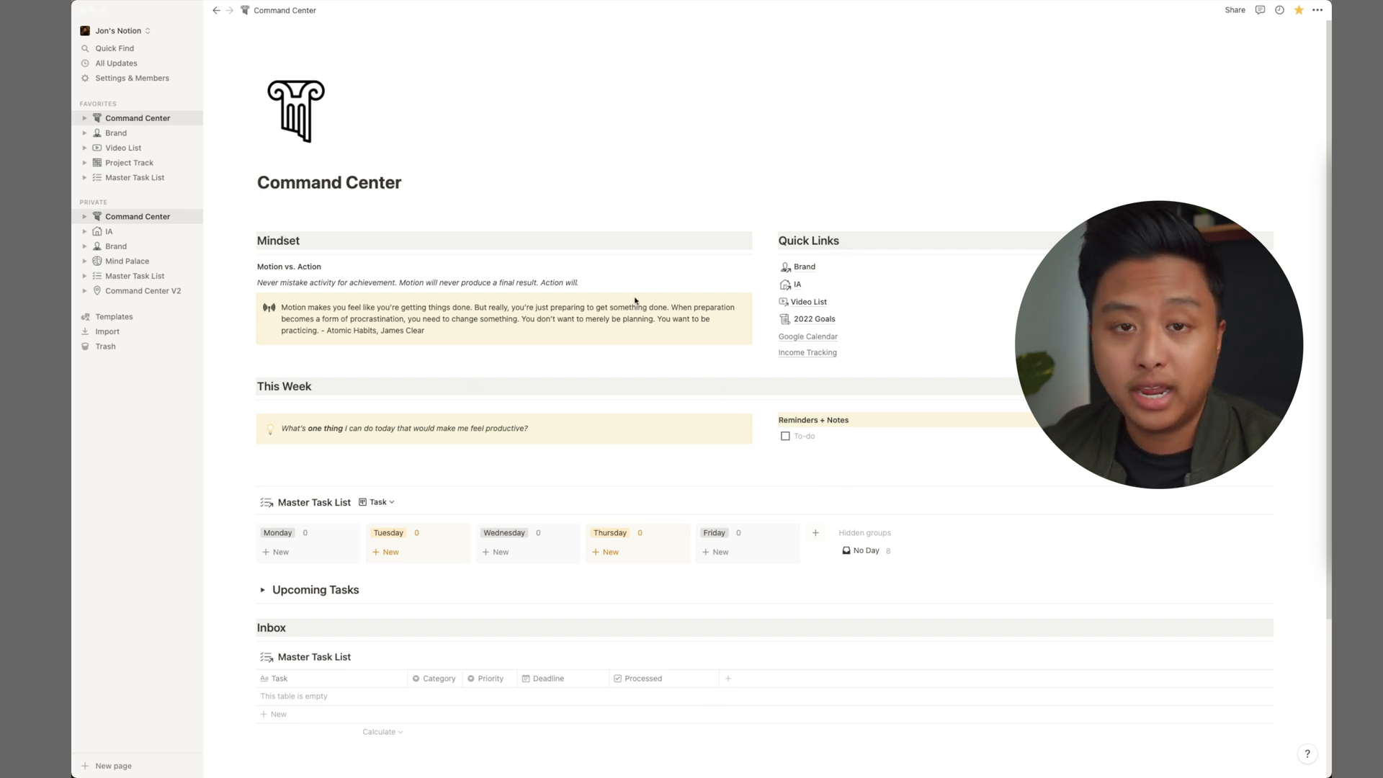
mouse_move(323, 388)
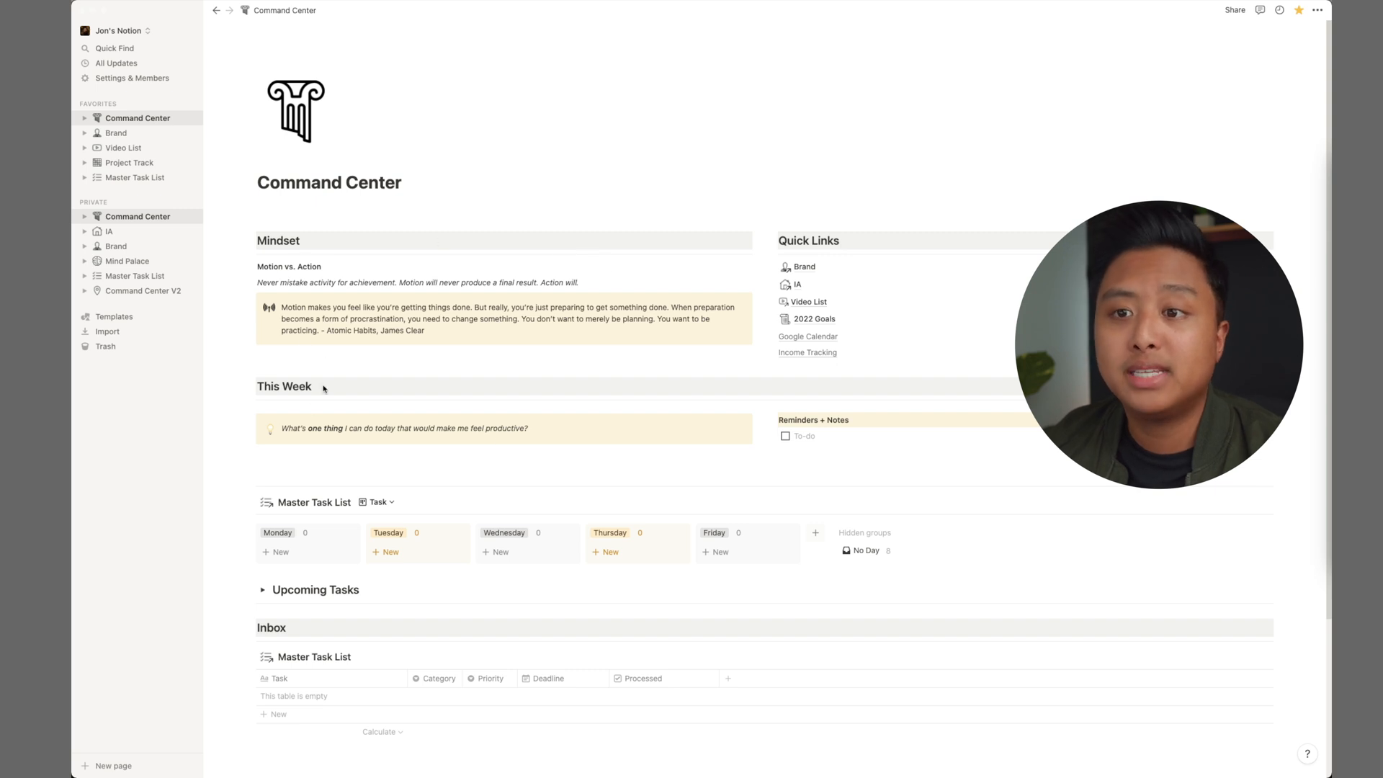
mouse_move(599, 289)
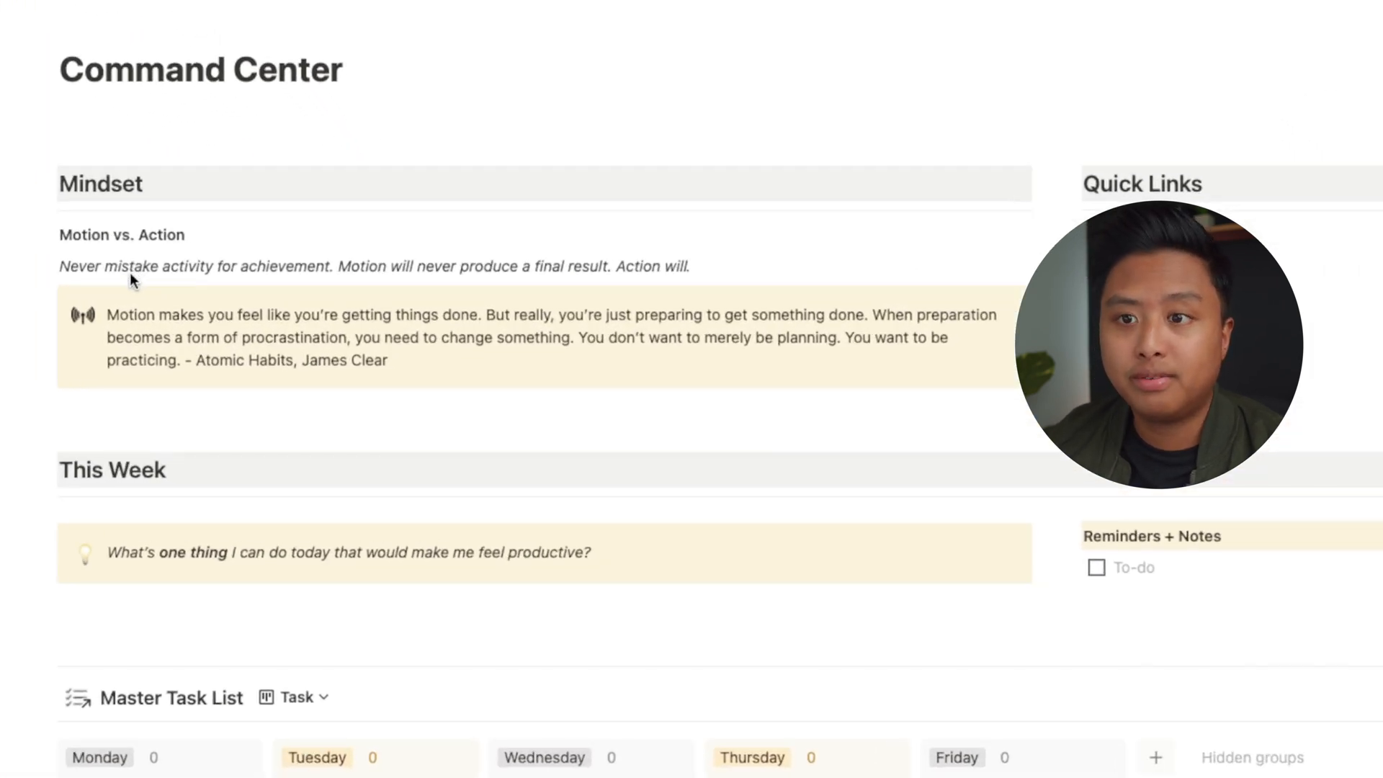
mouse_move(219, 359)
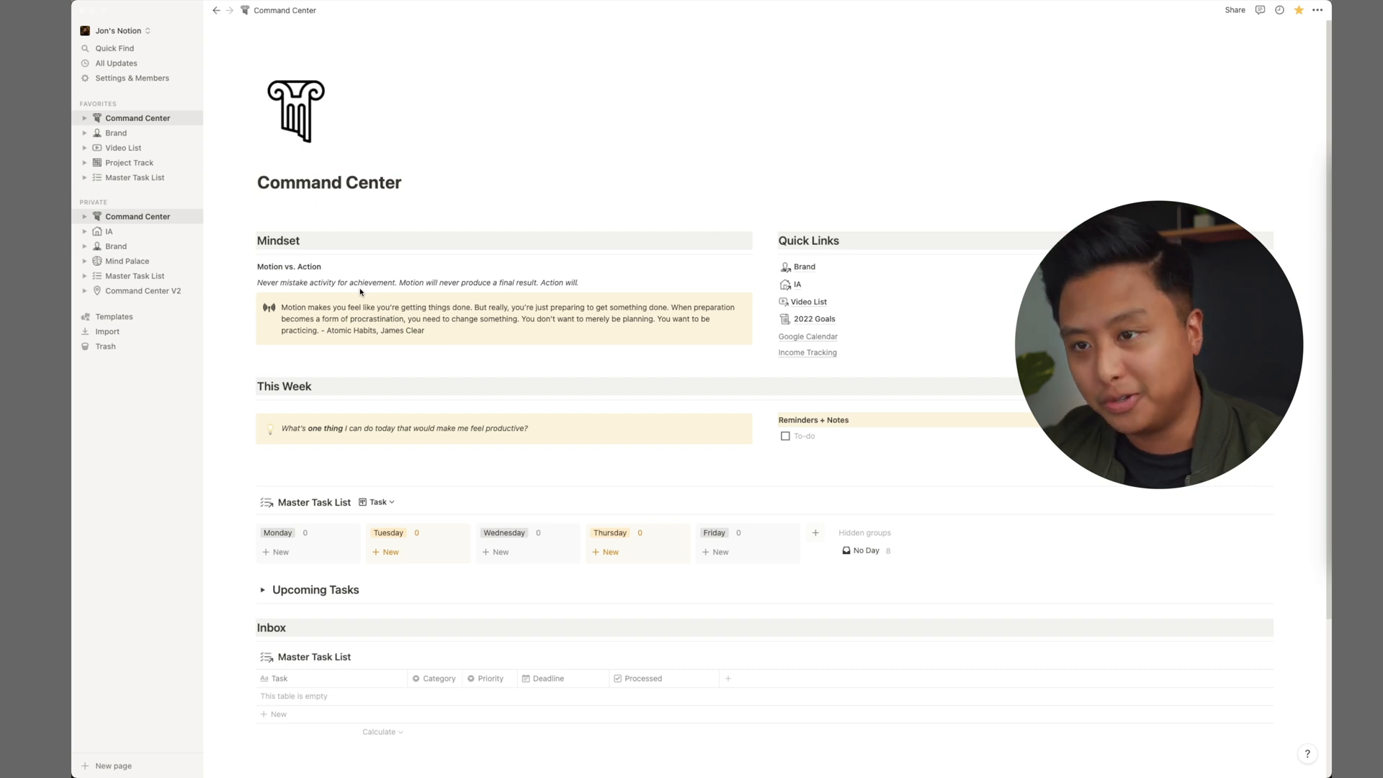
mouse_move(333, 369)
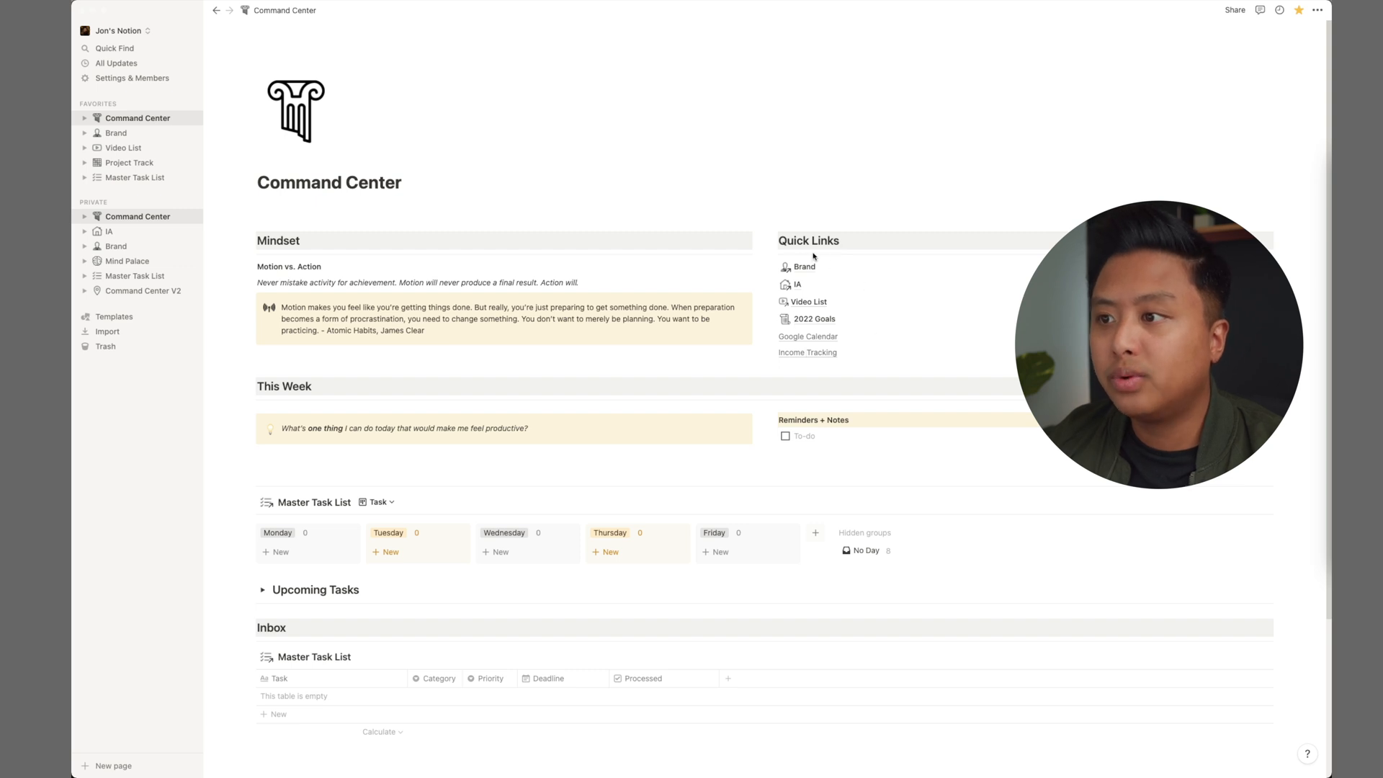
mouse_move(877, 319)
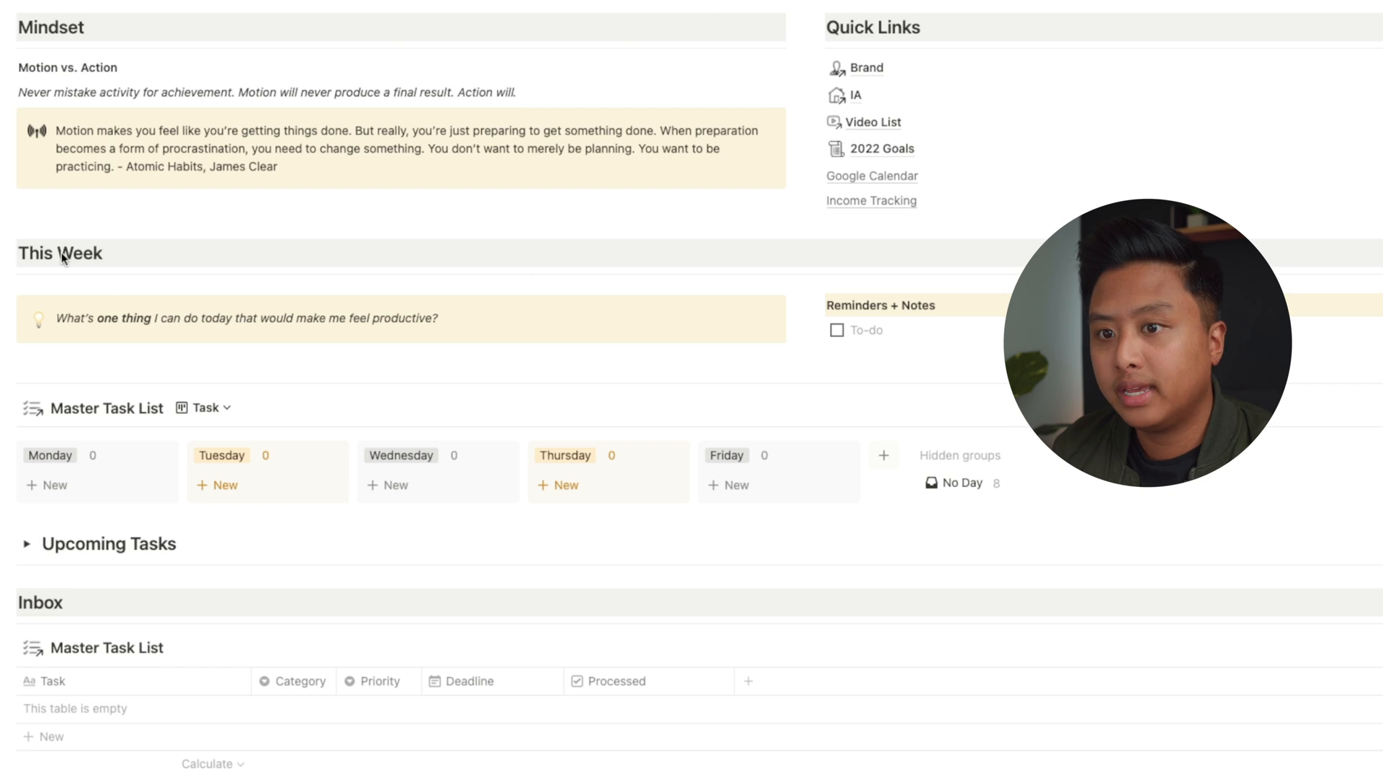
mouse_move(185, 280)
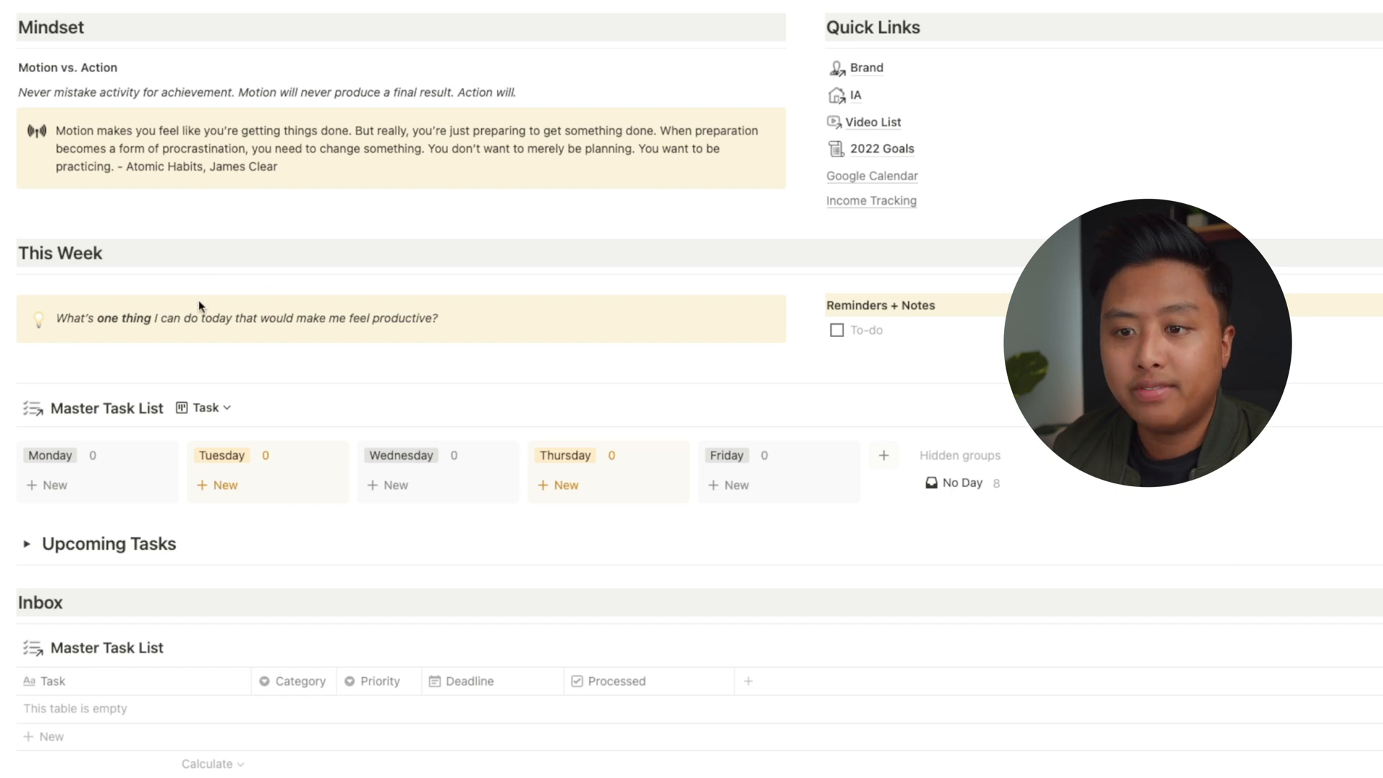
mouse_move(197, 333)
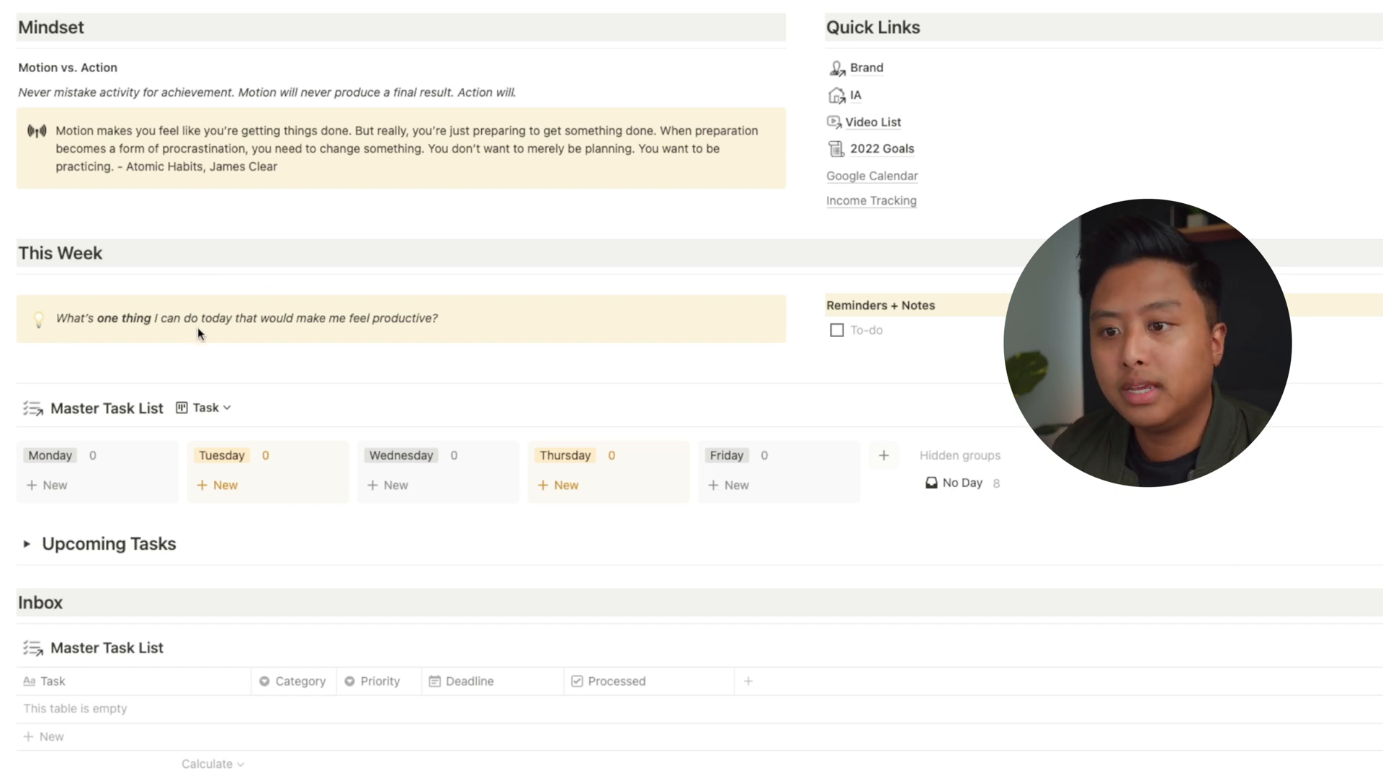
mouse_move(373, 345)
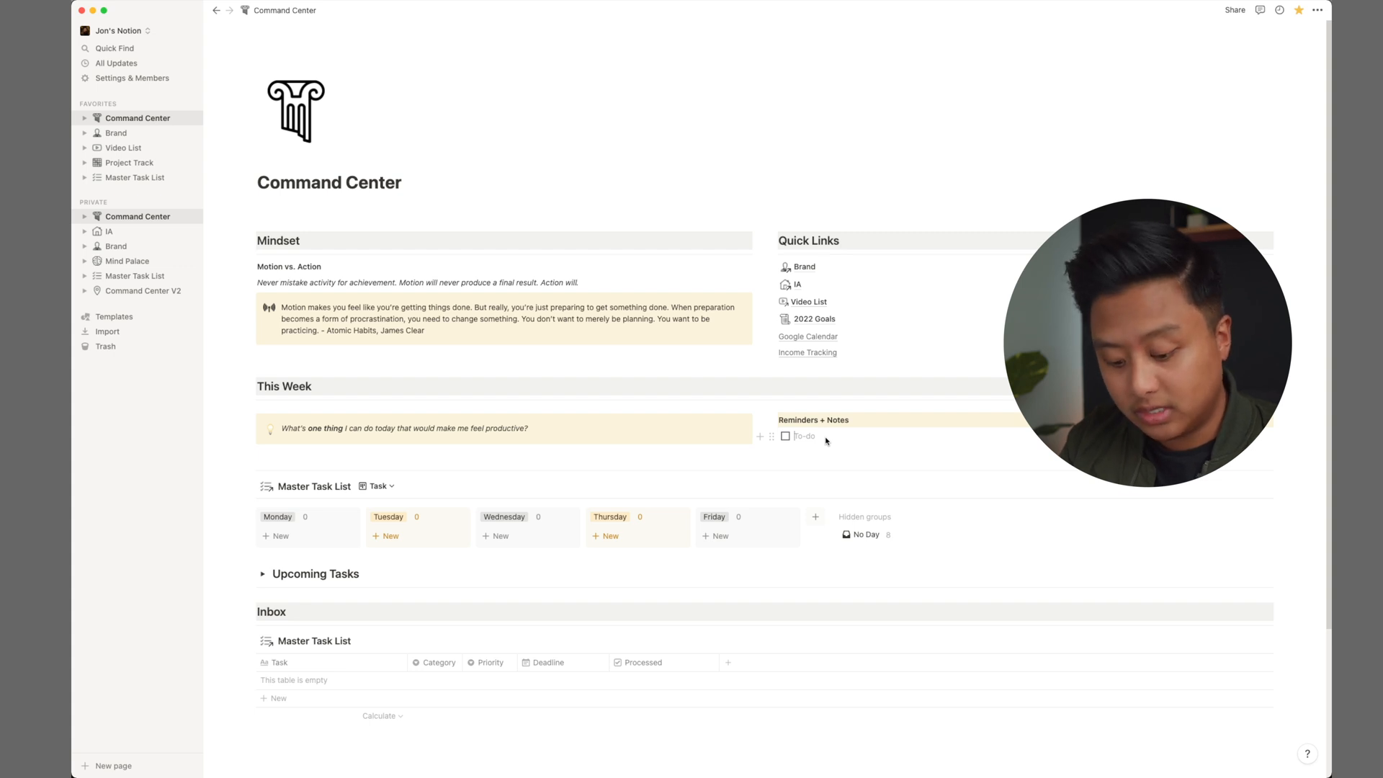
Step: Add the to-dos 'Order Coffee Pods' and 'Drop off packages' to Reminders + Notes
text(Order Cofee)
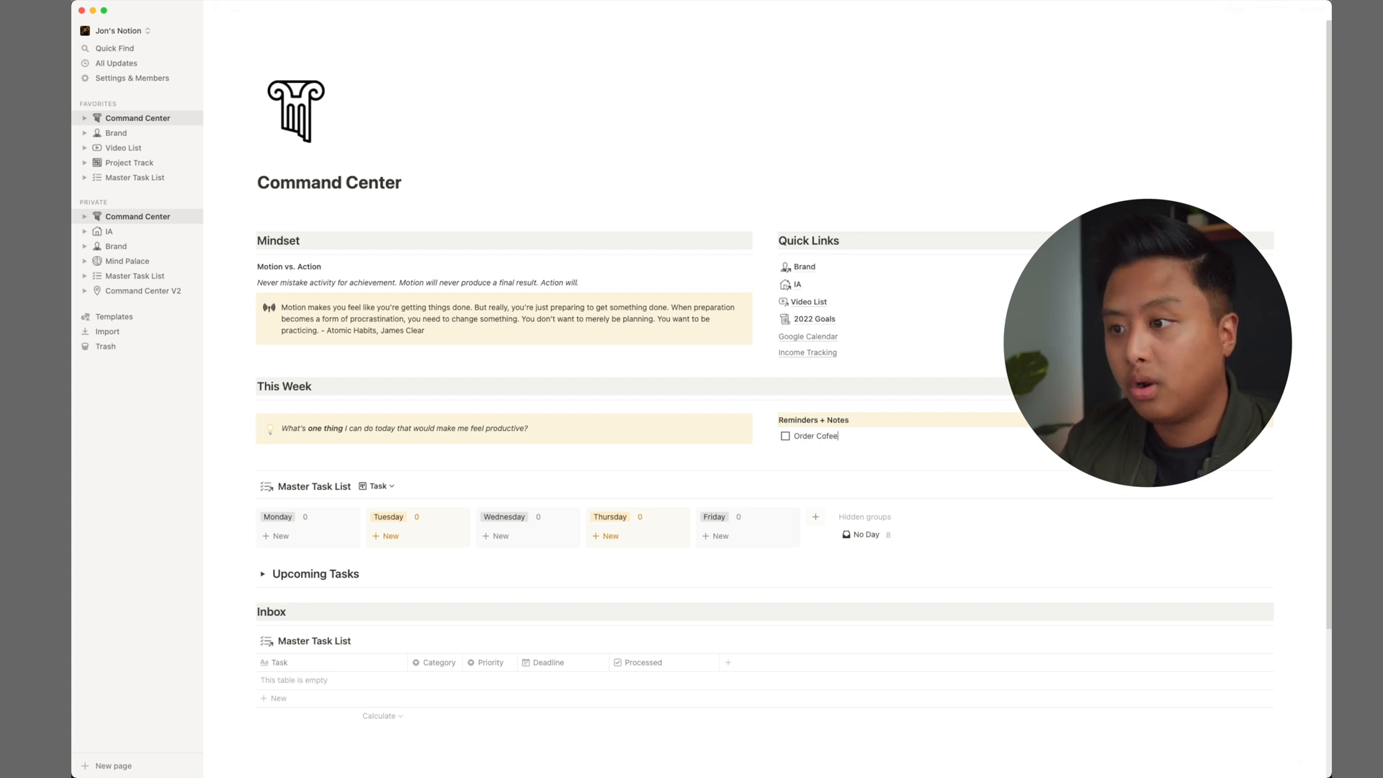
text(Pods)
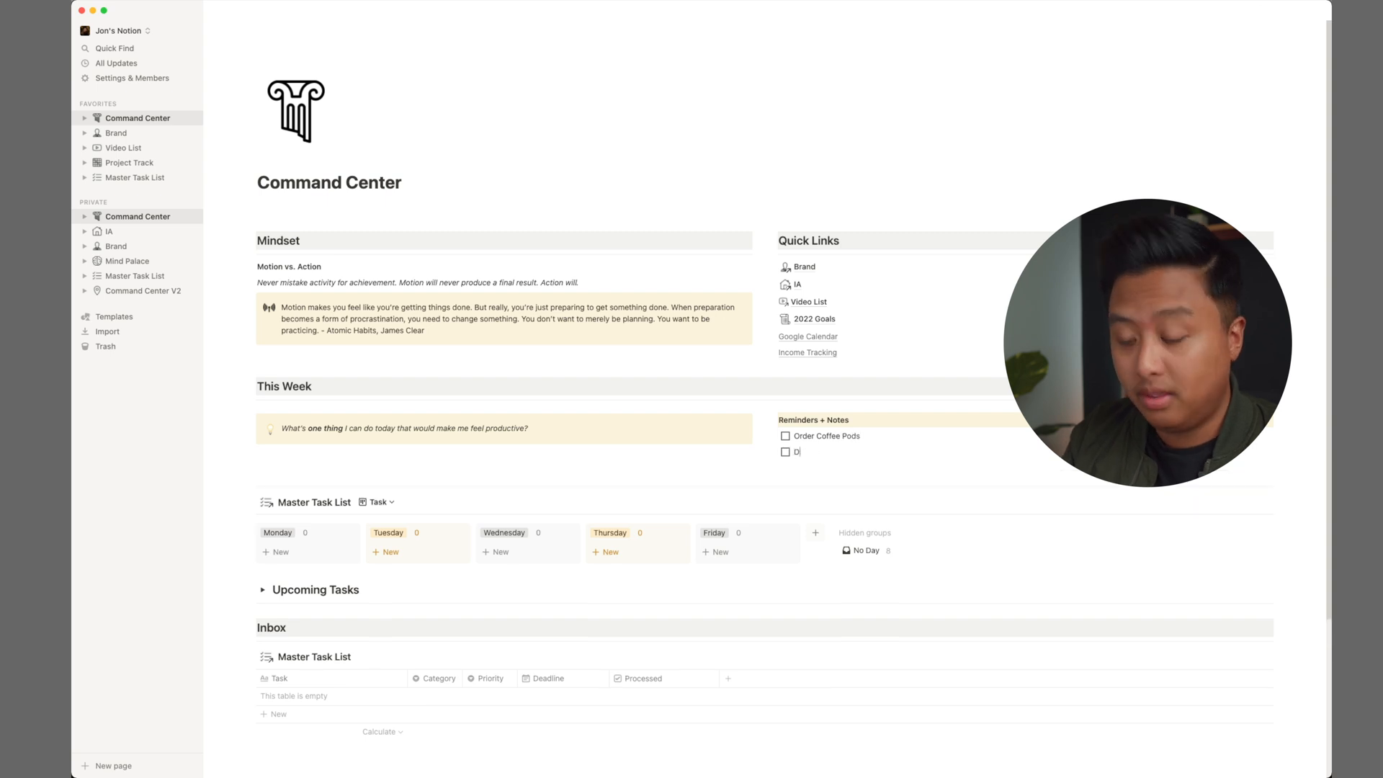
text(Drop off pack)
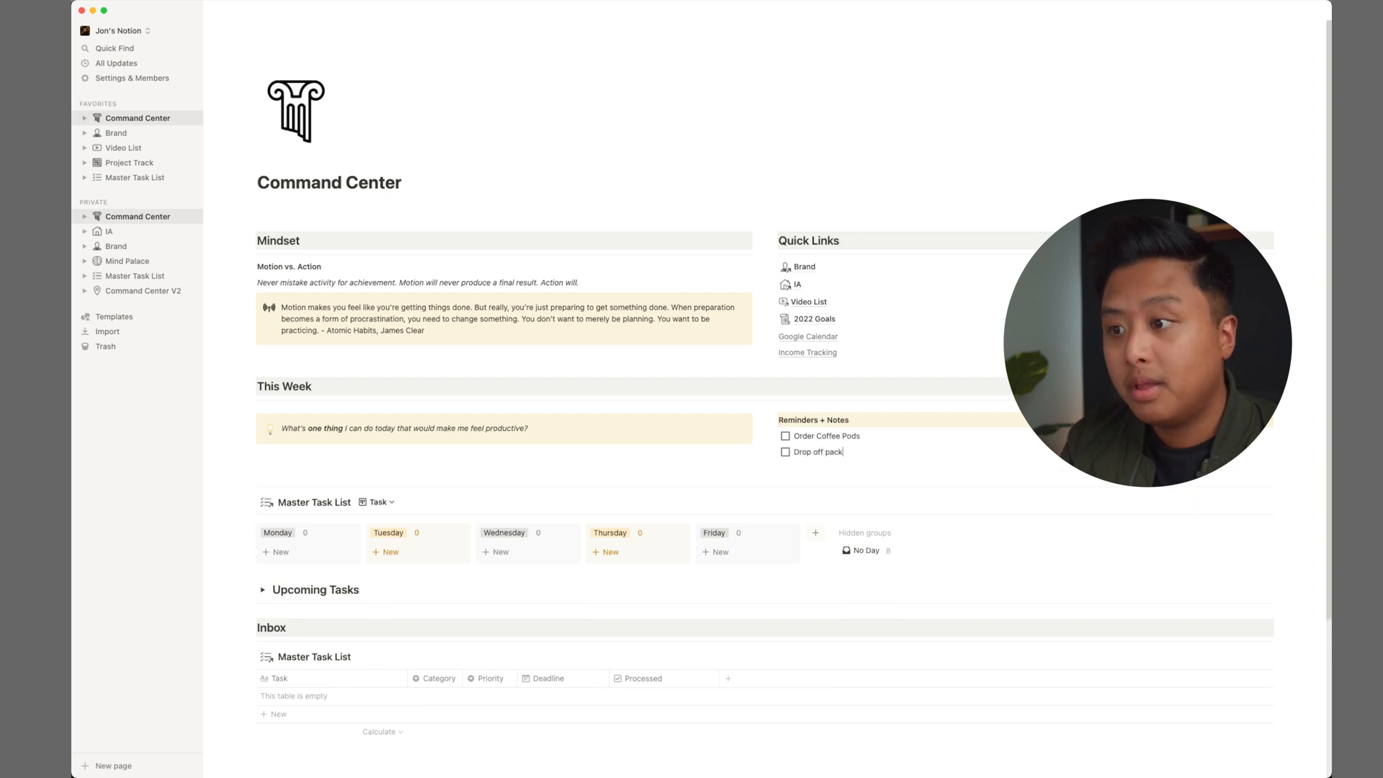
text(ages)
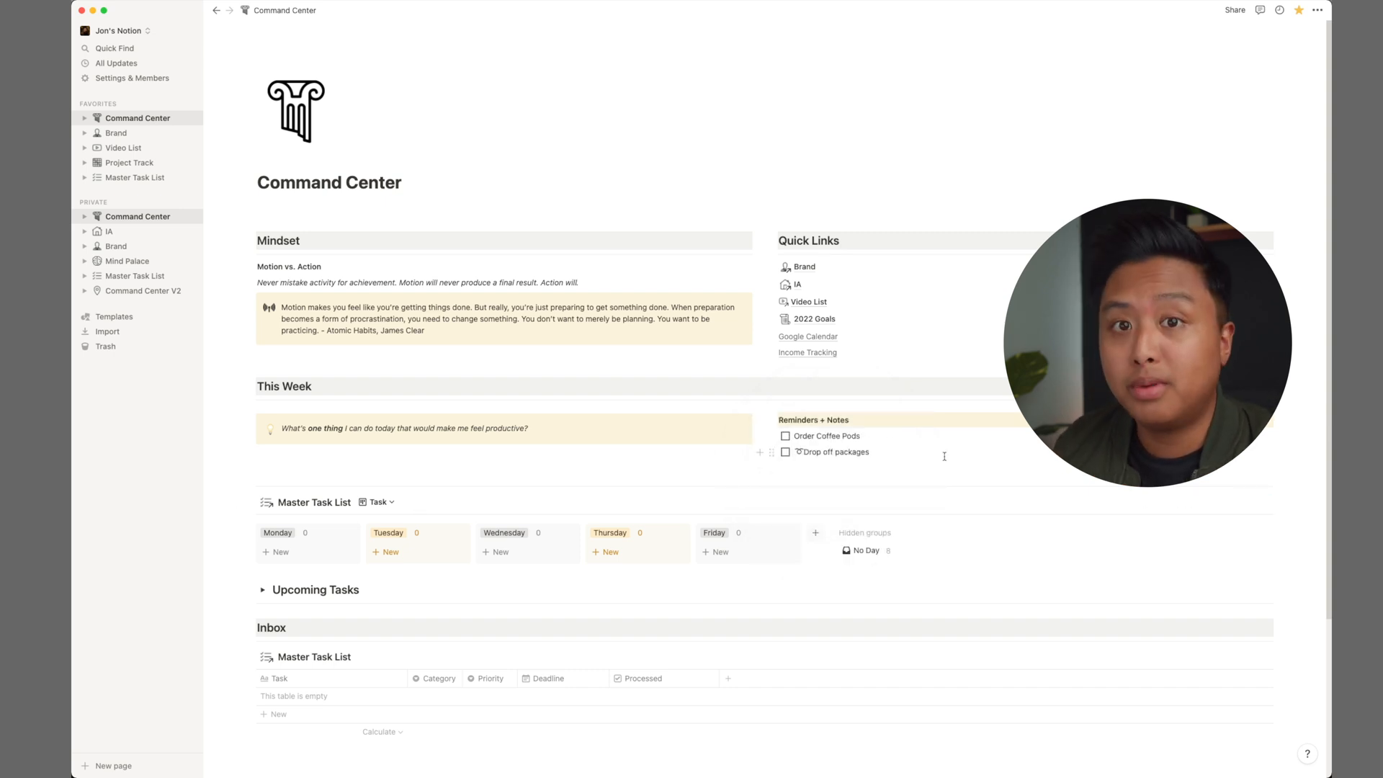
mouse_move(315, 502)
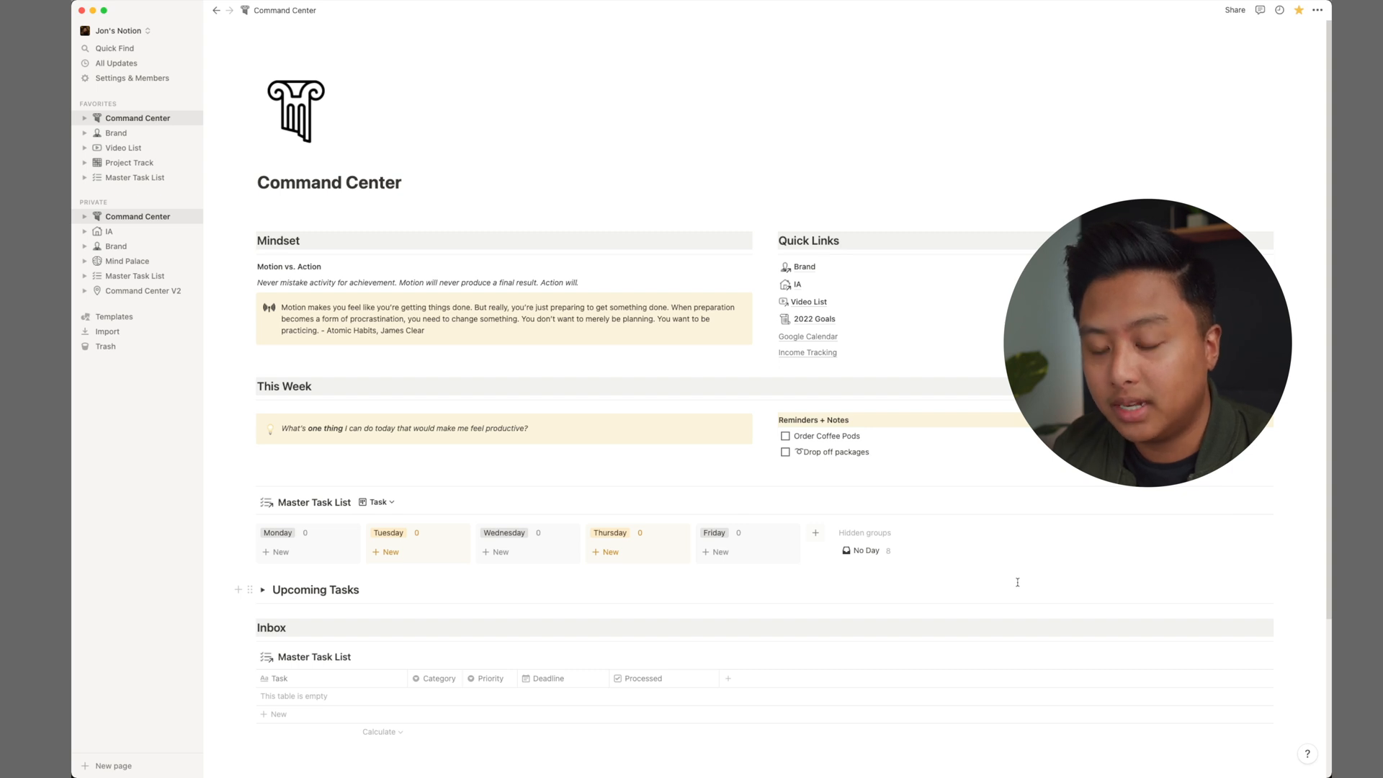
mouse_move(303, 493)
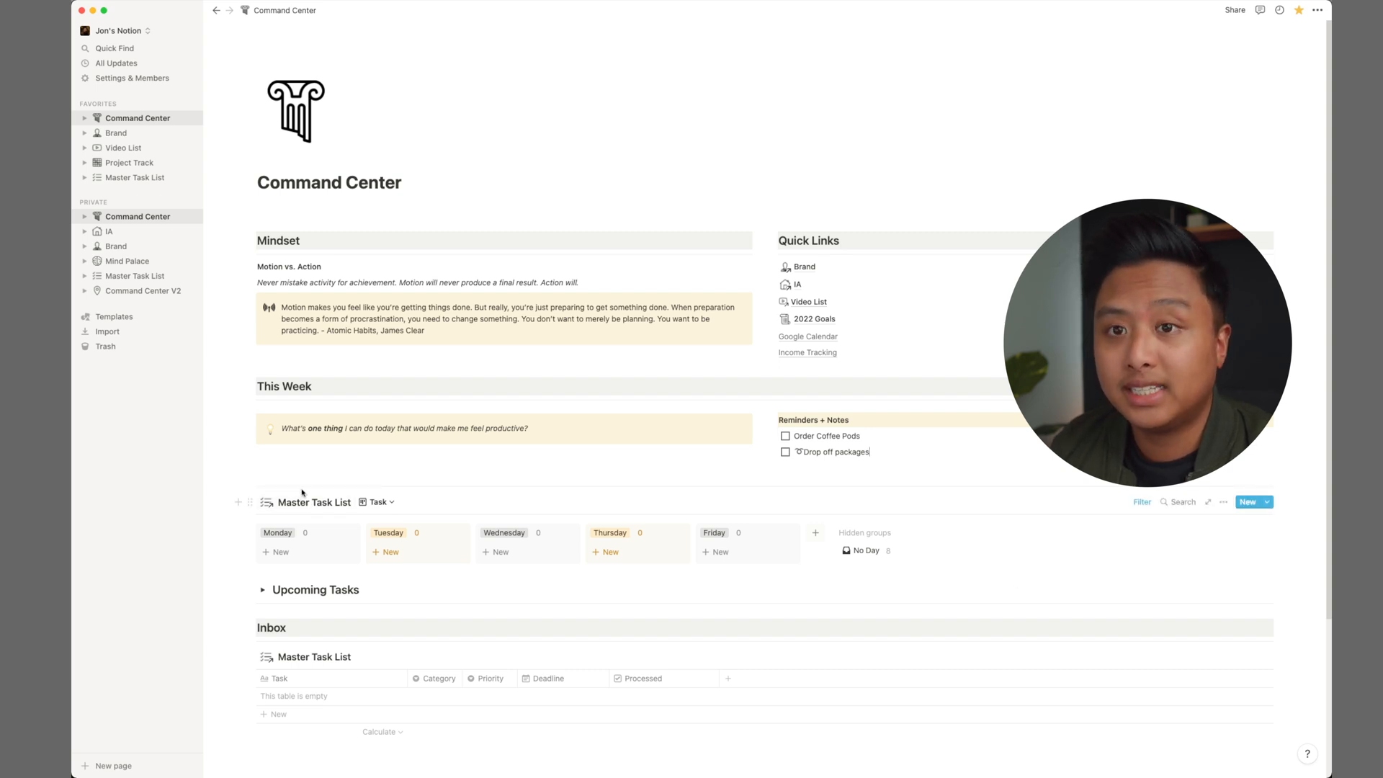
mouse_move(309, 502)
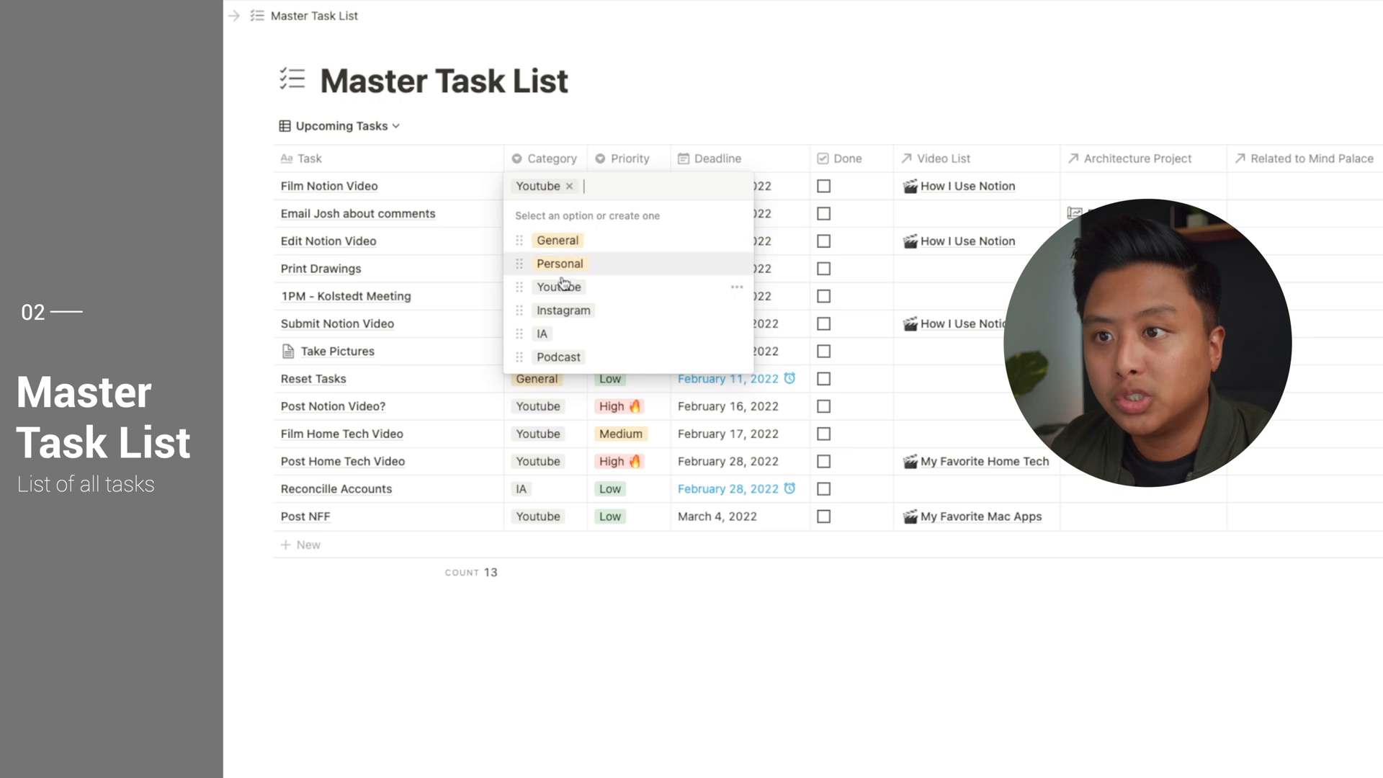
mouse_move(542, 333)
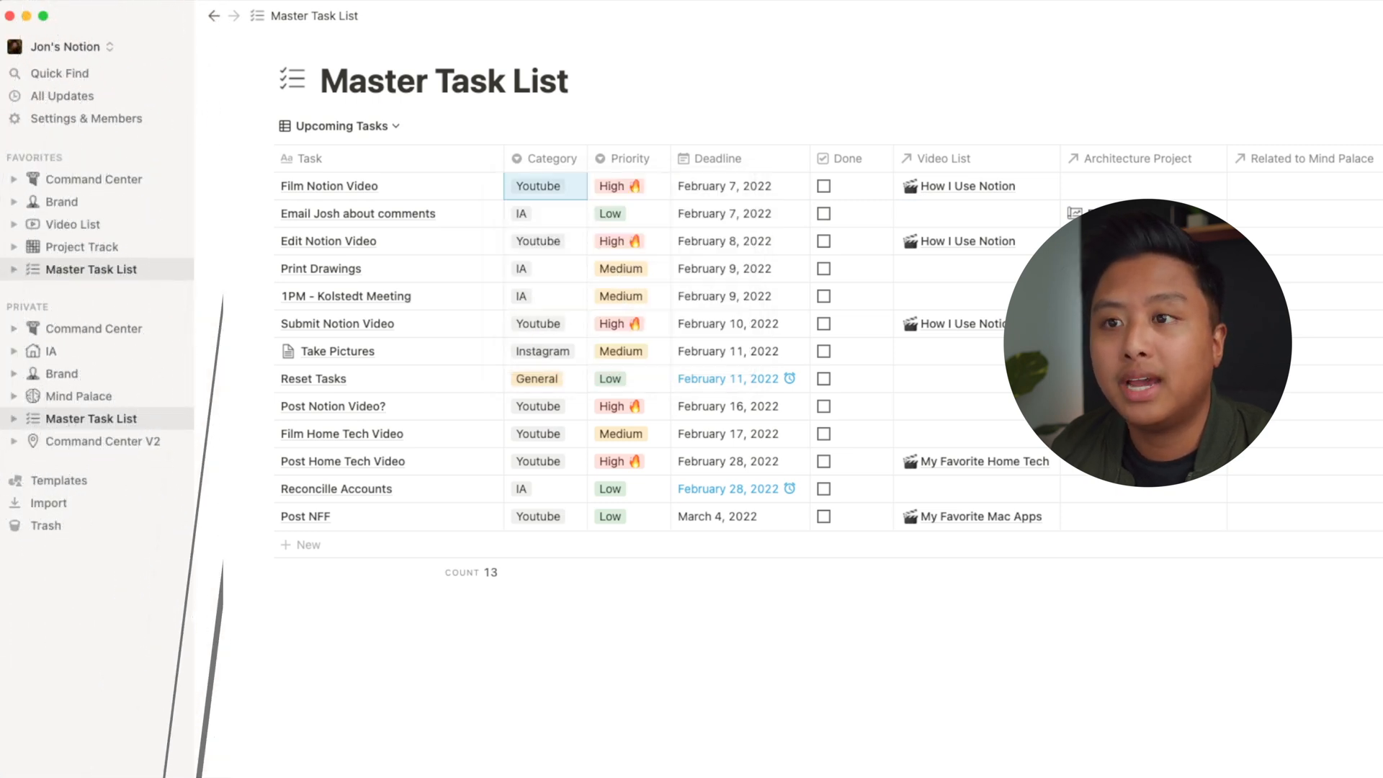
mouse_move(342, 433)
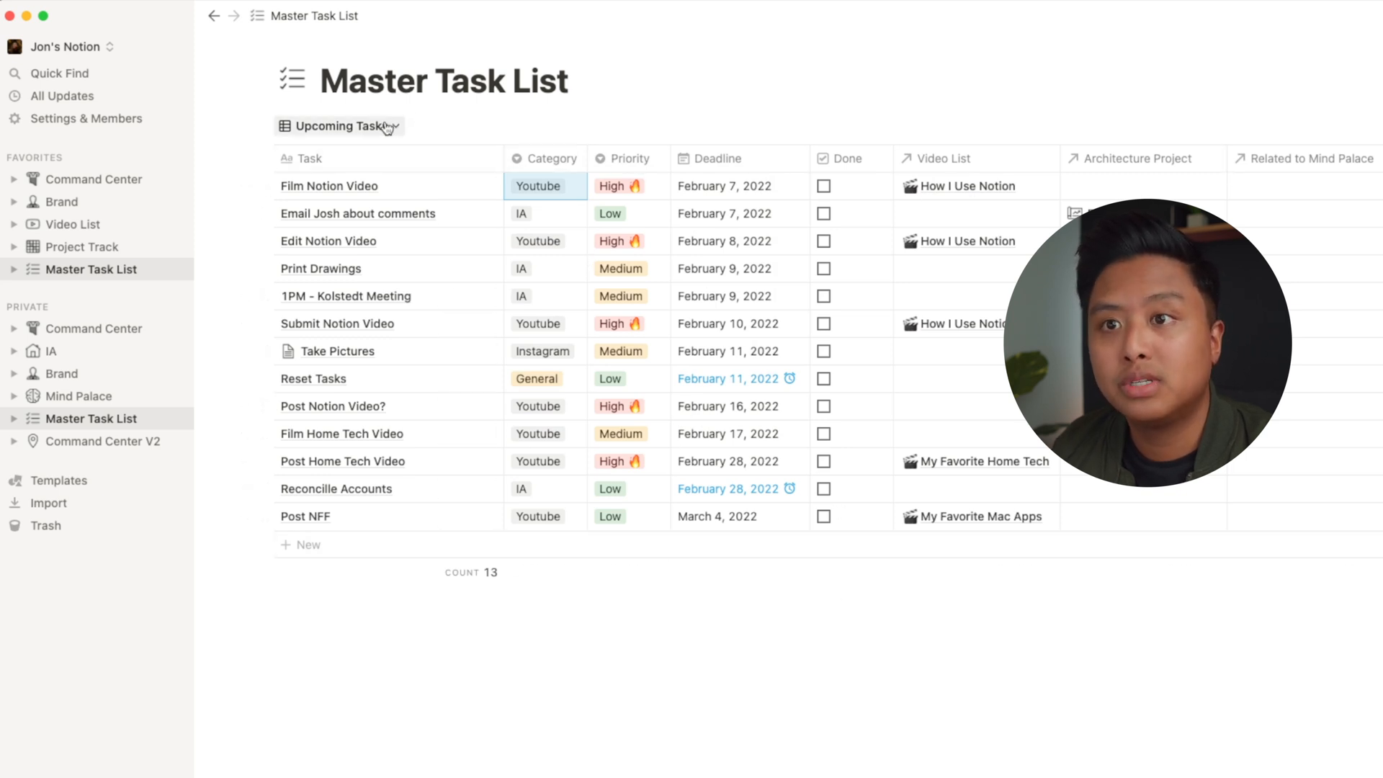
click(347, 126)
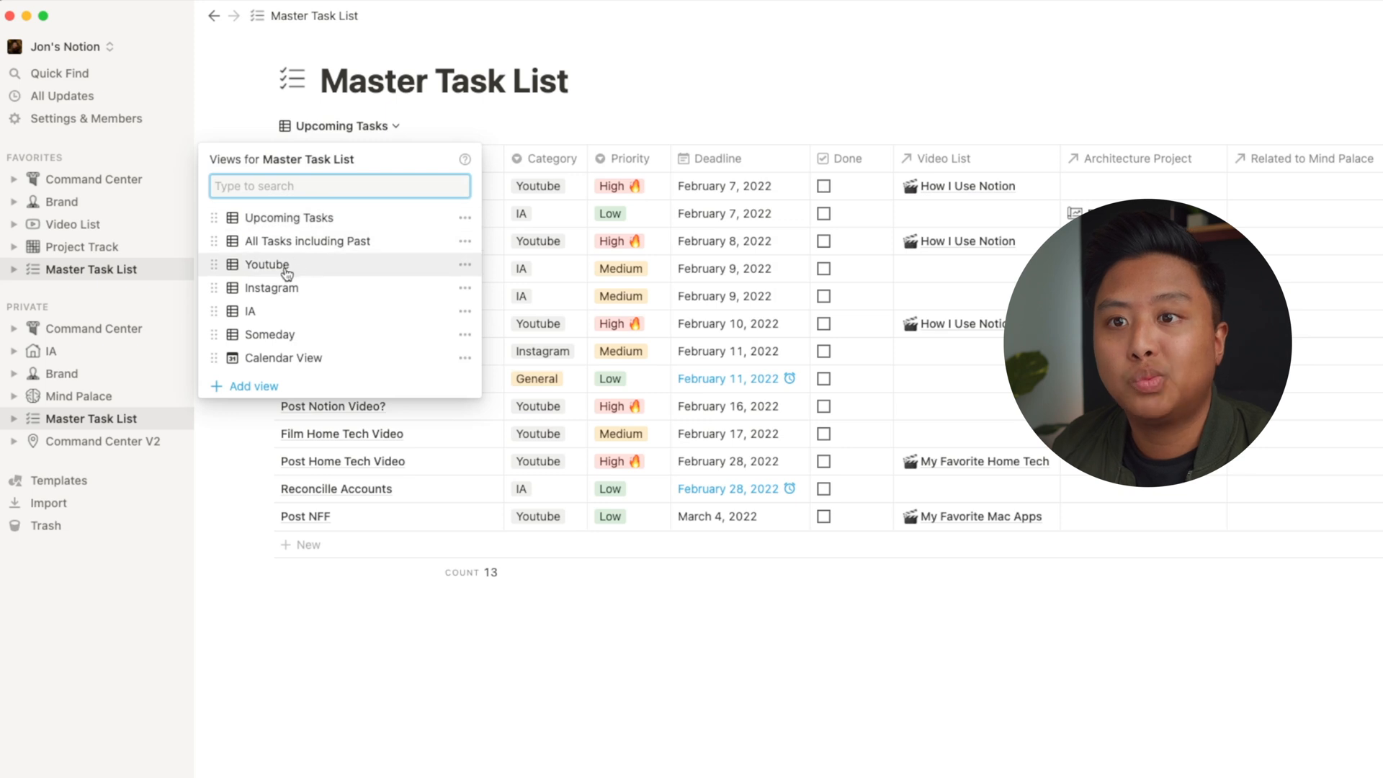
click(267, 265)
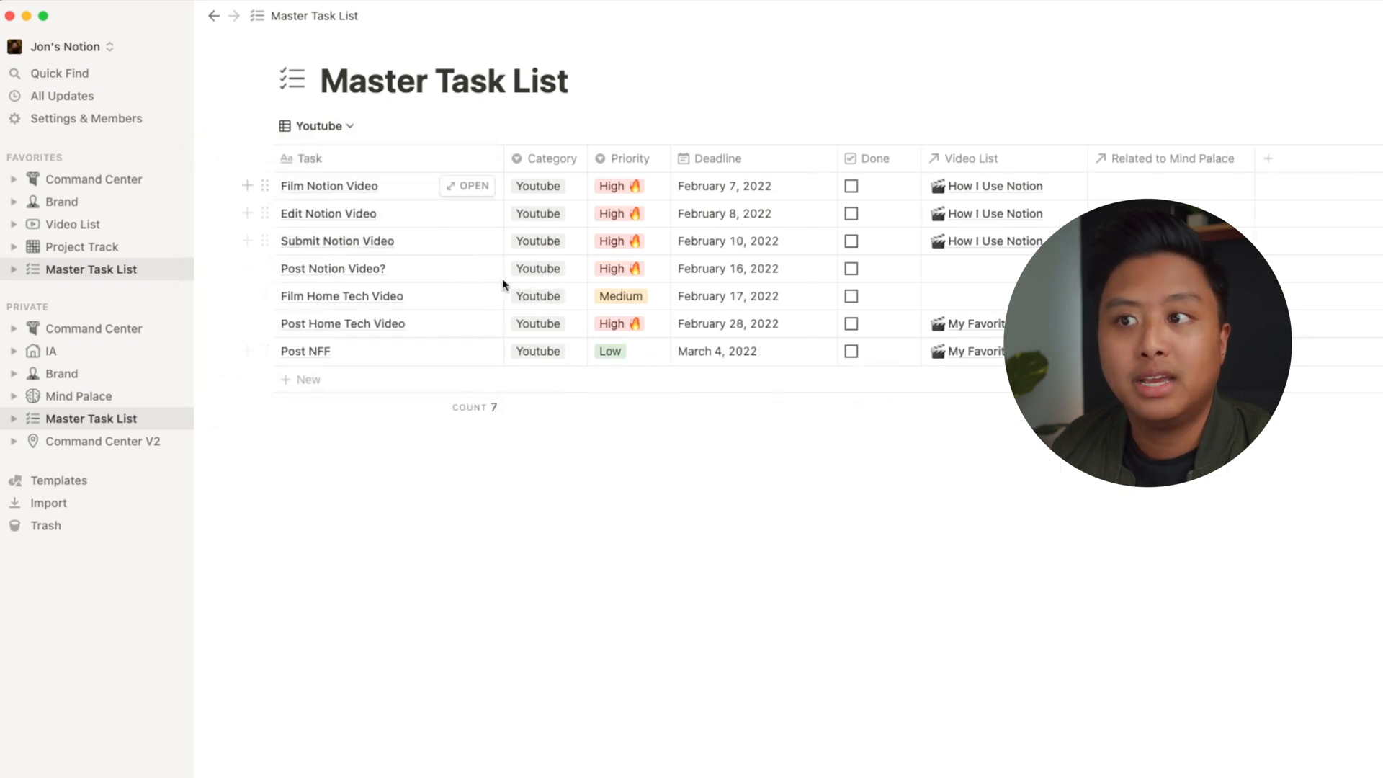
click(320, 125)
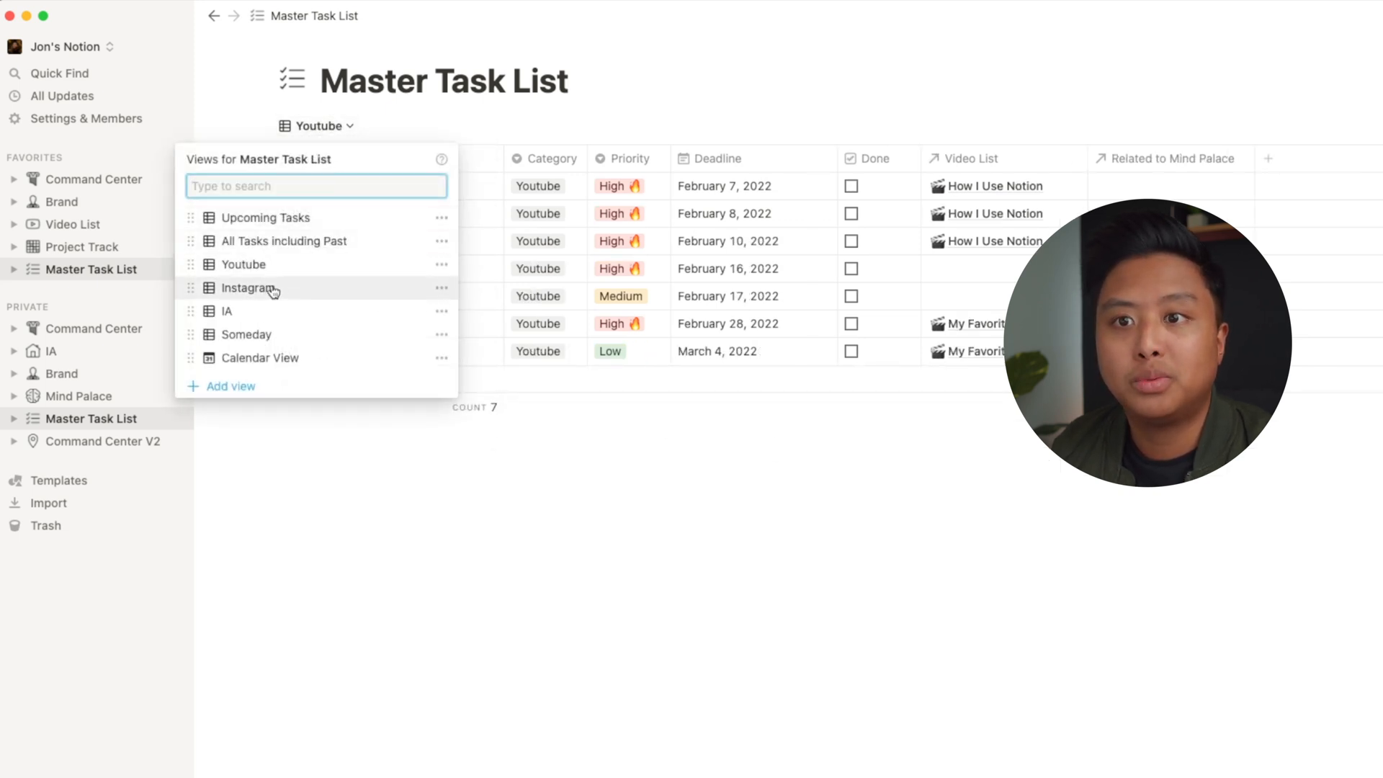
click(247, 288)
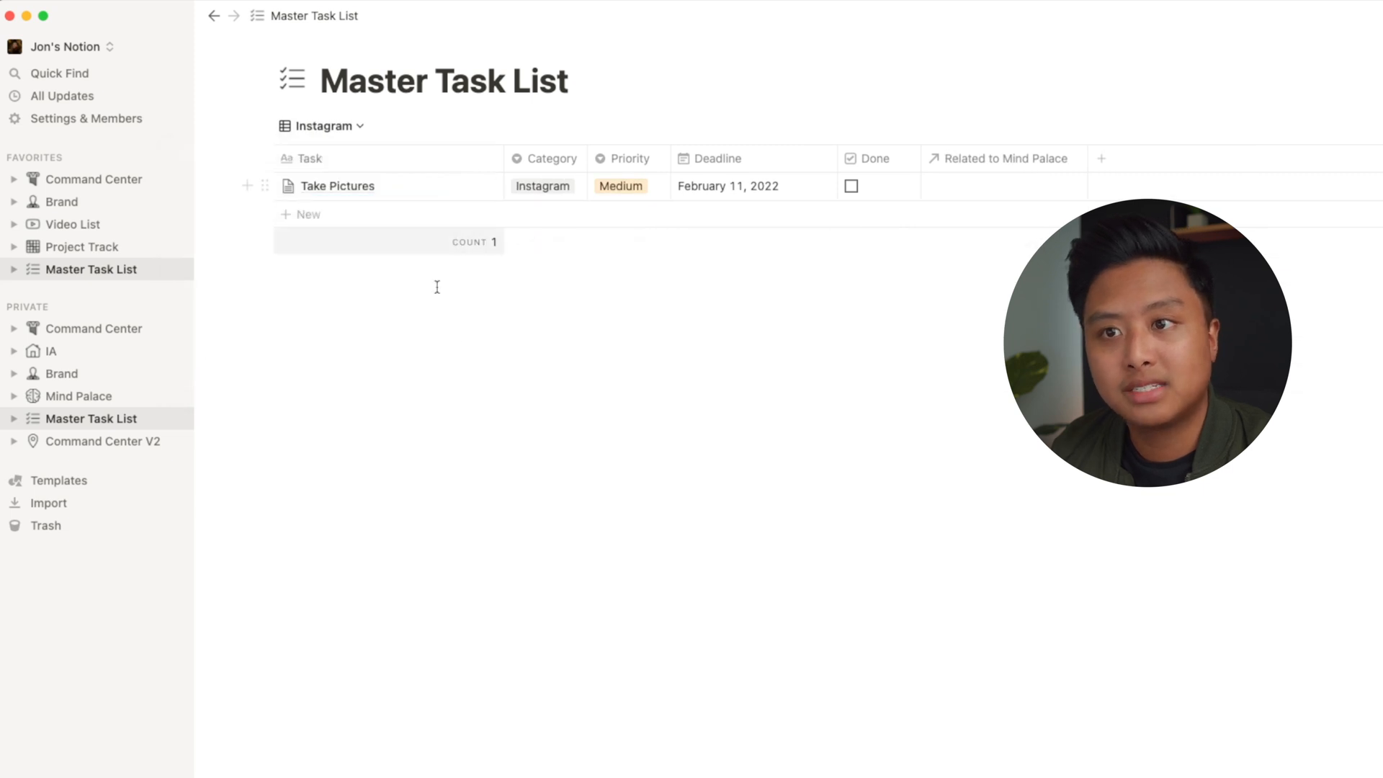
click(326, 125)
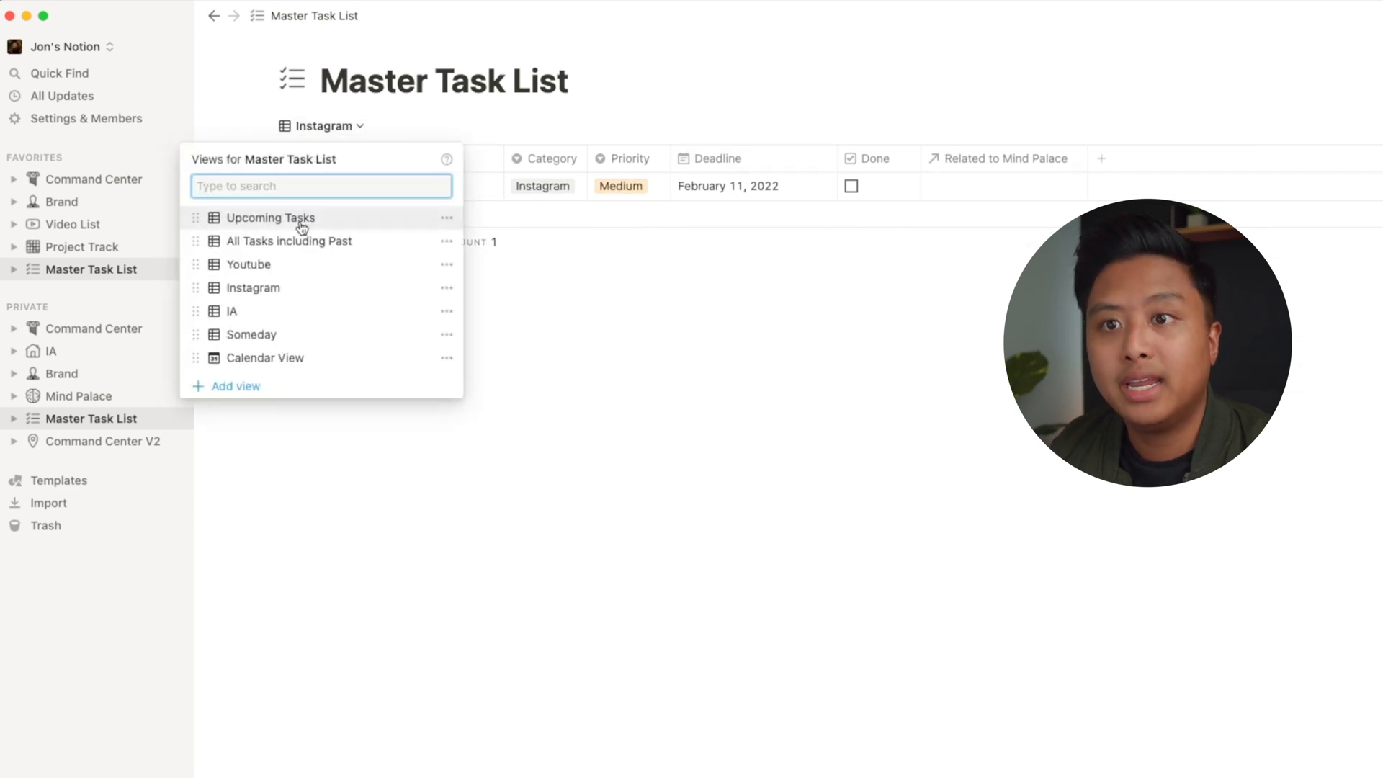
click(270, 217)
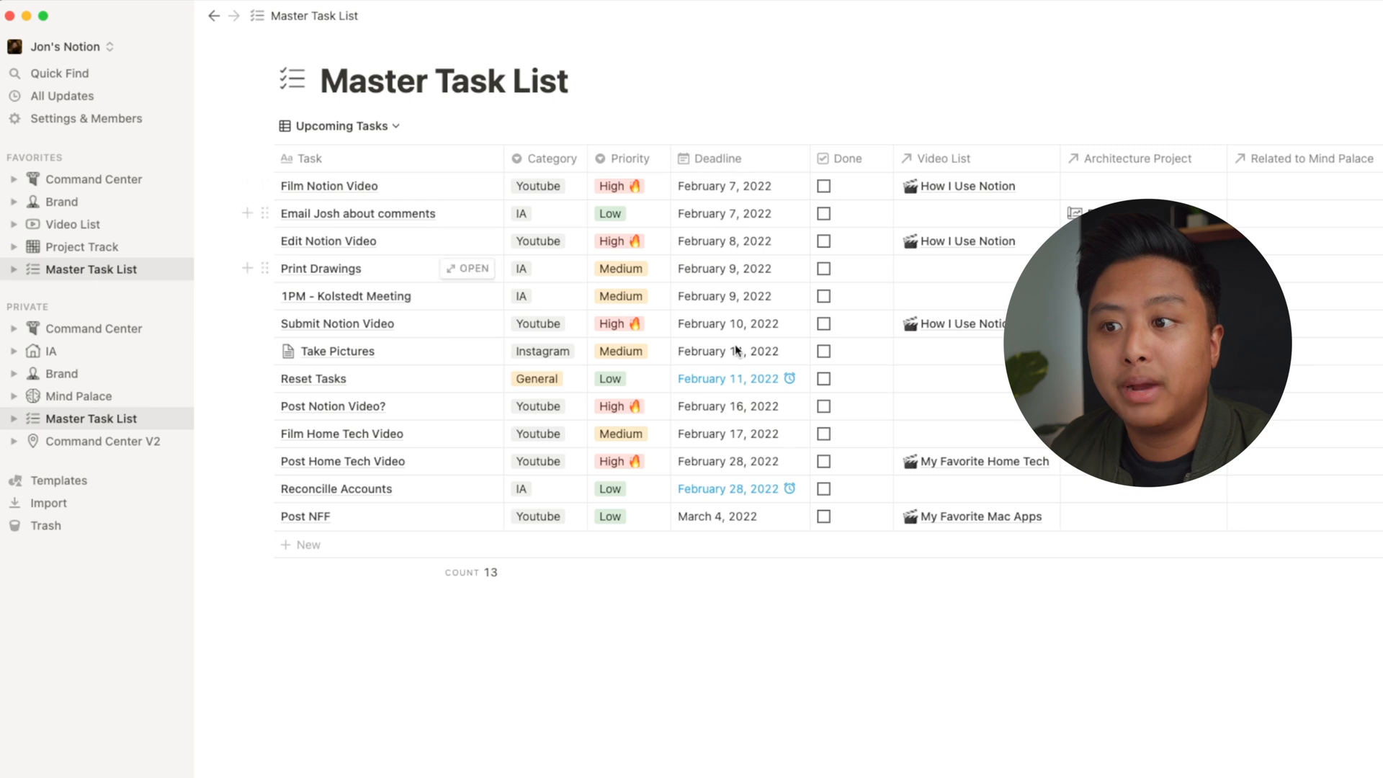
mouse_move(751, 527)
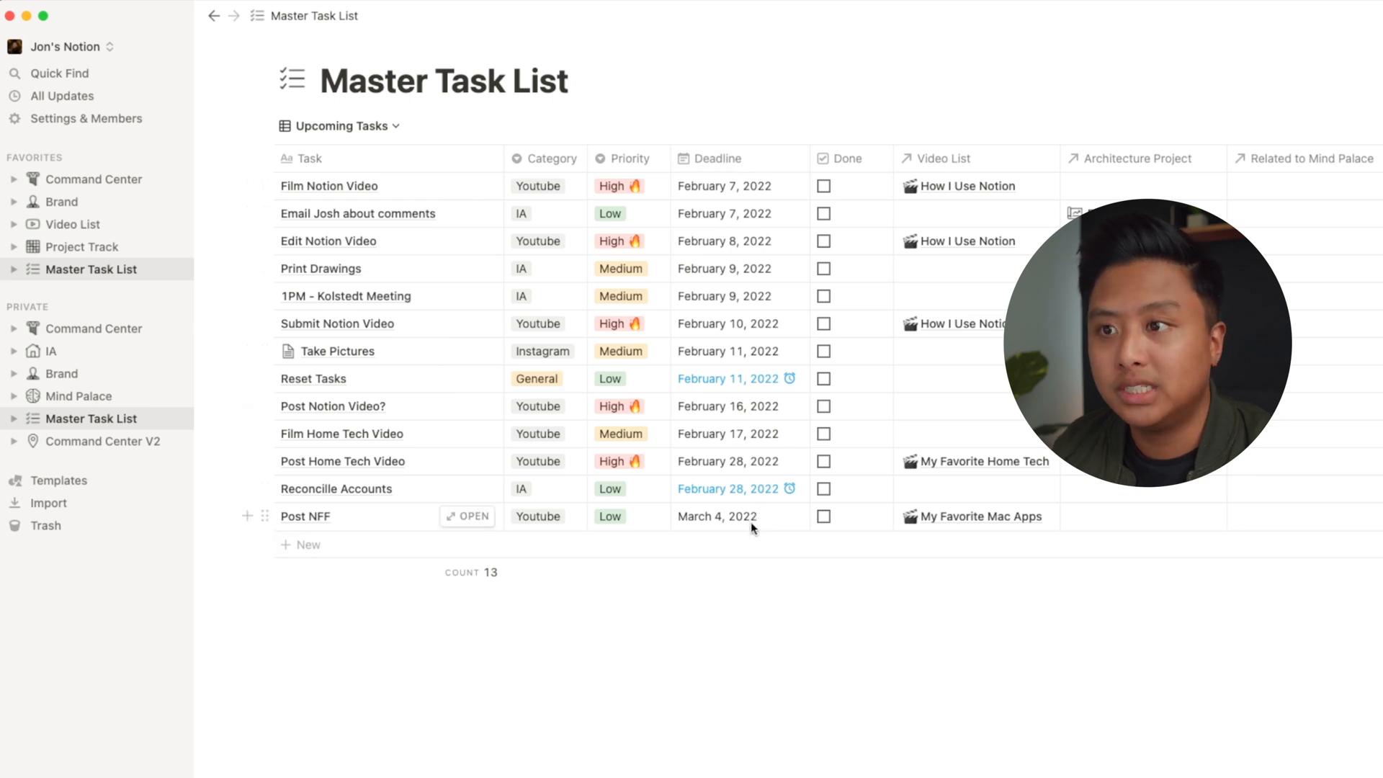
mouse_move(912, 171)
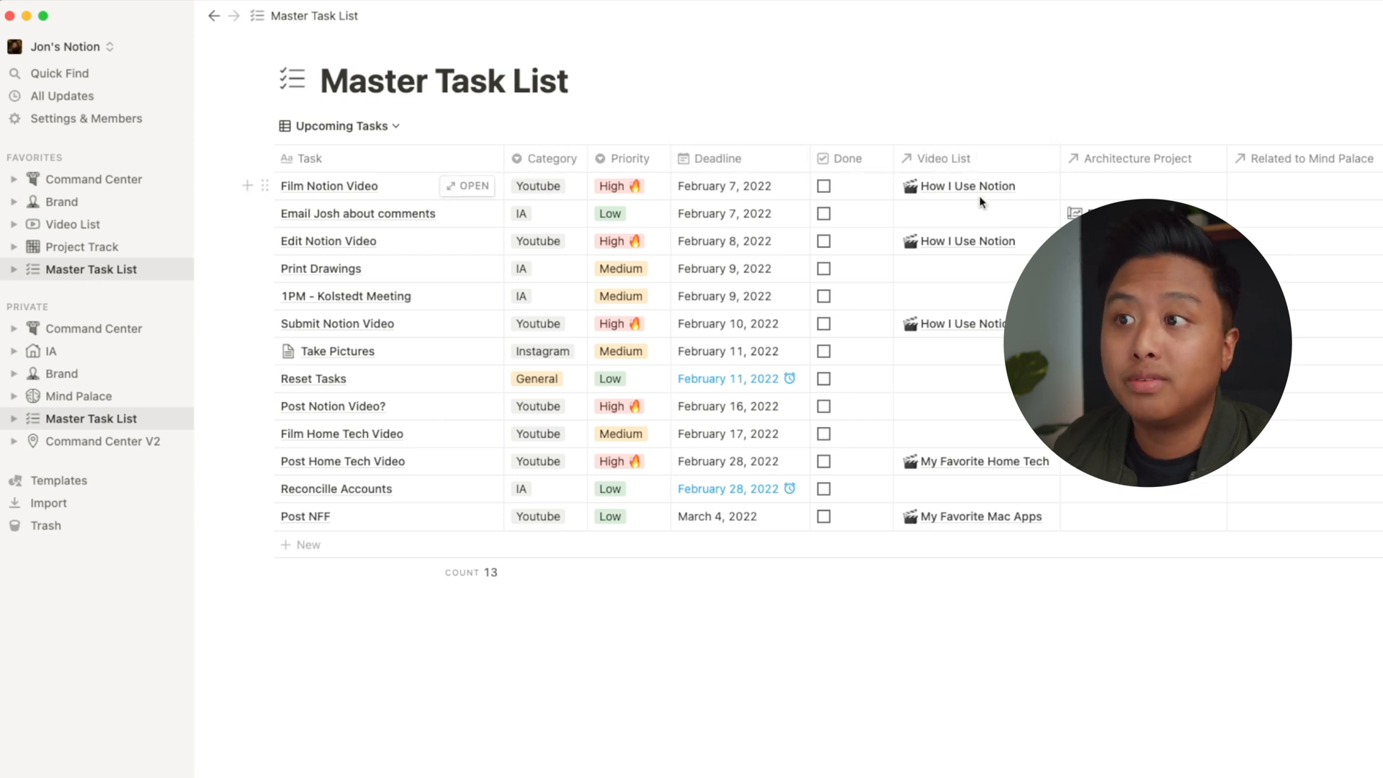
mouse_move(1158, 170)
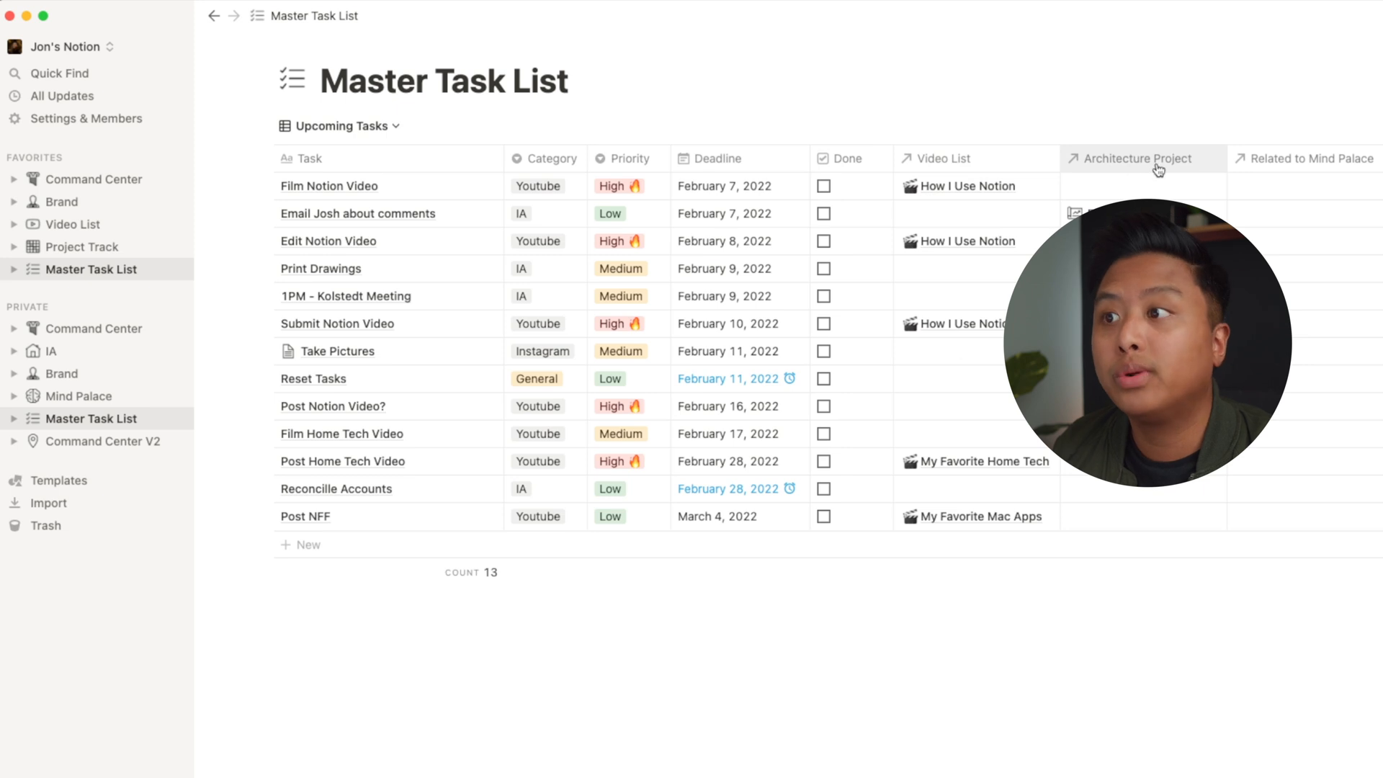
mouse_move(353, 240)
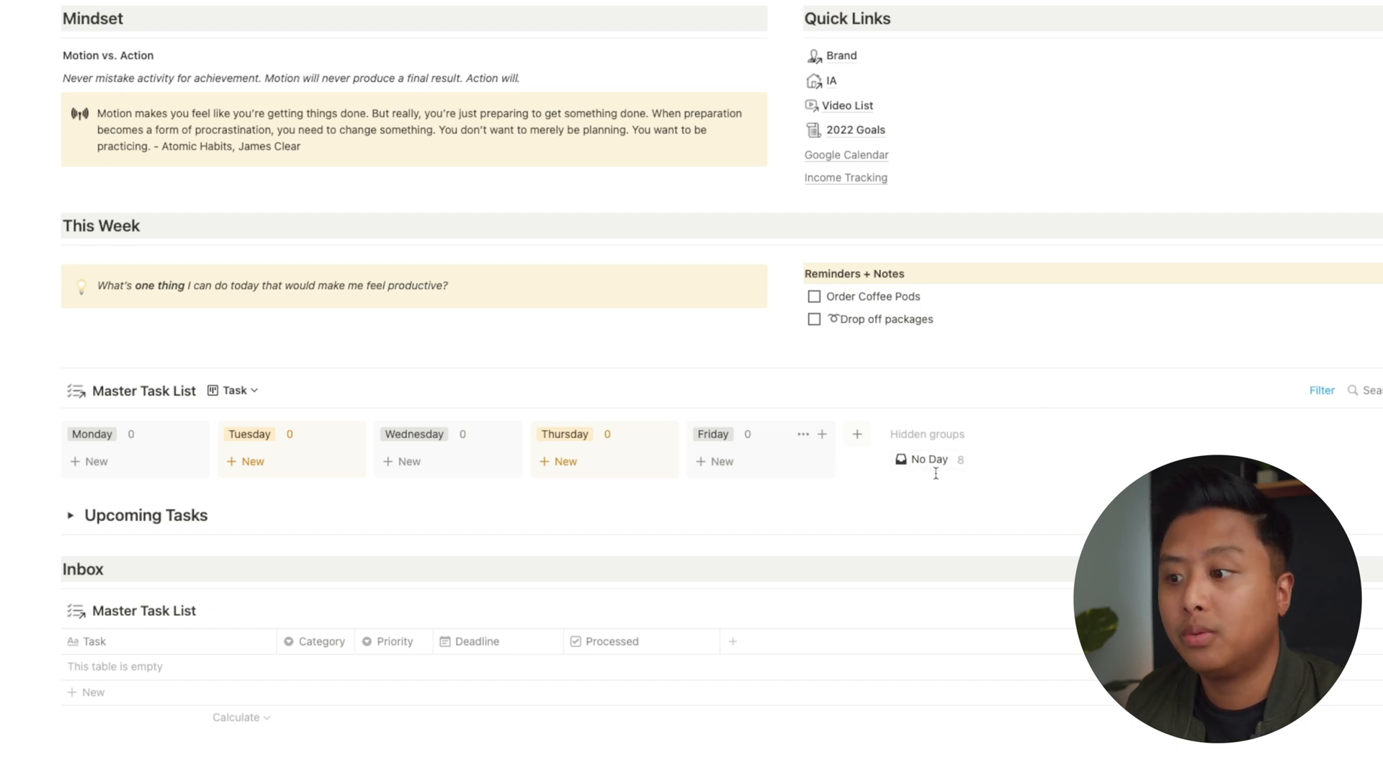
mouse_move(936, 465)
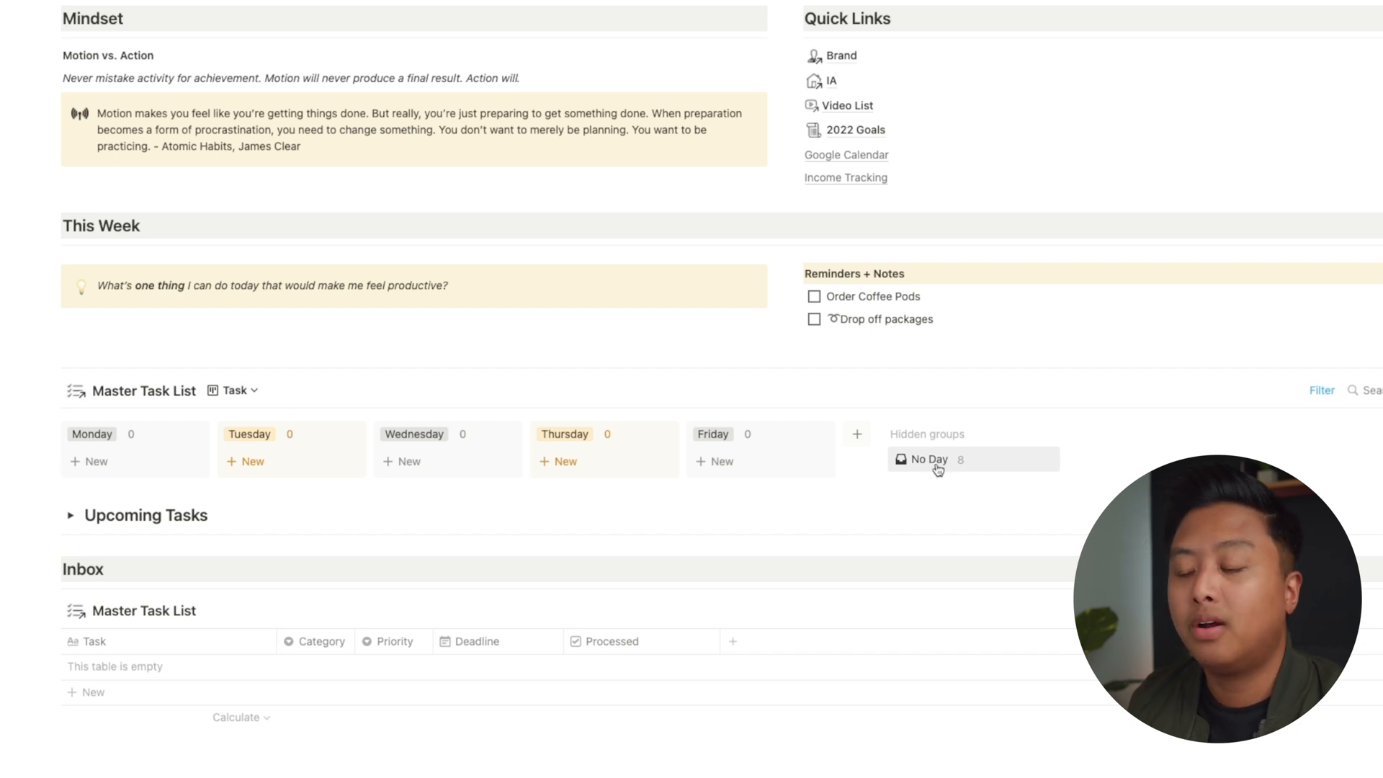
Step: Reveal the hidden No Day group and scroll through its unscheduled tasks
click(927, 459)
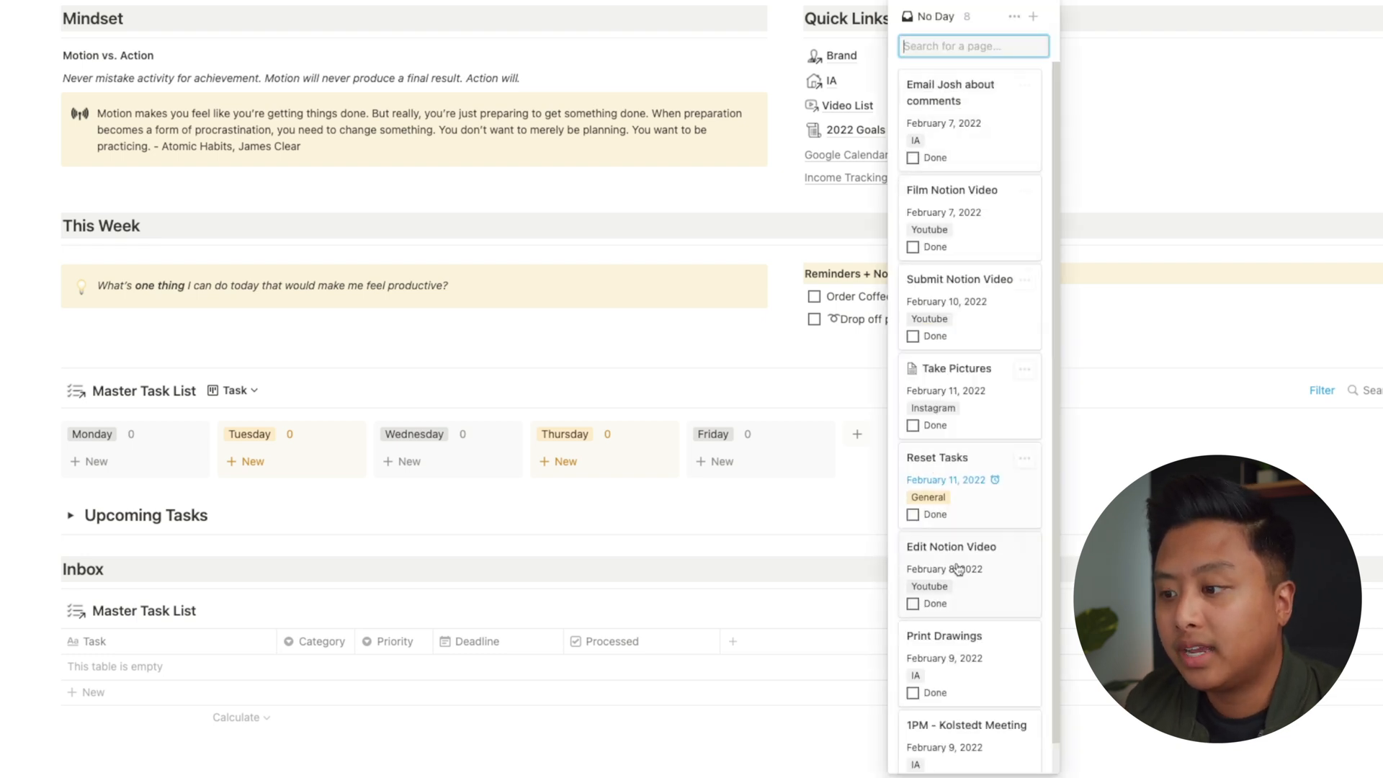
scroll(down, 3)
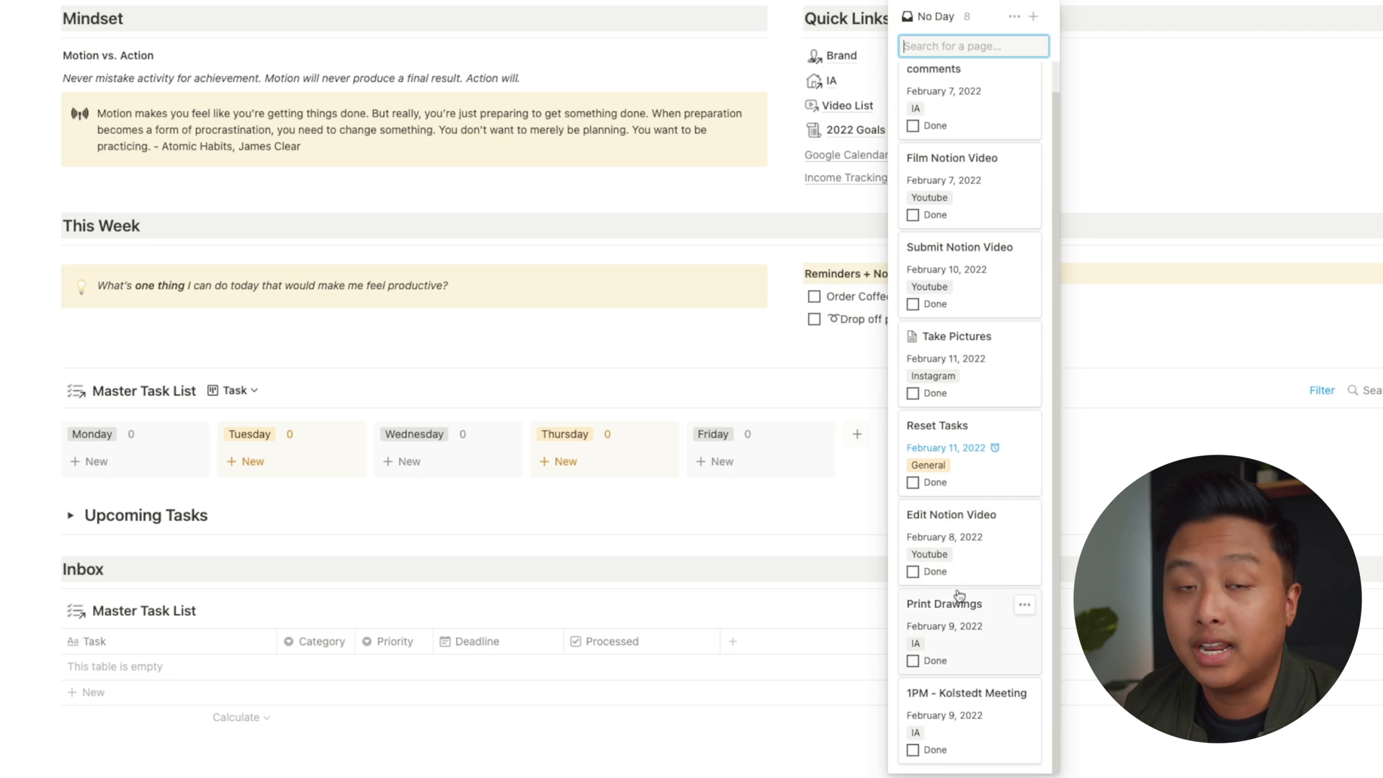
scroll(up, 3)
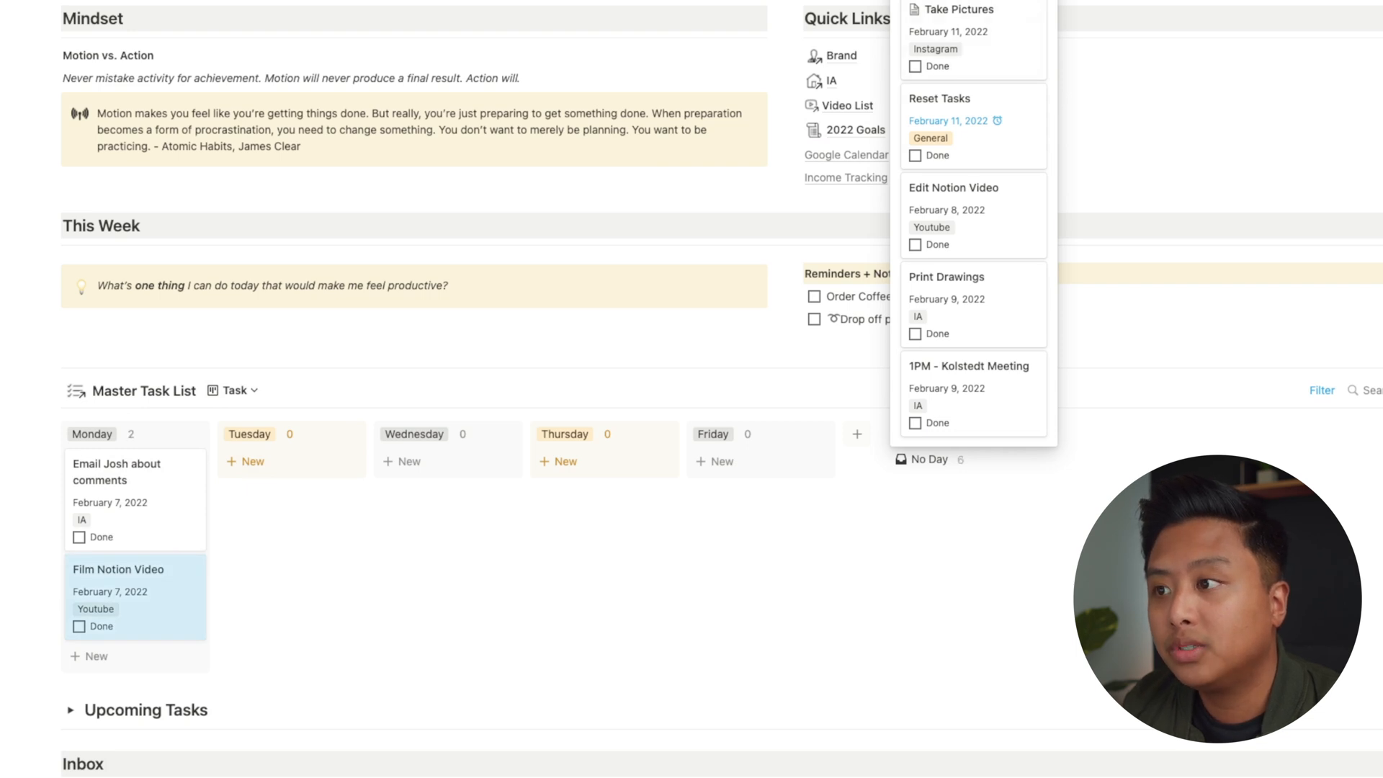
mouse_move(970, 220)
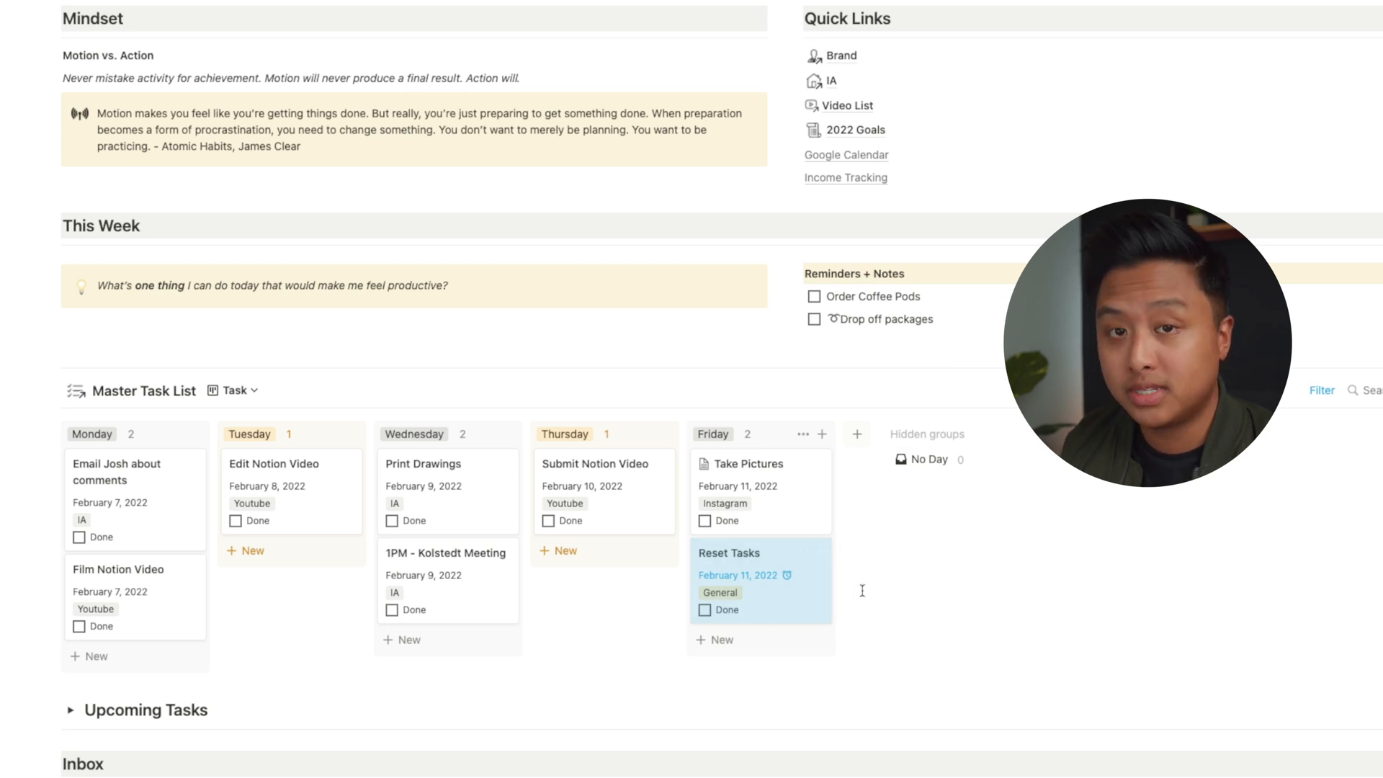
mouse_move(761, 611)
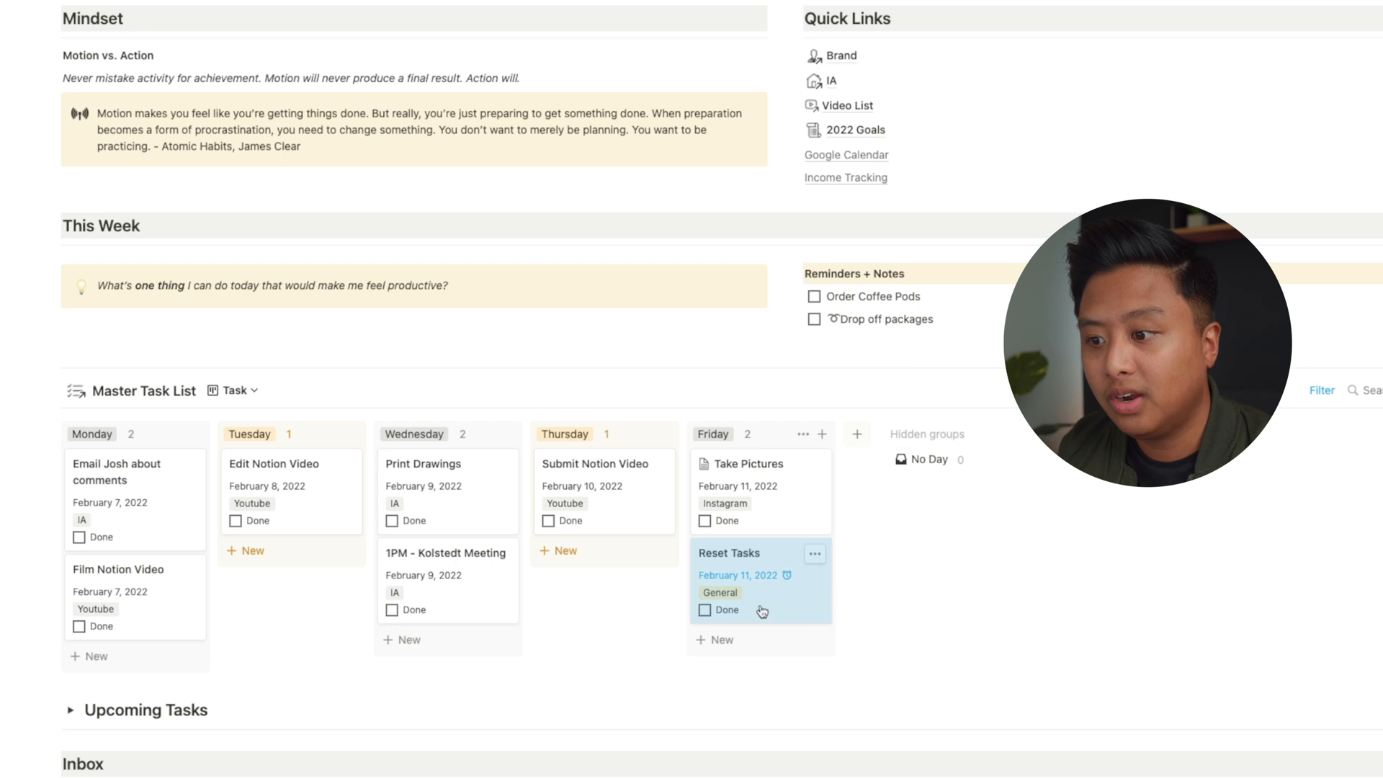
mouse_move(998, 590)
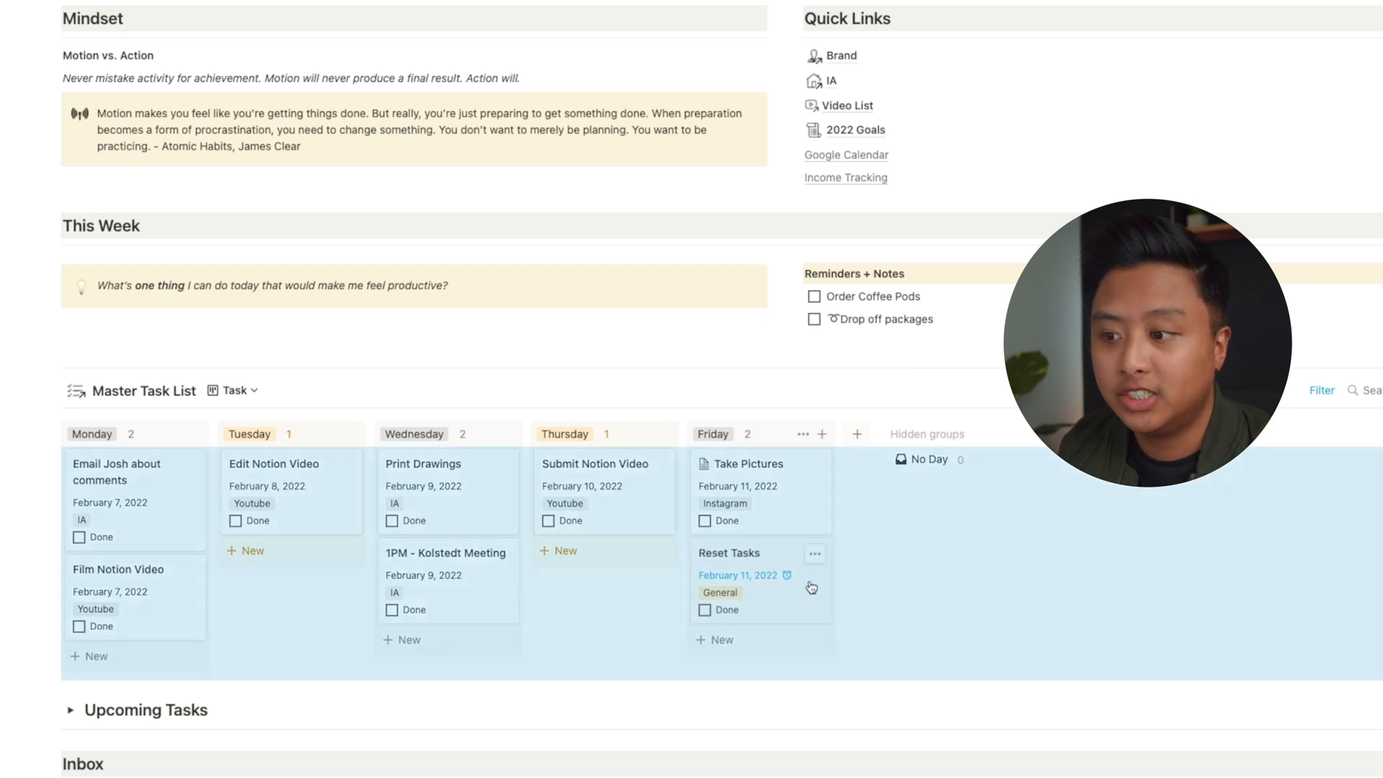
mouse_move(967, 459)
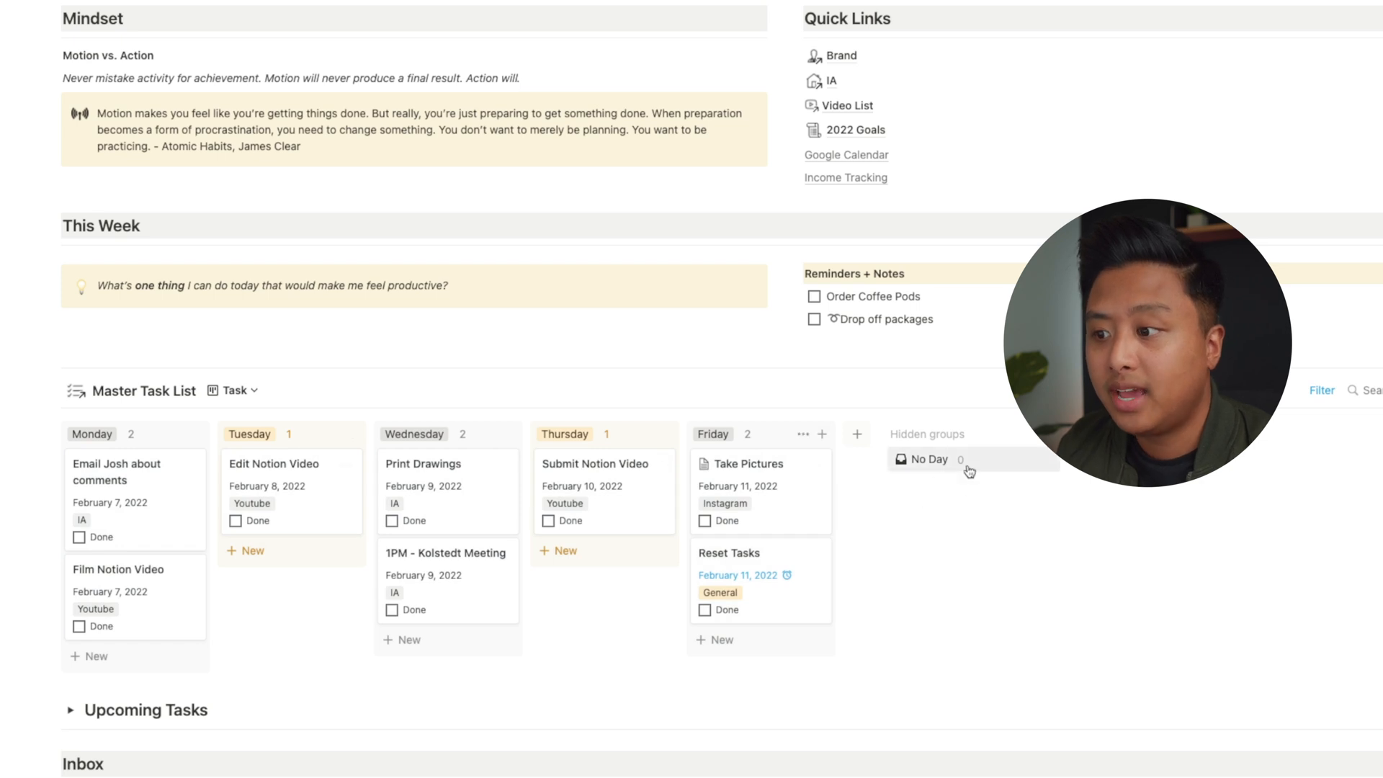
mouse_move(979, 471)
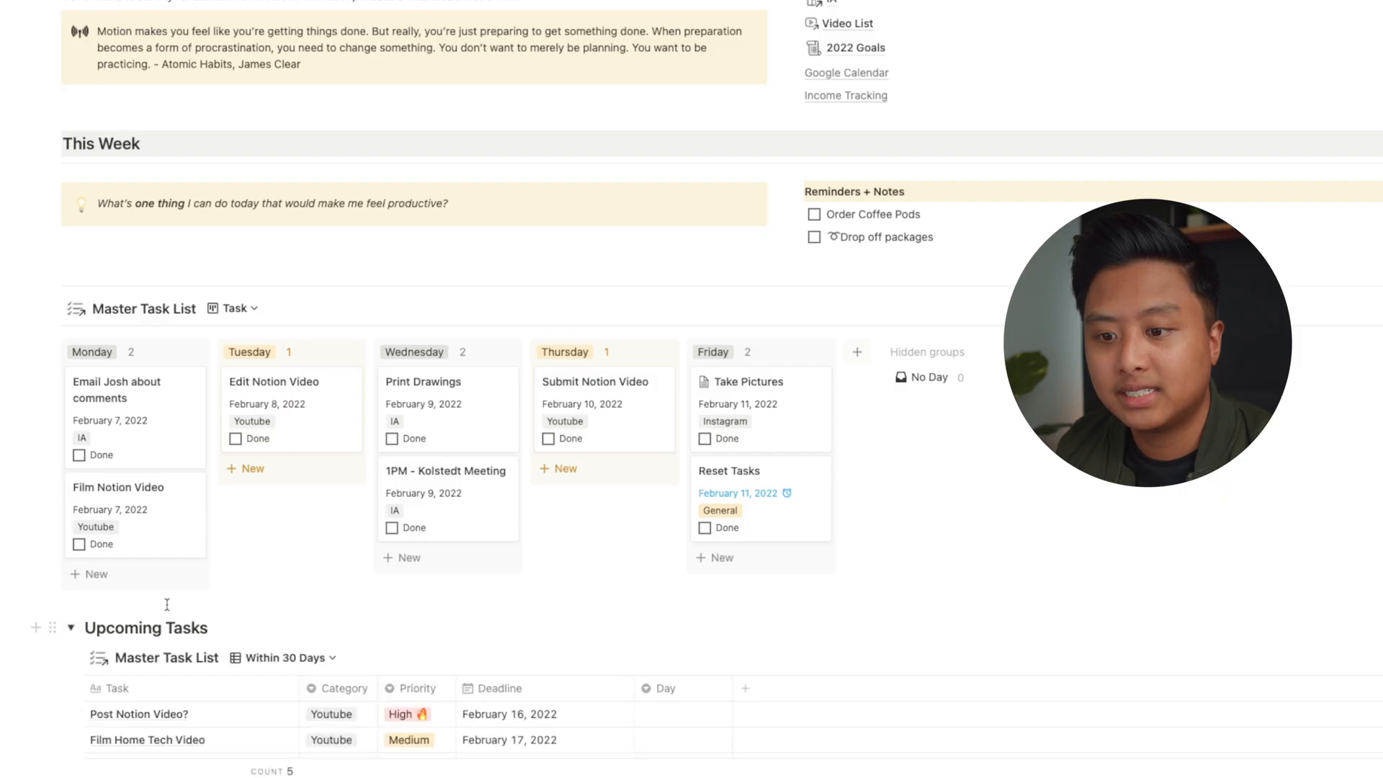
Step: Pick a new deadline for Post NFF from the calendar popup in Upcoming Tasks
scroll(down, 3)
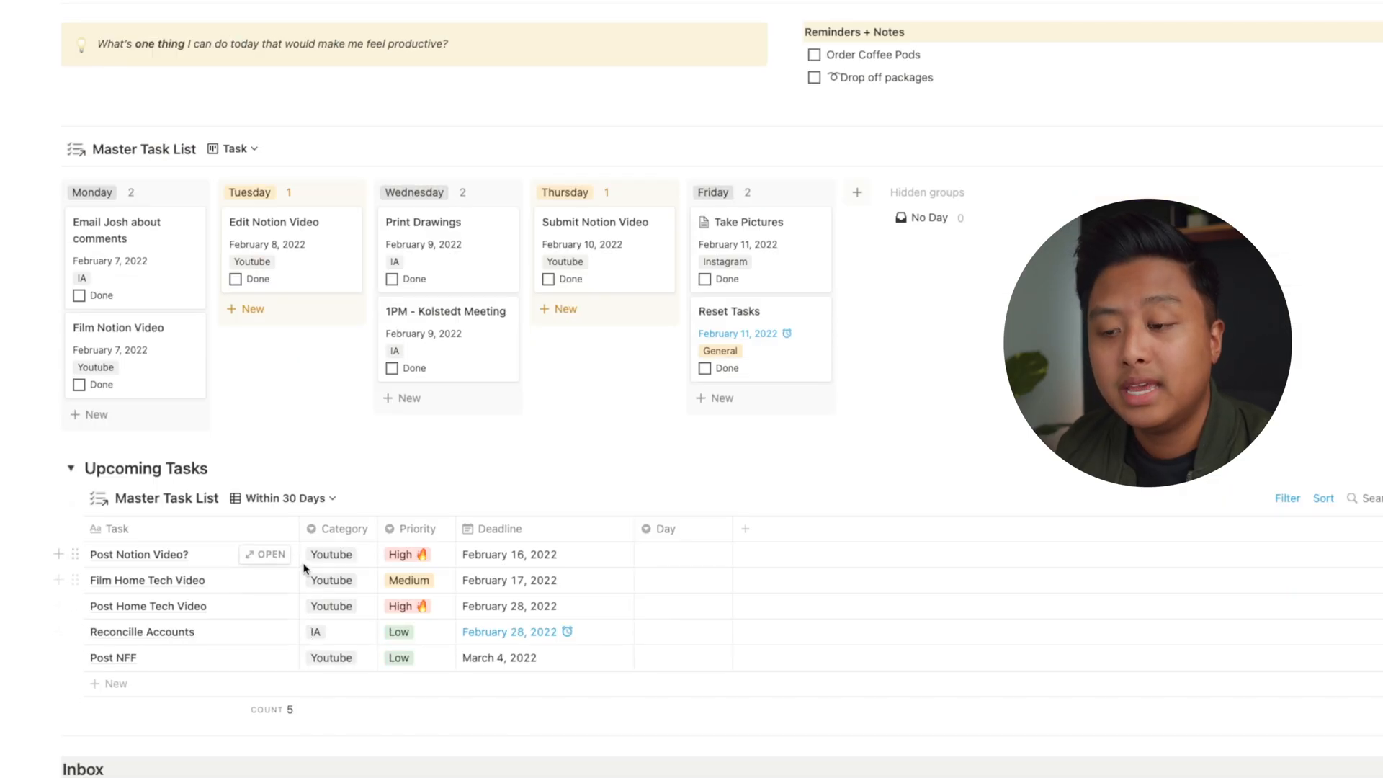
mouse_move(157, 510)
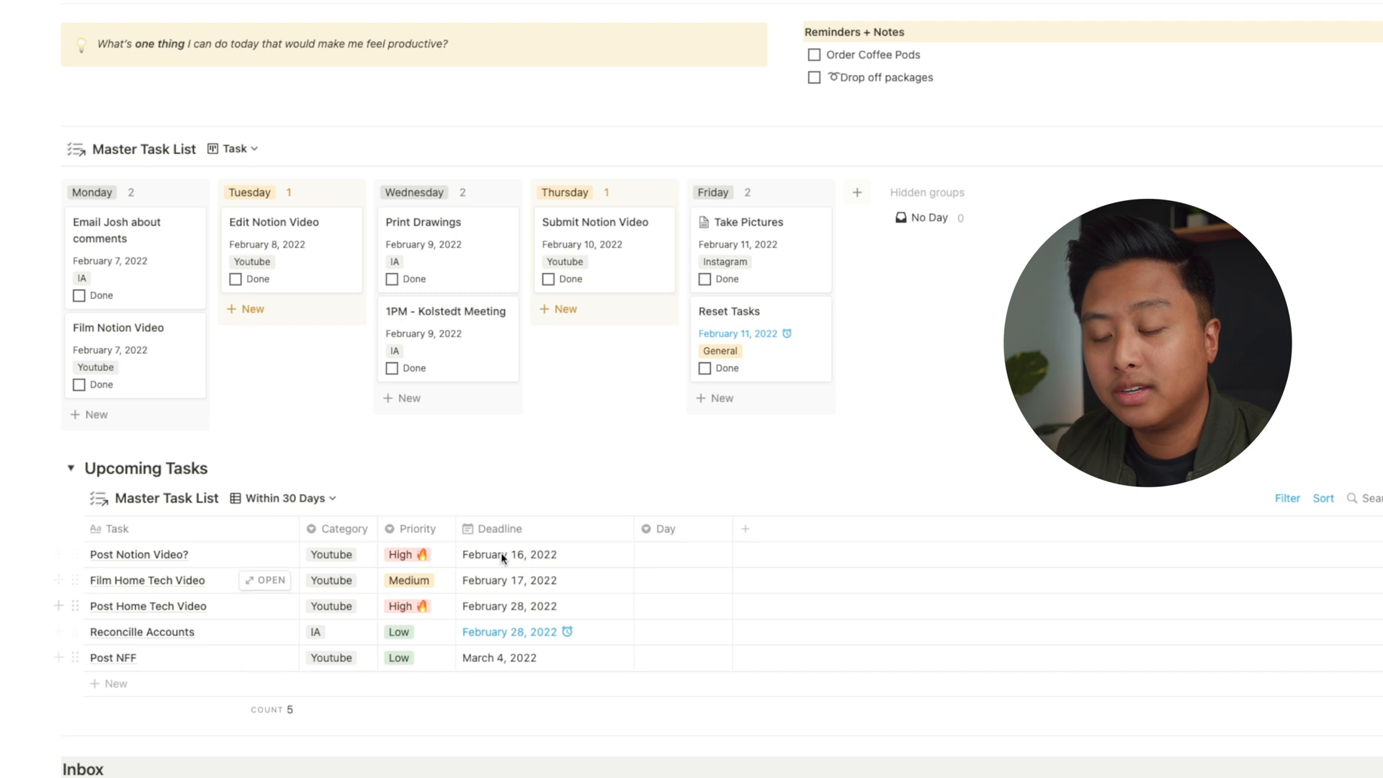
mouse_move(513, 663)
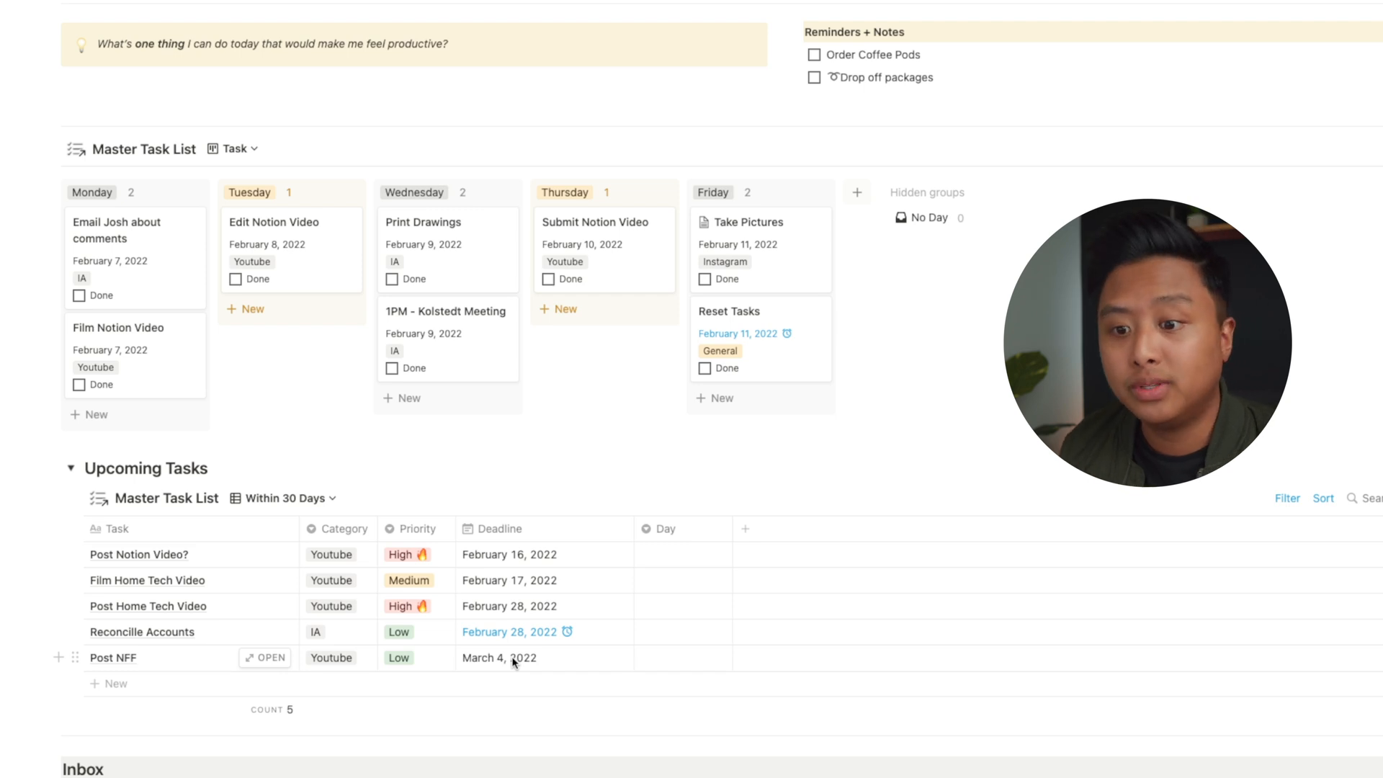
mouse_move(522, 651)
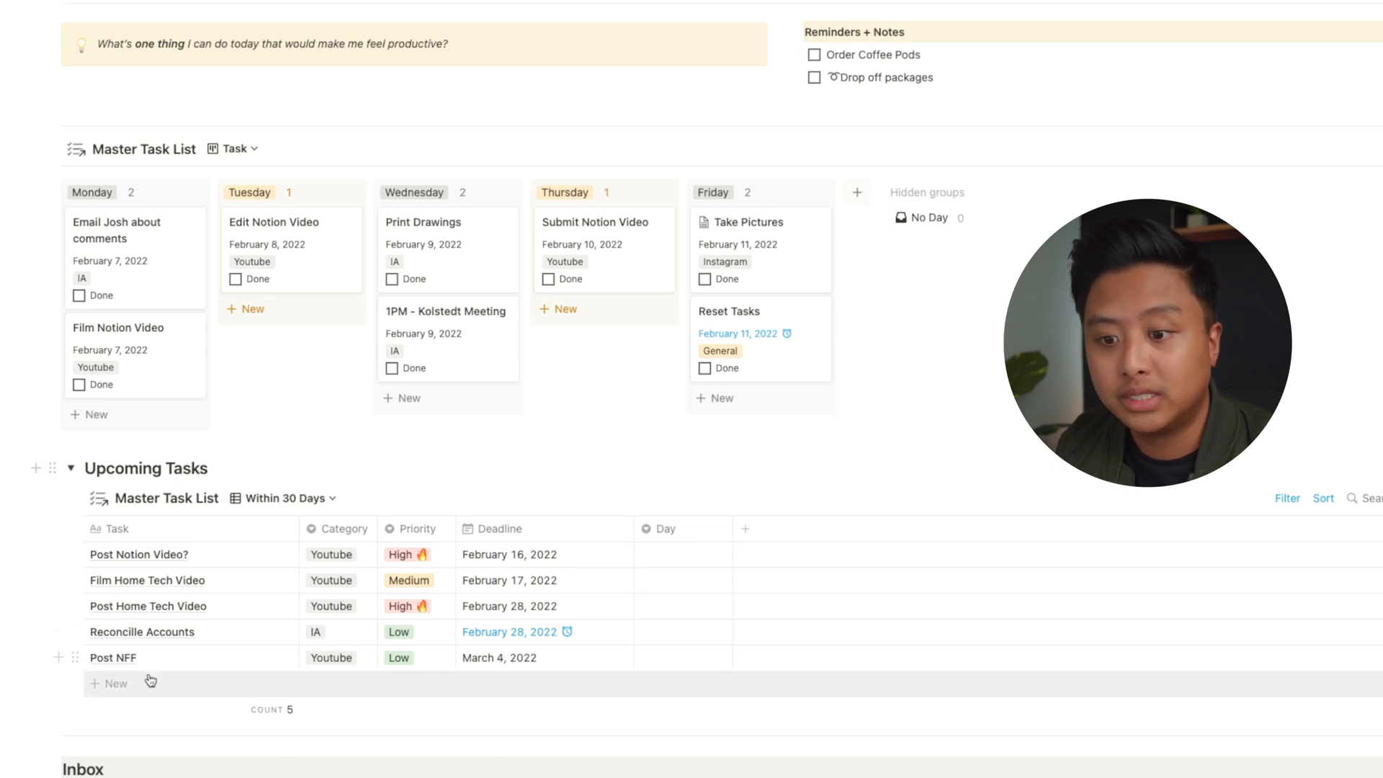
mouse_move(489, 661)
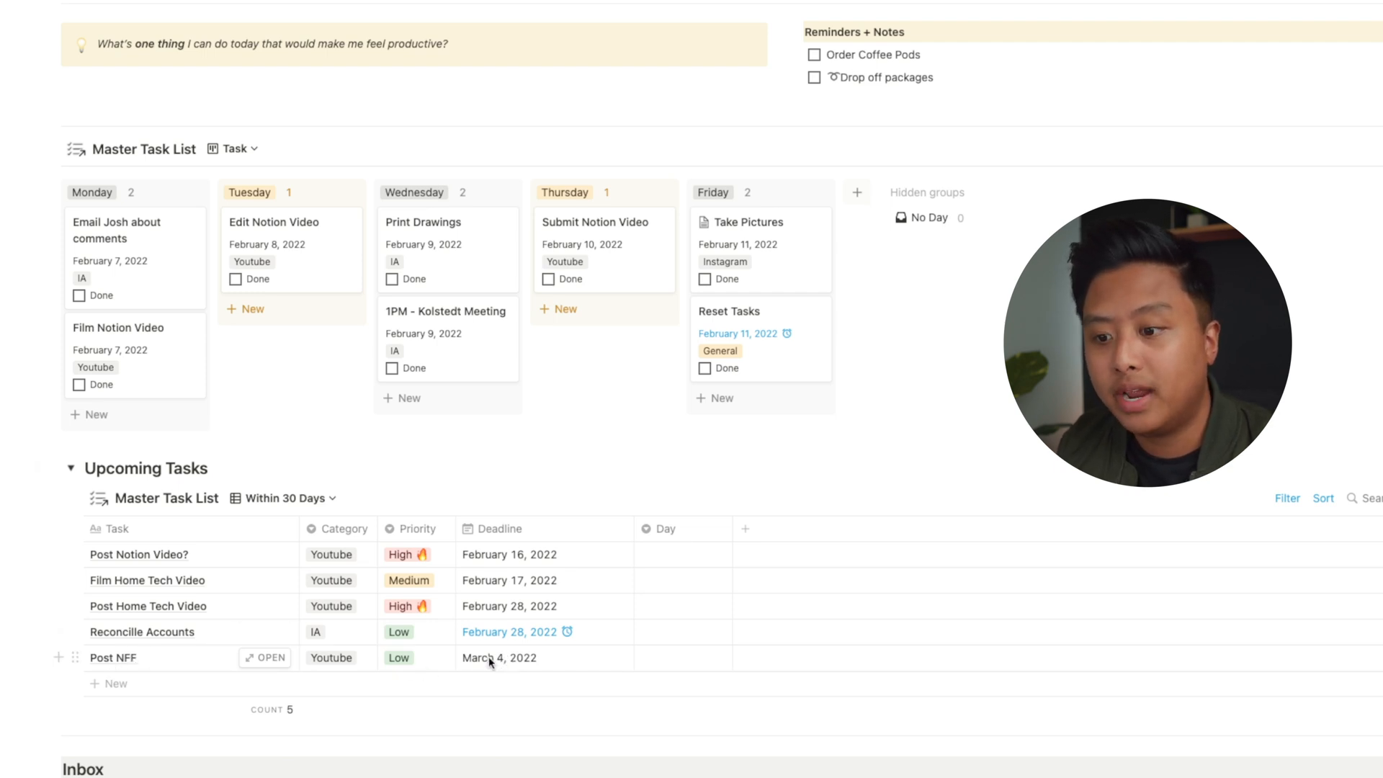
click(498, 656)
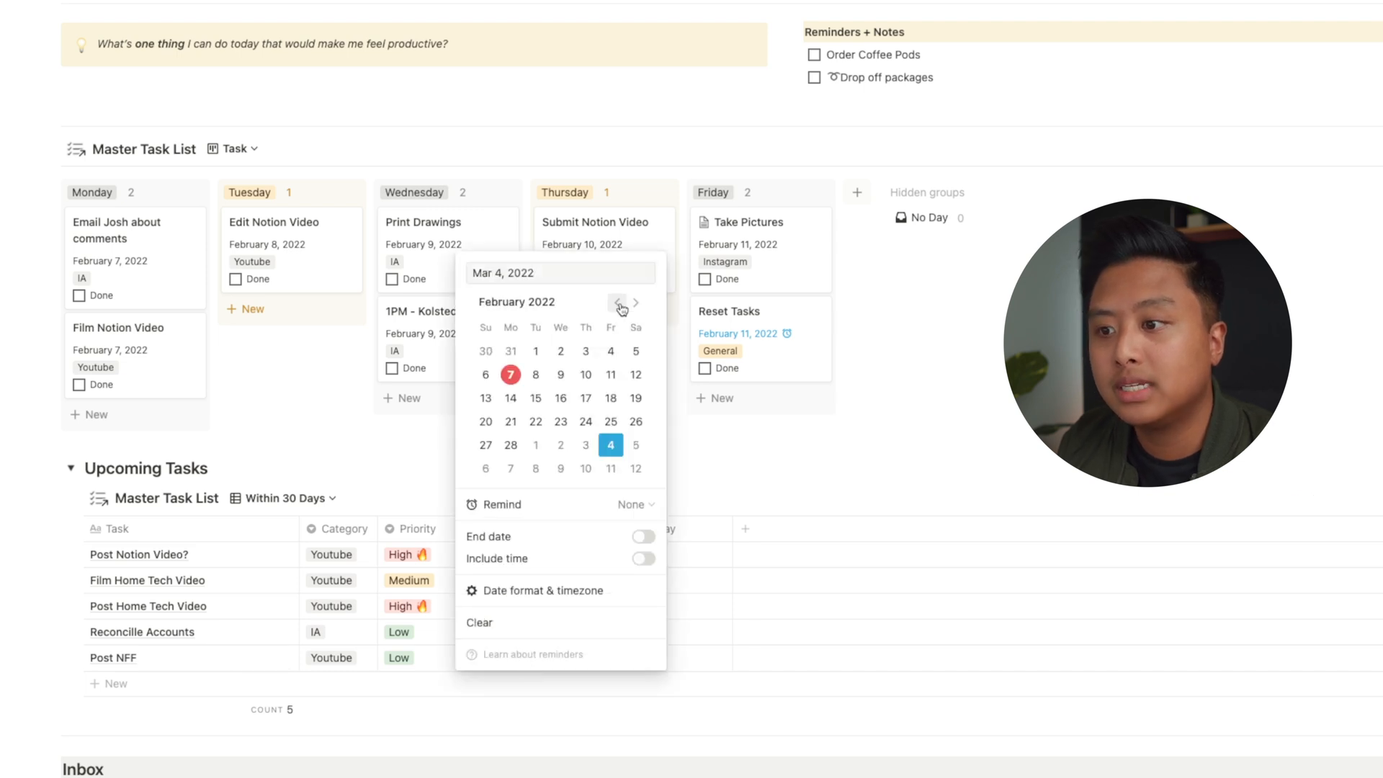
mouse_move(610, 374)
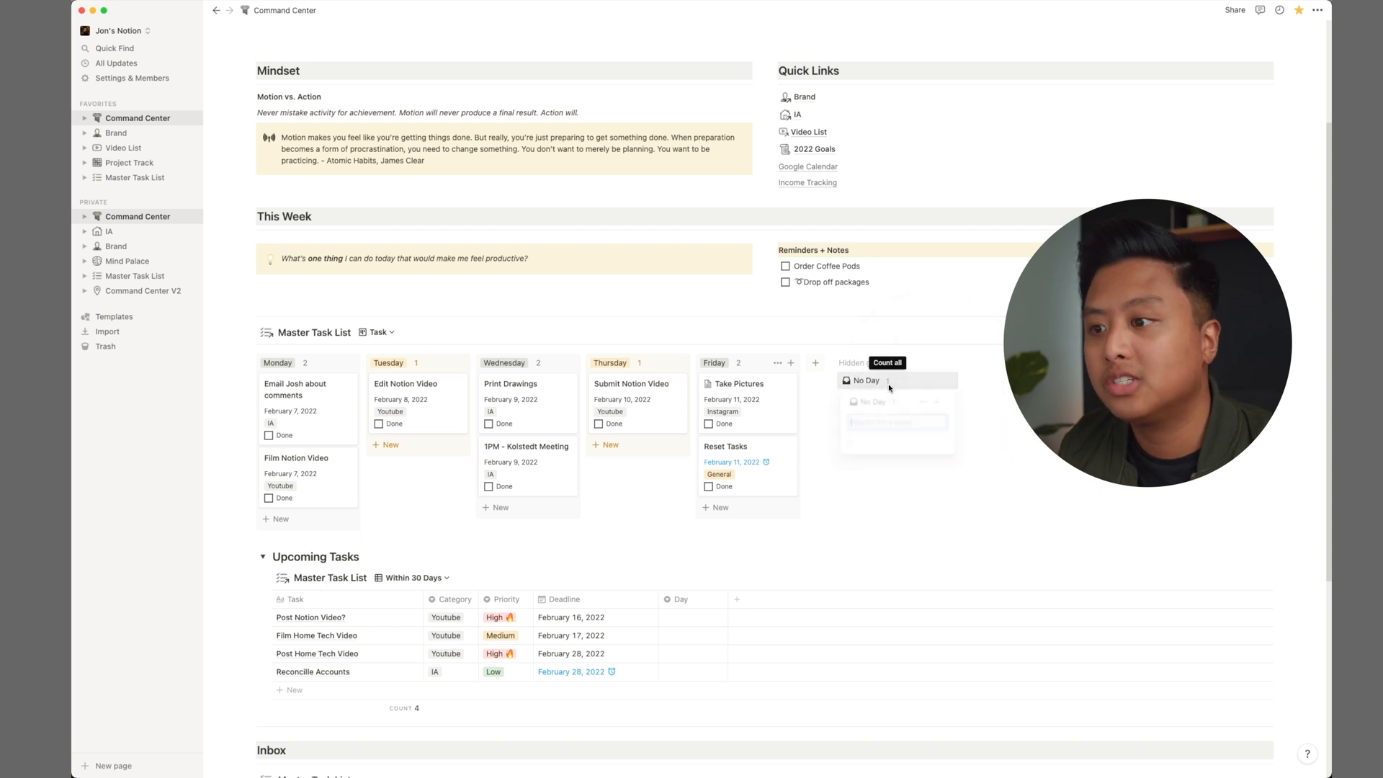
click(865, 380)
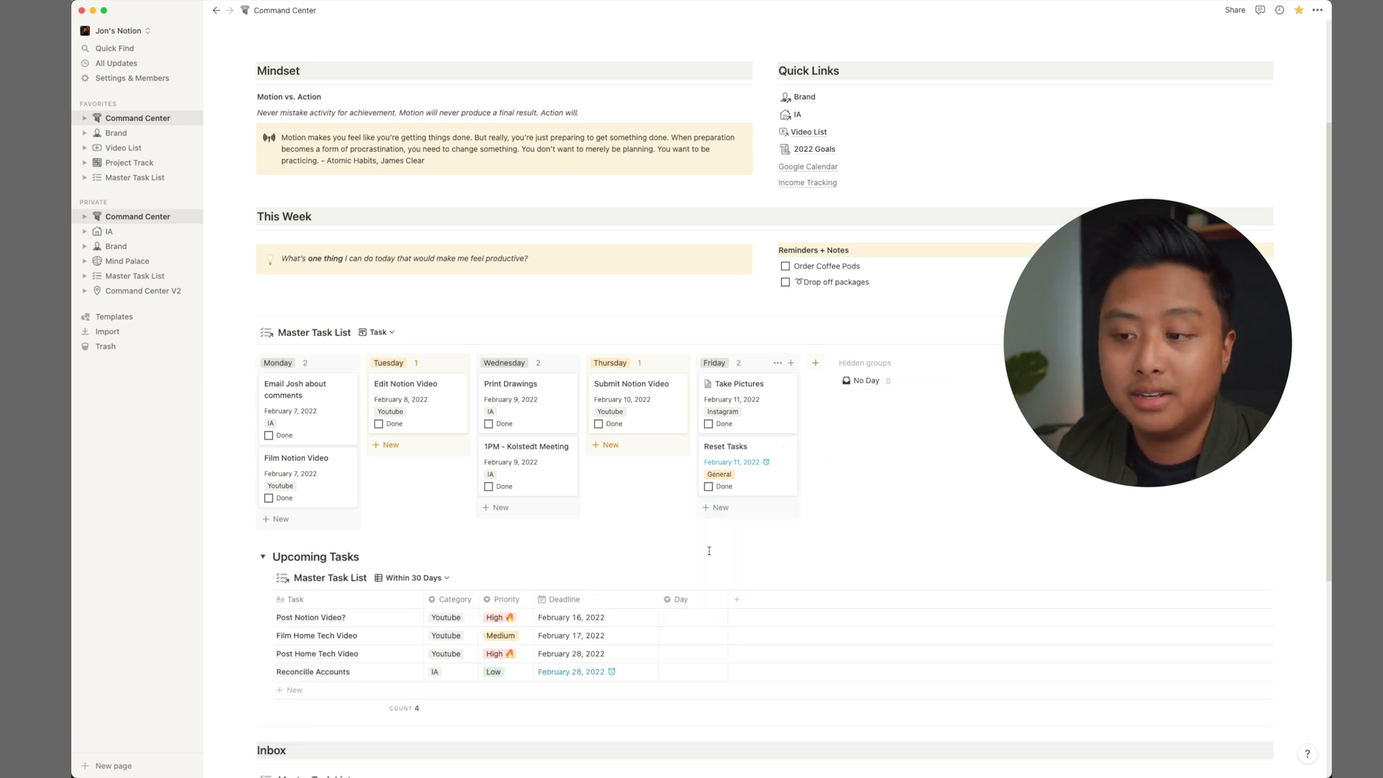
Step: Check off Order Coffee Pods and add a 'Drop Off Packages' task under Wednesday
scroll(down, 3)
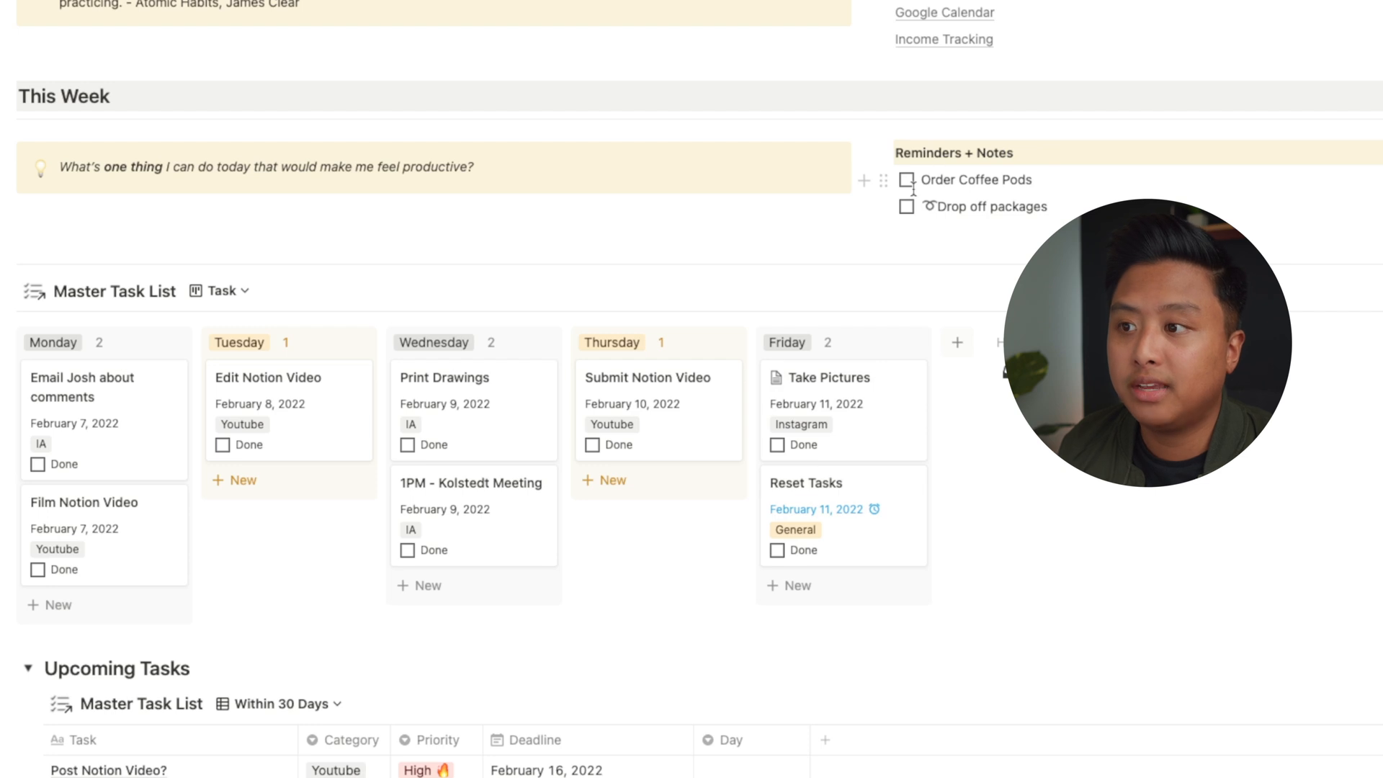
click(906, 180)
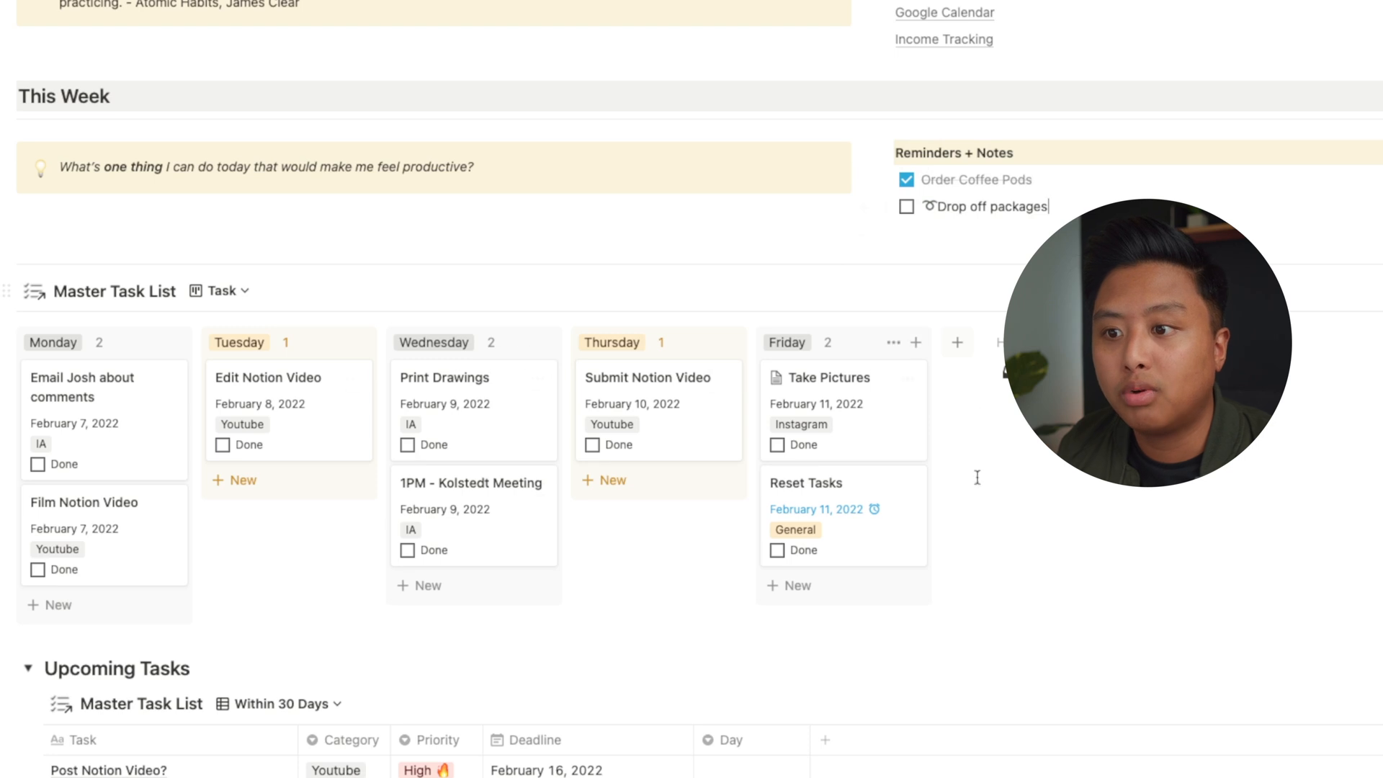
mouse_move(928, 221)
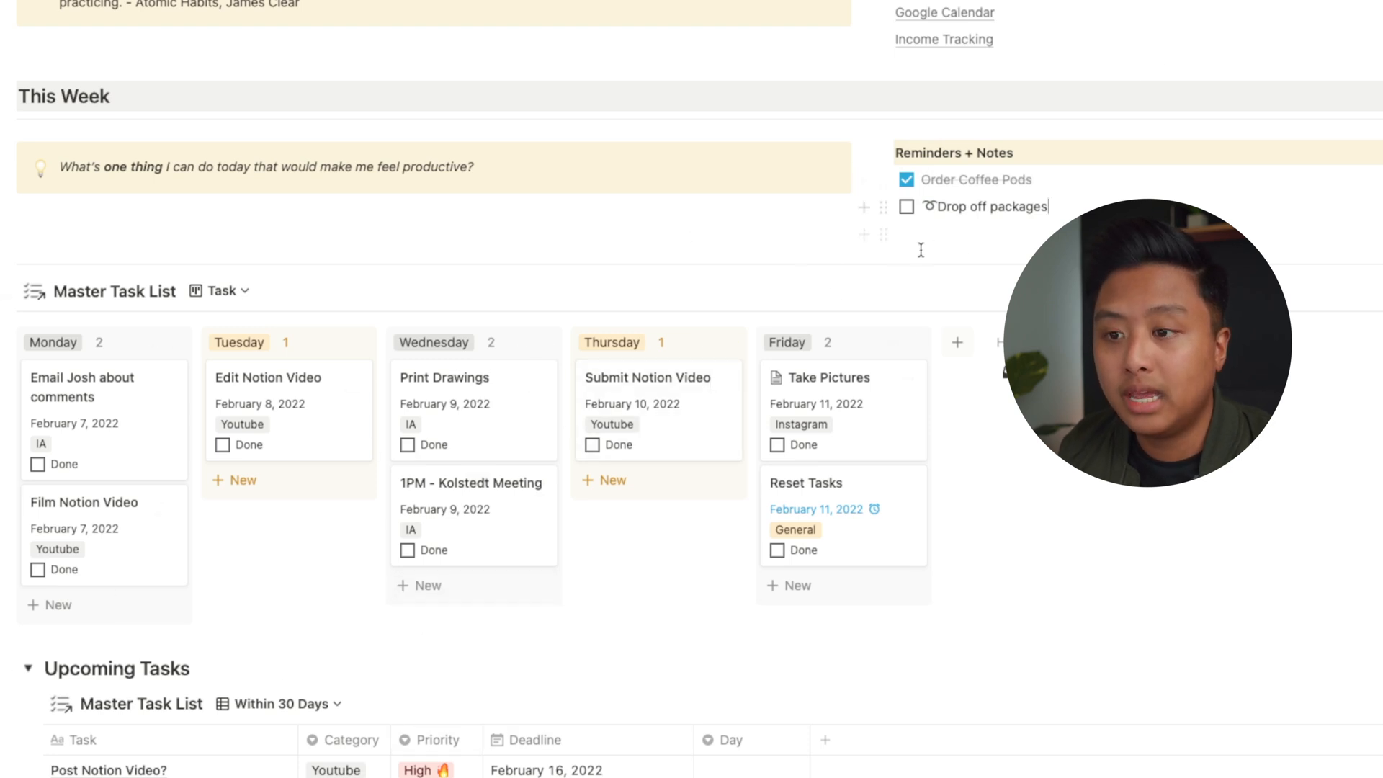
mouse_move(429, 590)
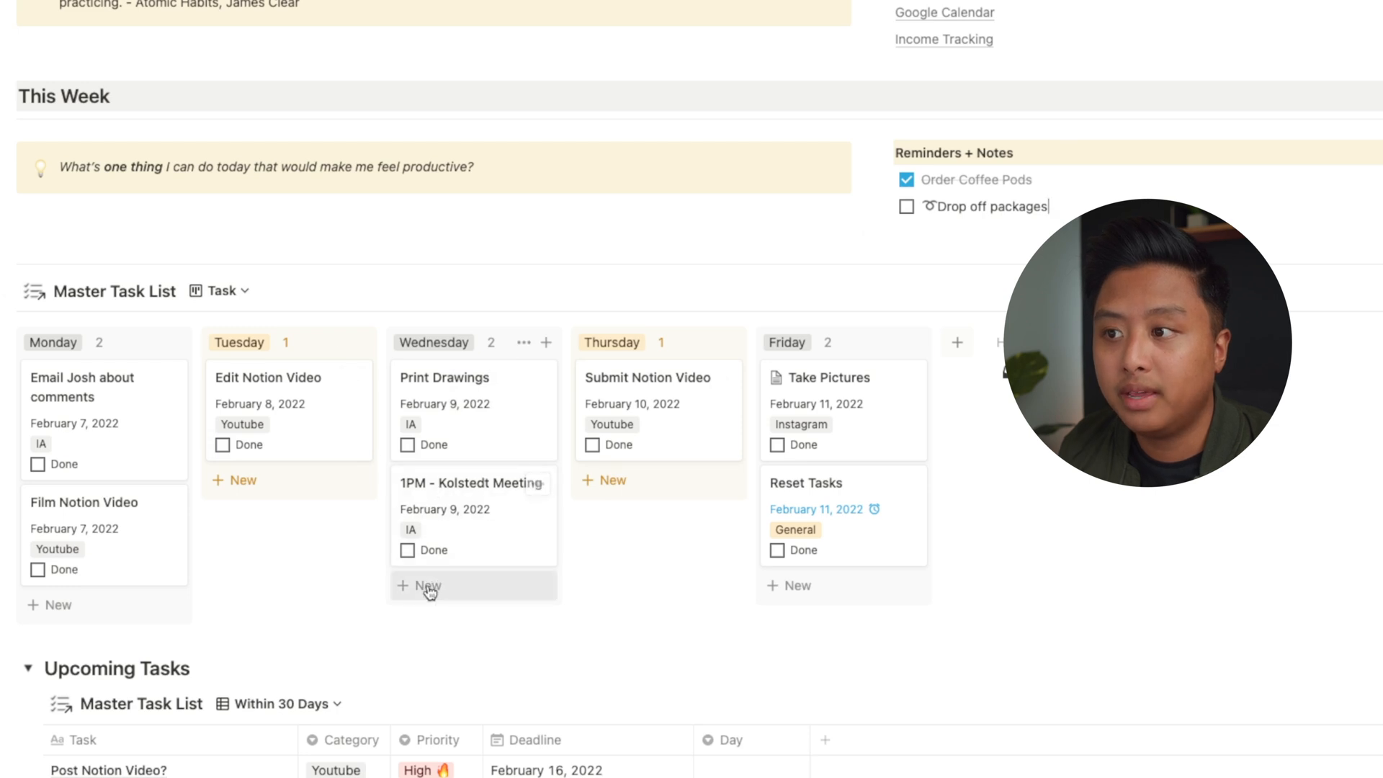
click(420, 586)
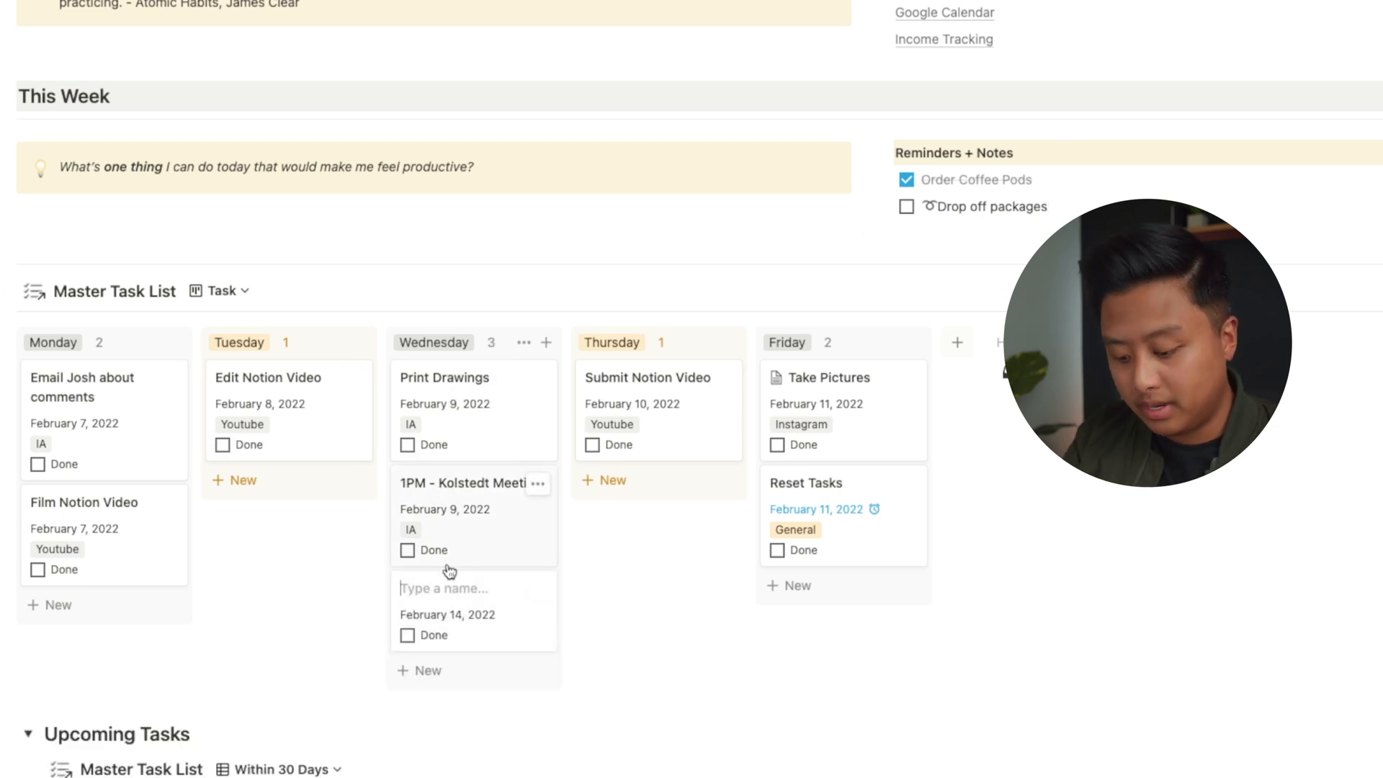
text(Drop Off Pa)
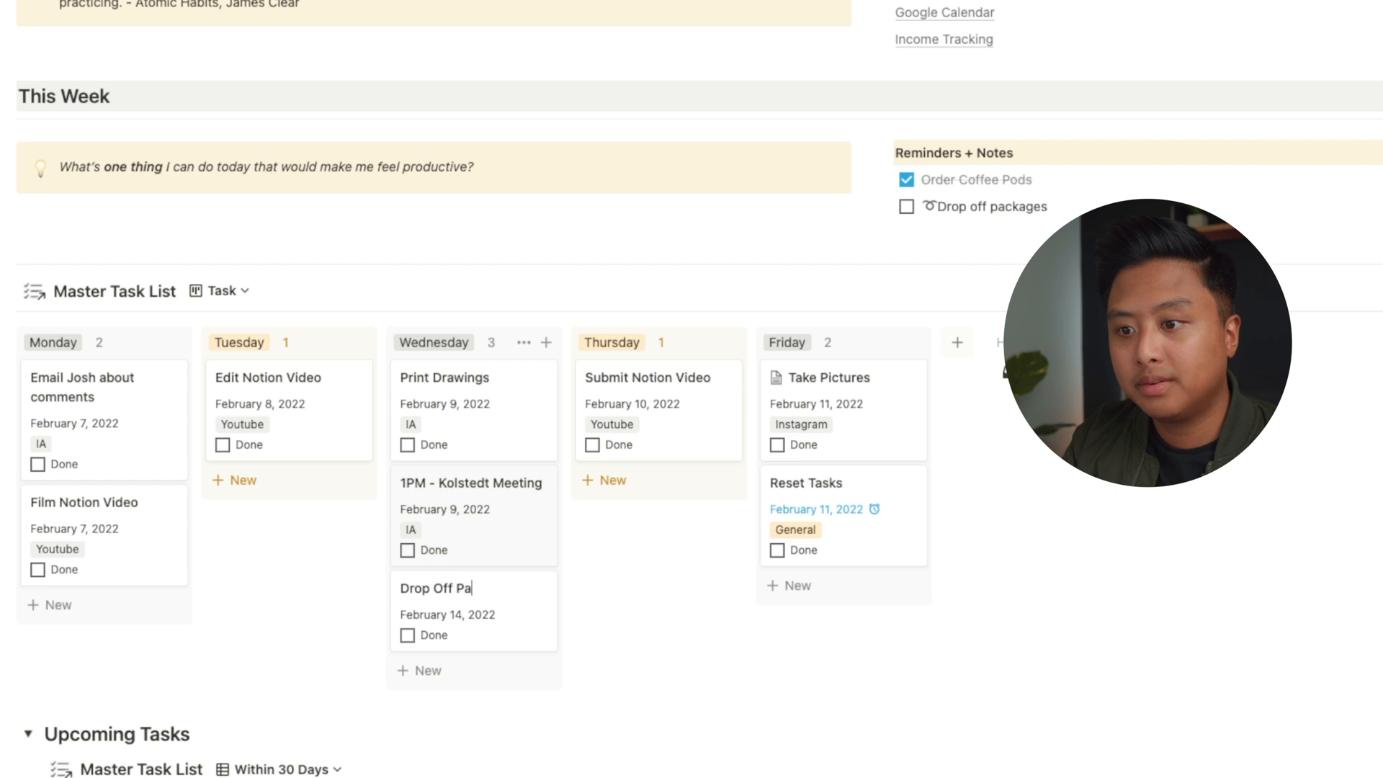
click(435, 588)
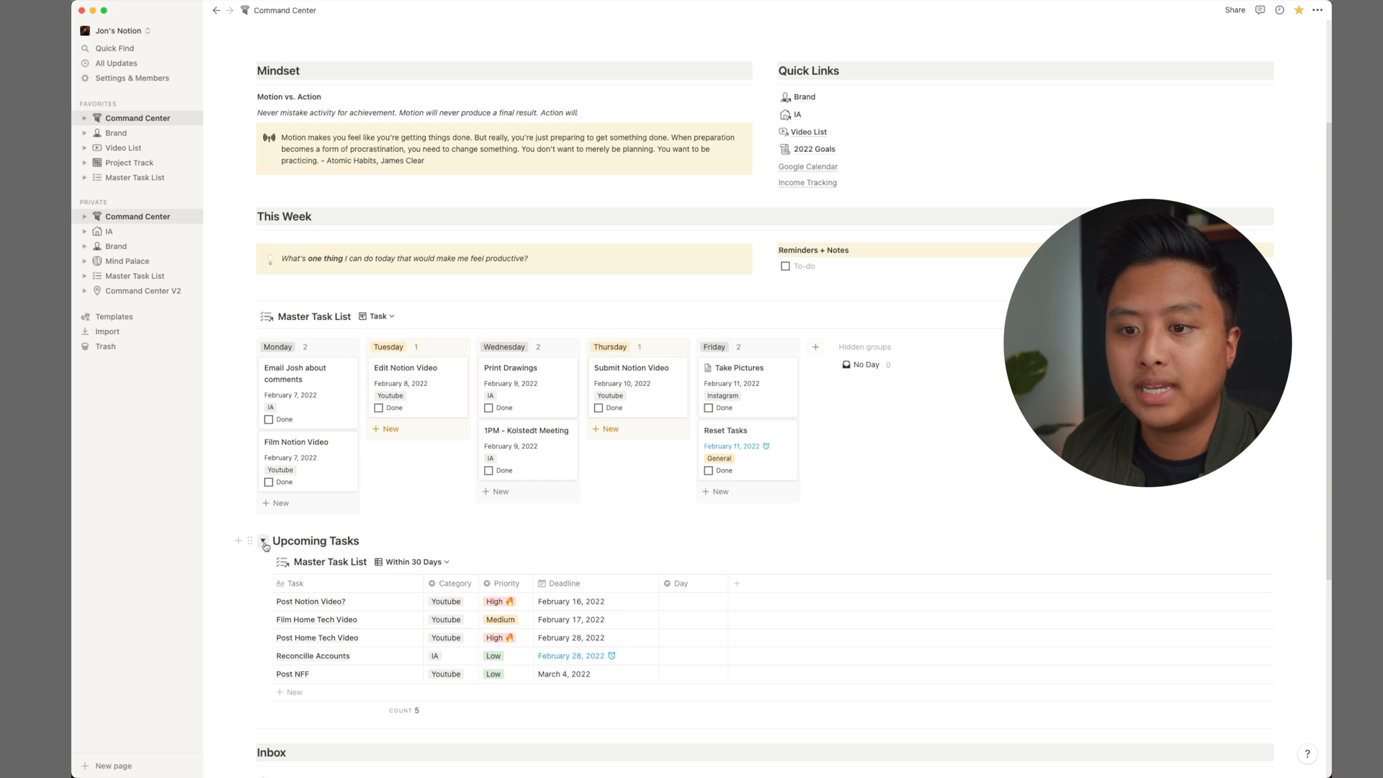
Step: Collapse Upcoming Tasks and add Shoot Thumbnail and Order Coffee Pods to the Inbox with deadlines
click(263, 541)
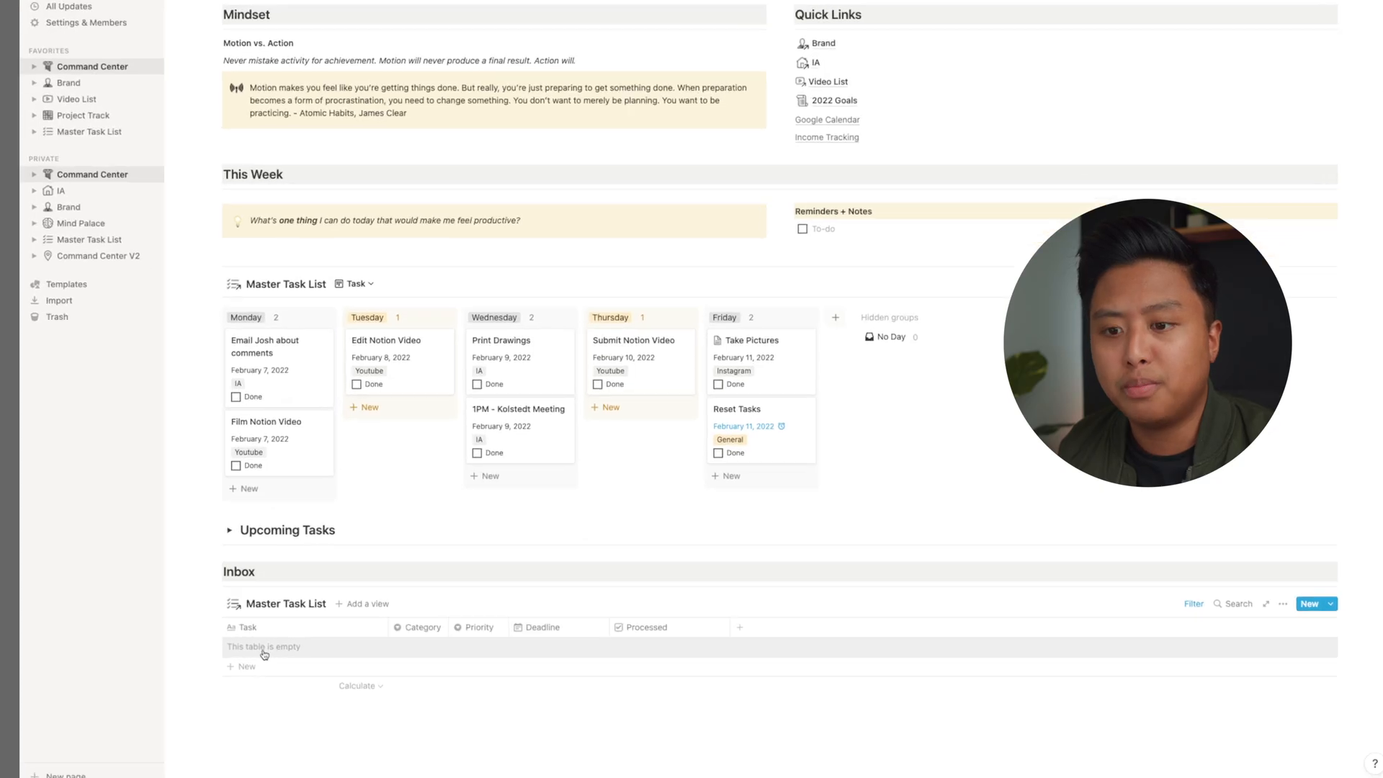
scroll(down, 3)
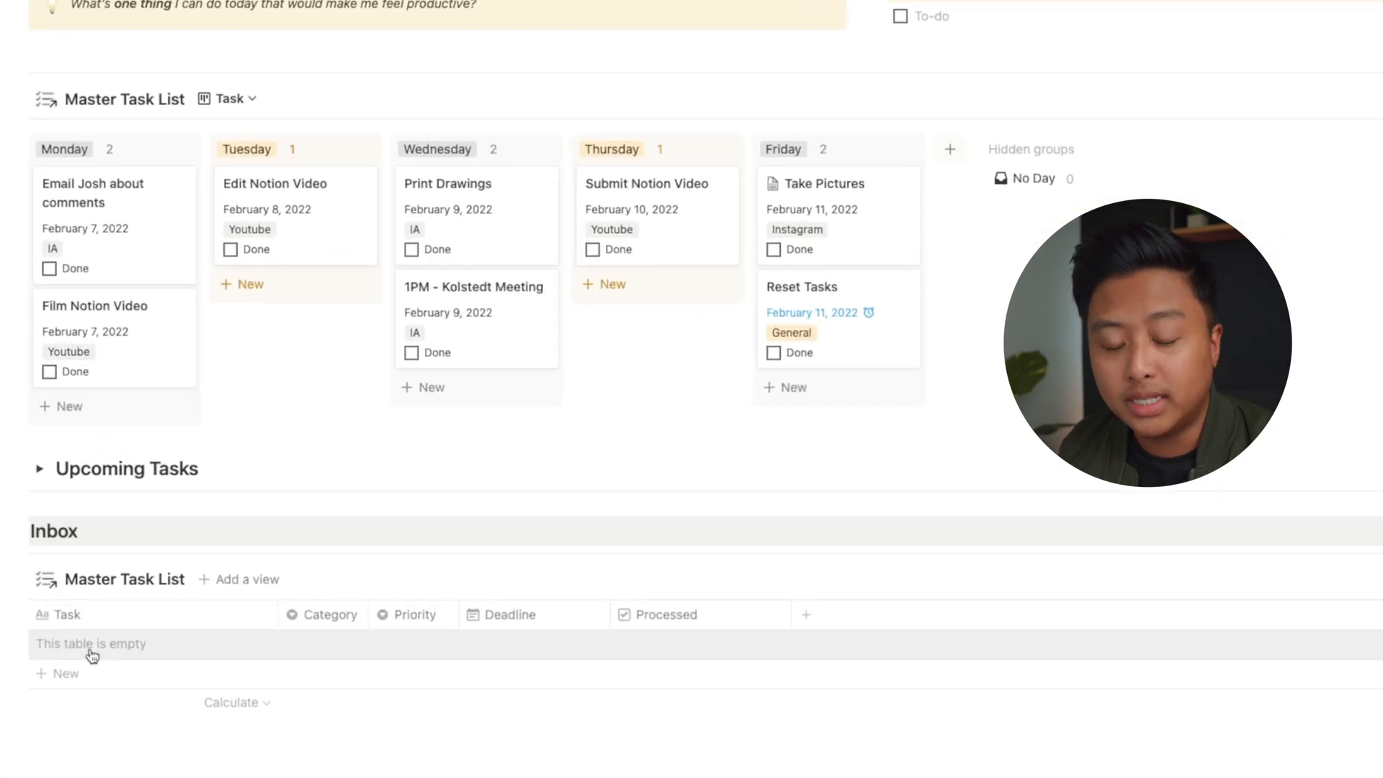
click(93, 644)
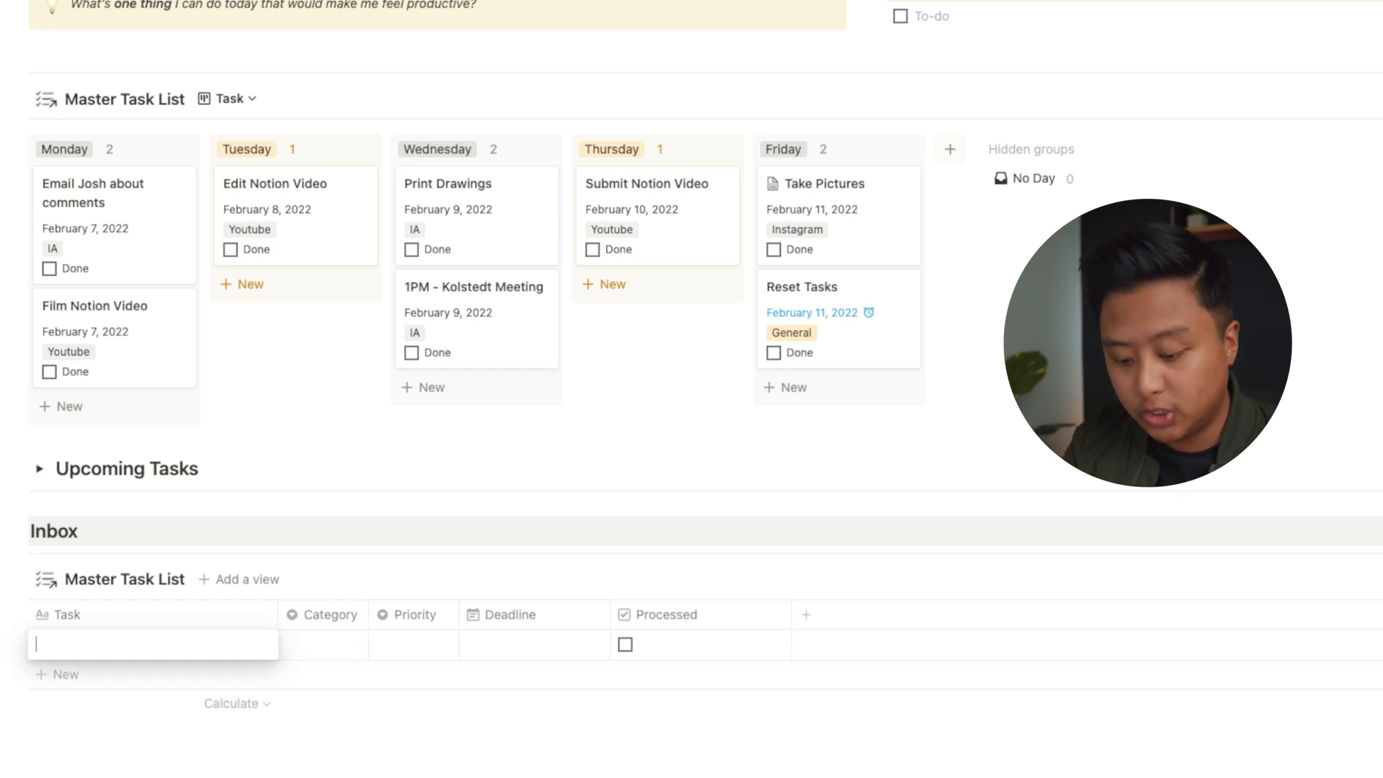
text(Shoot Thumbnail)
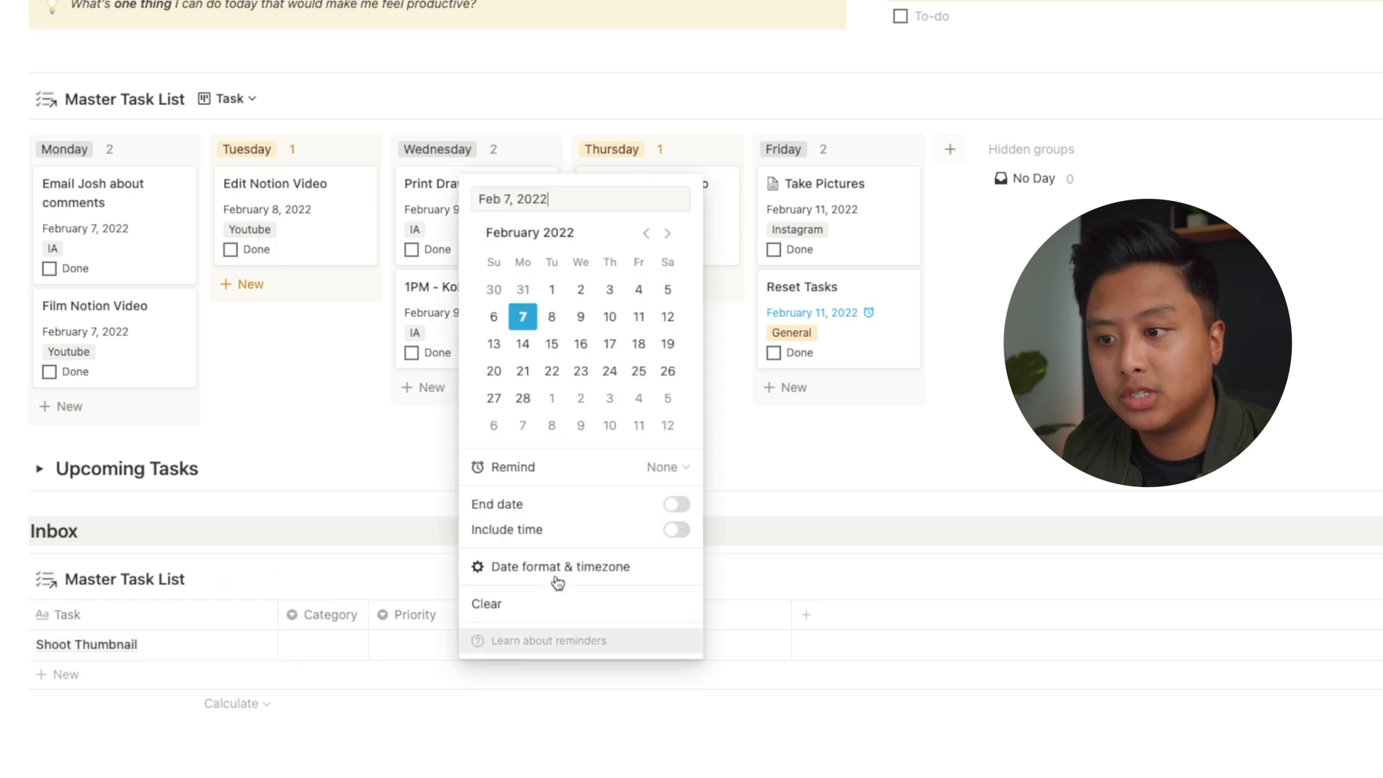
mouse_move(580, 317)
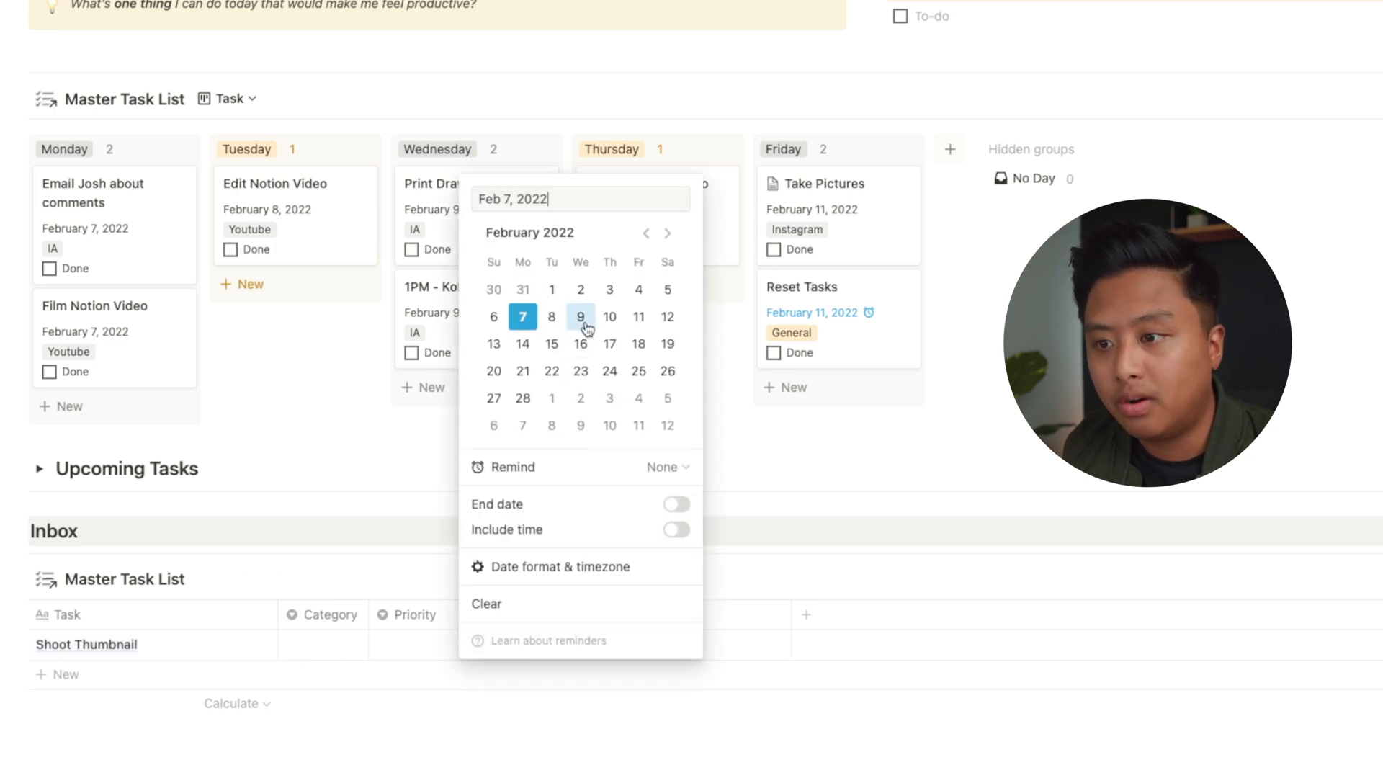
click(550, 344)
text(Or)
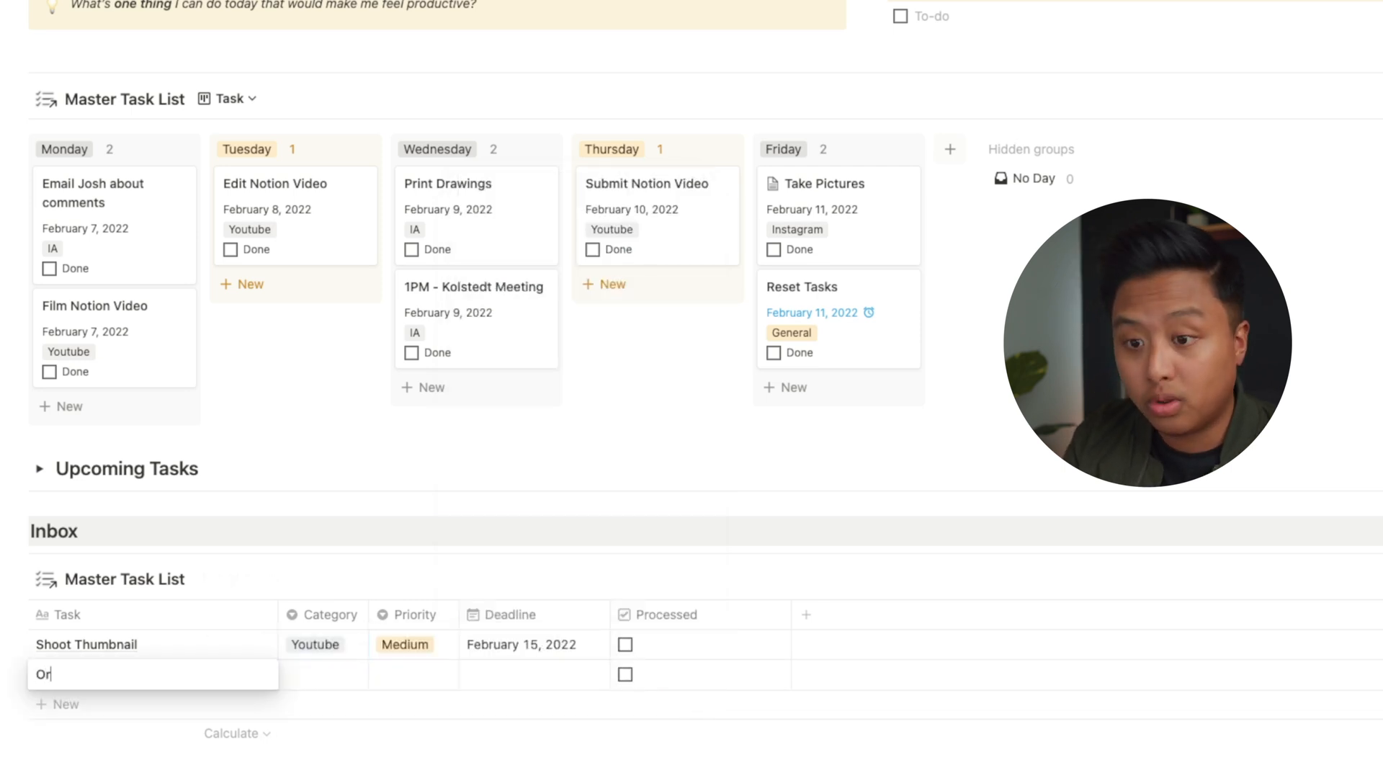
text(der Coffee Pods)
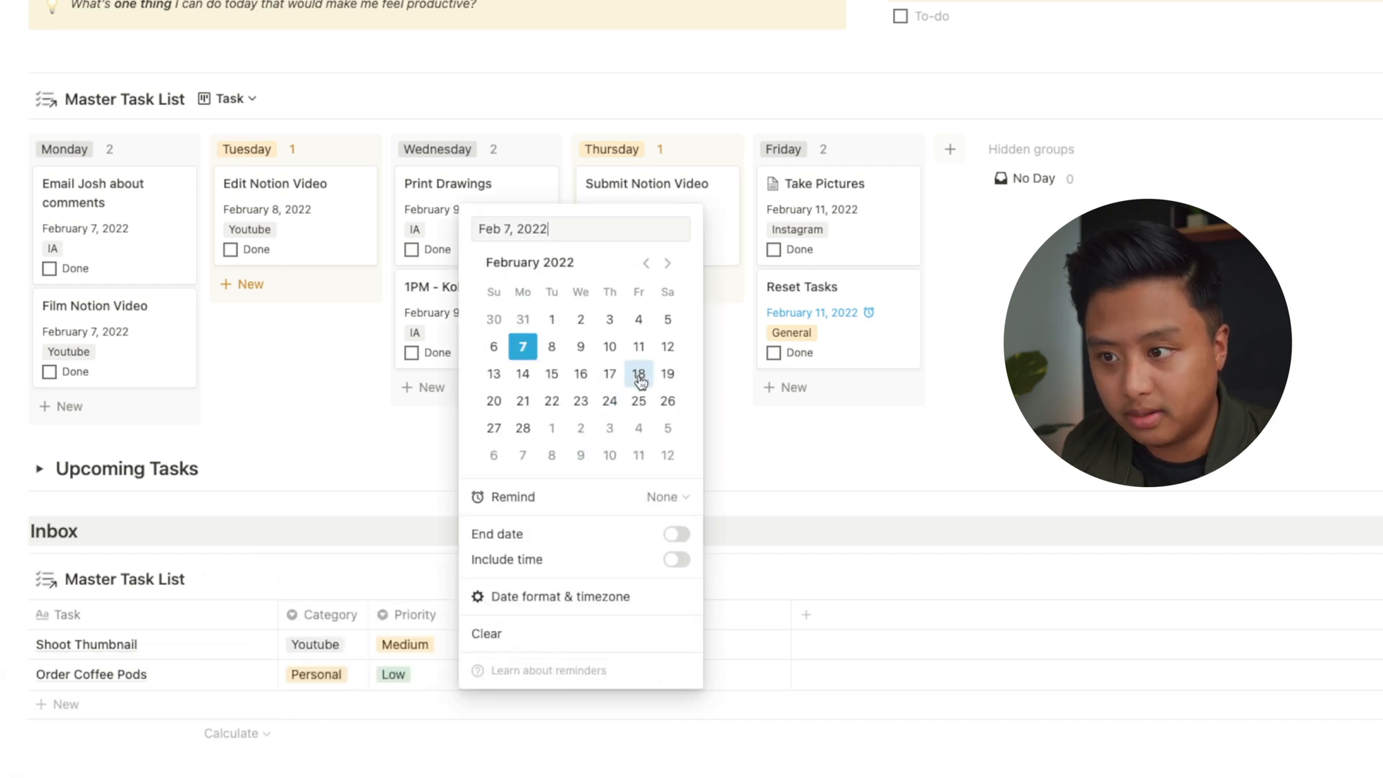
click(639, 373)
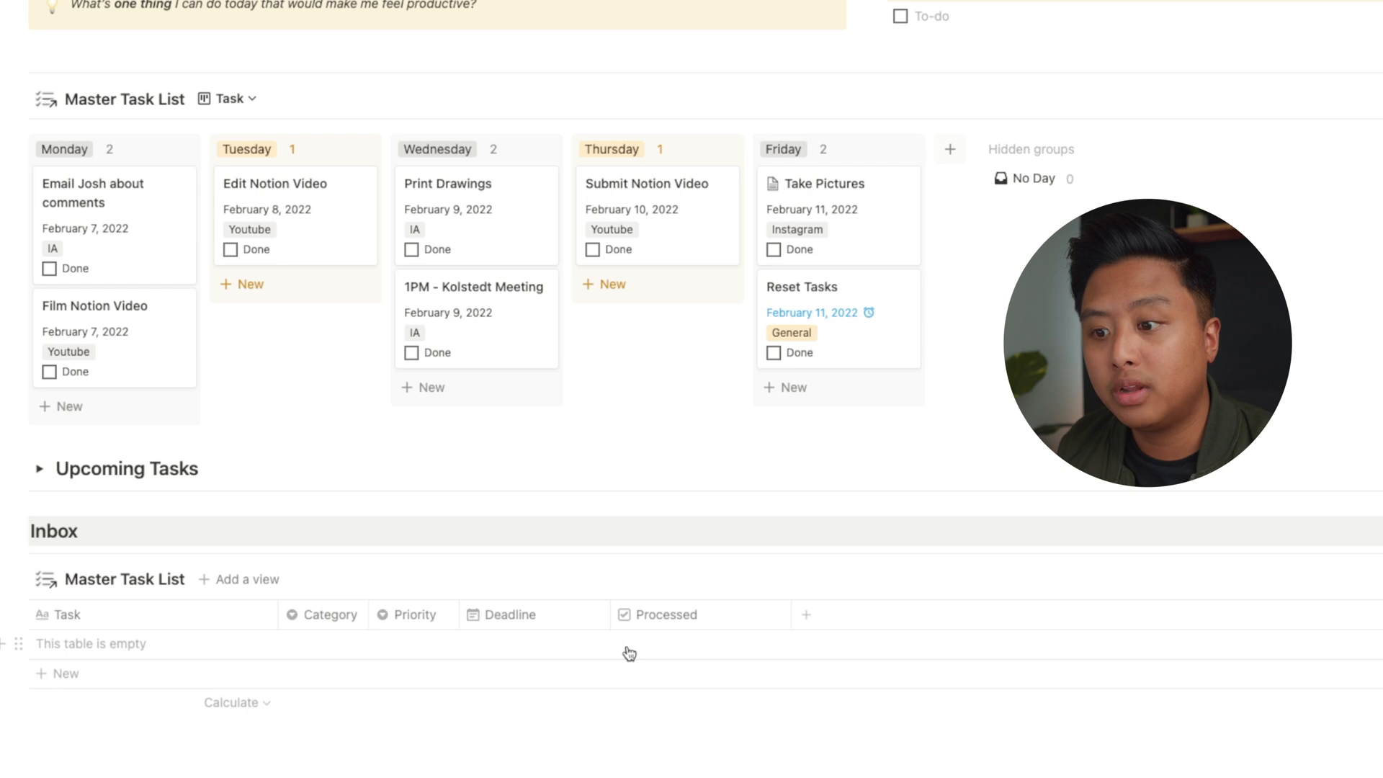
mouse_move(1071, 178)
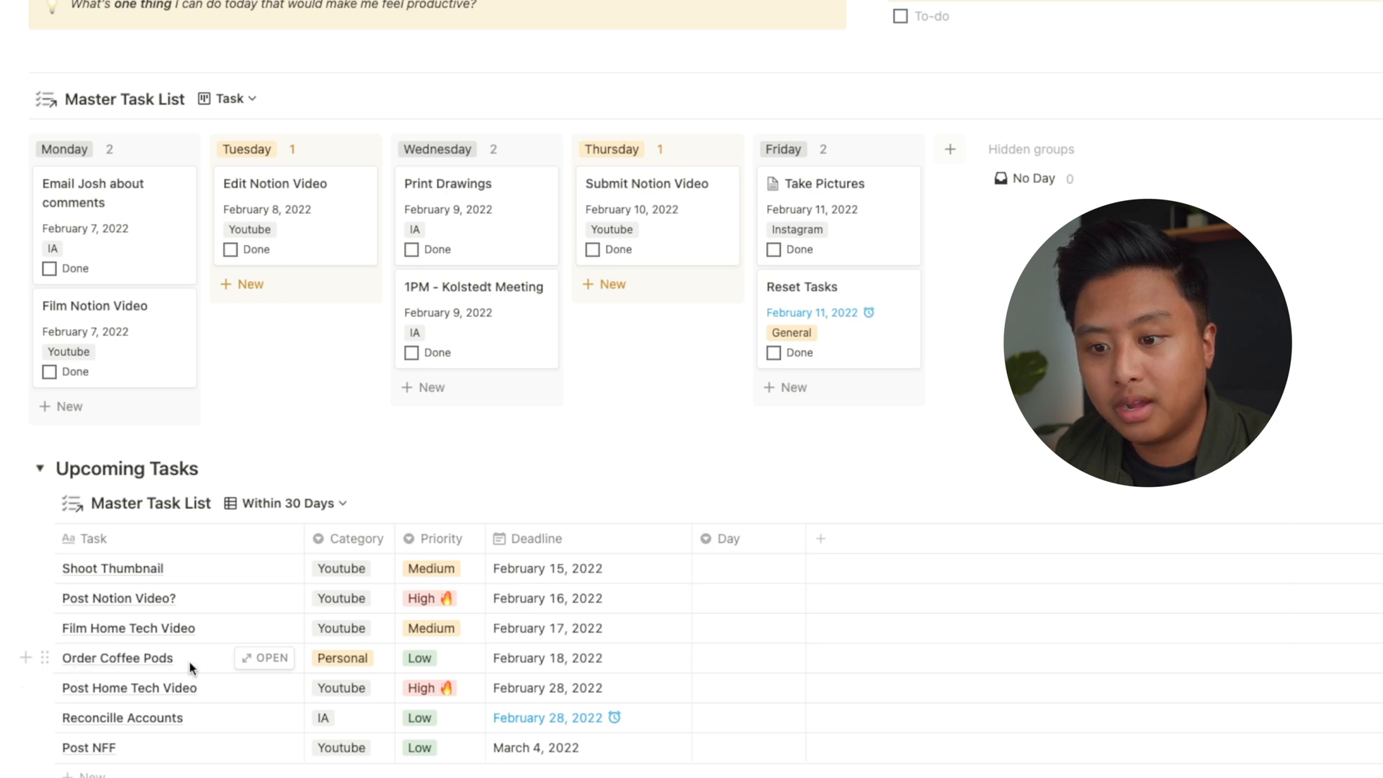
mouse_move(103, 575)
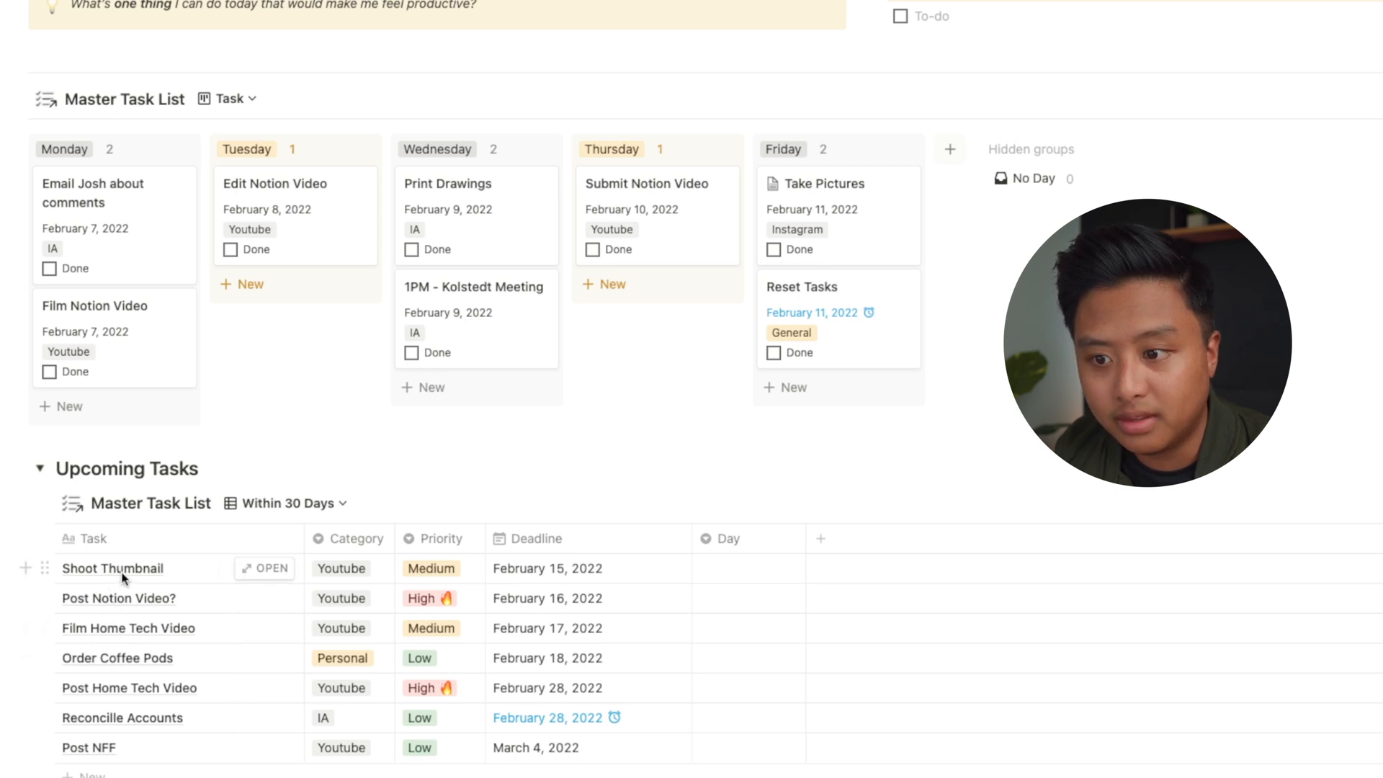
mouse_move(276, 576)
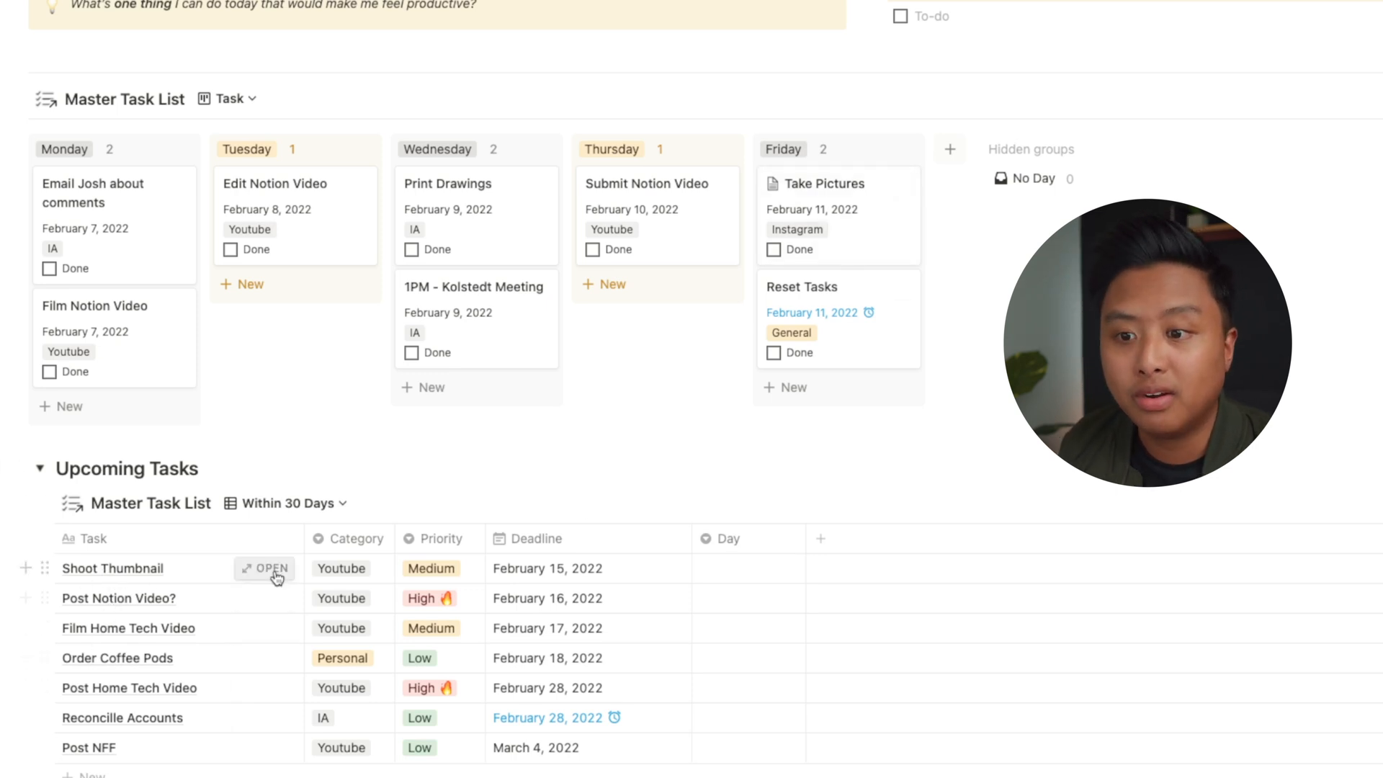
scroll(up, 3)
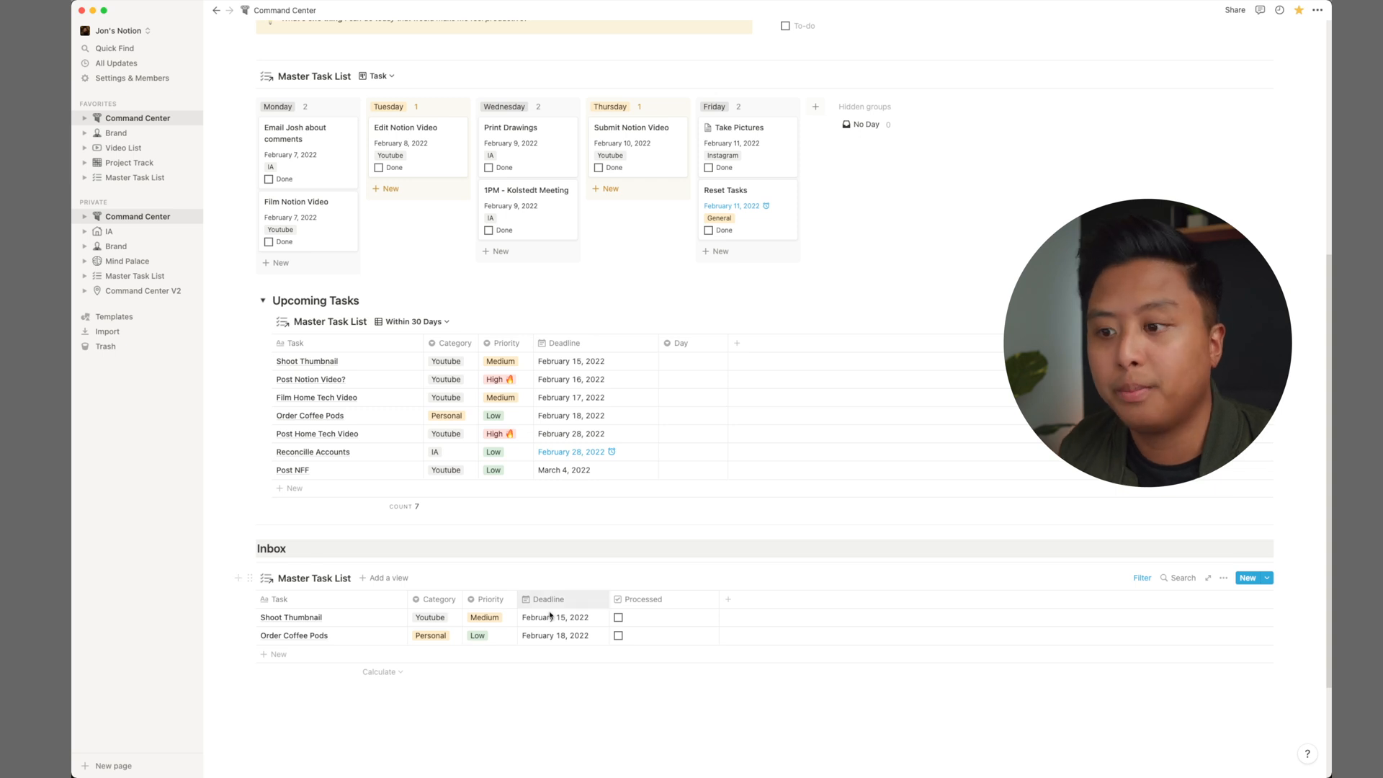
Step: Switch the Master Task List to its February 2022 Calendar view
scroll(up, 3)
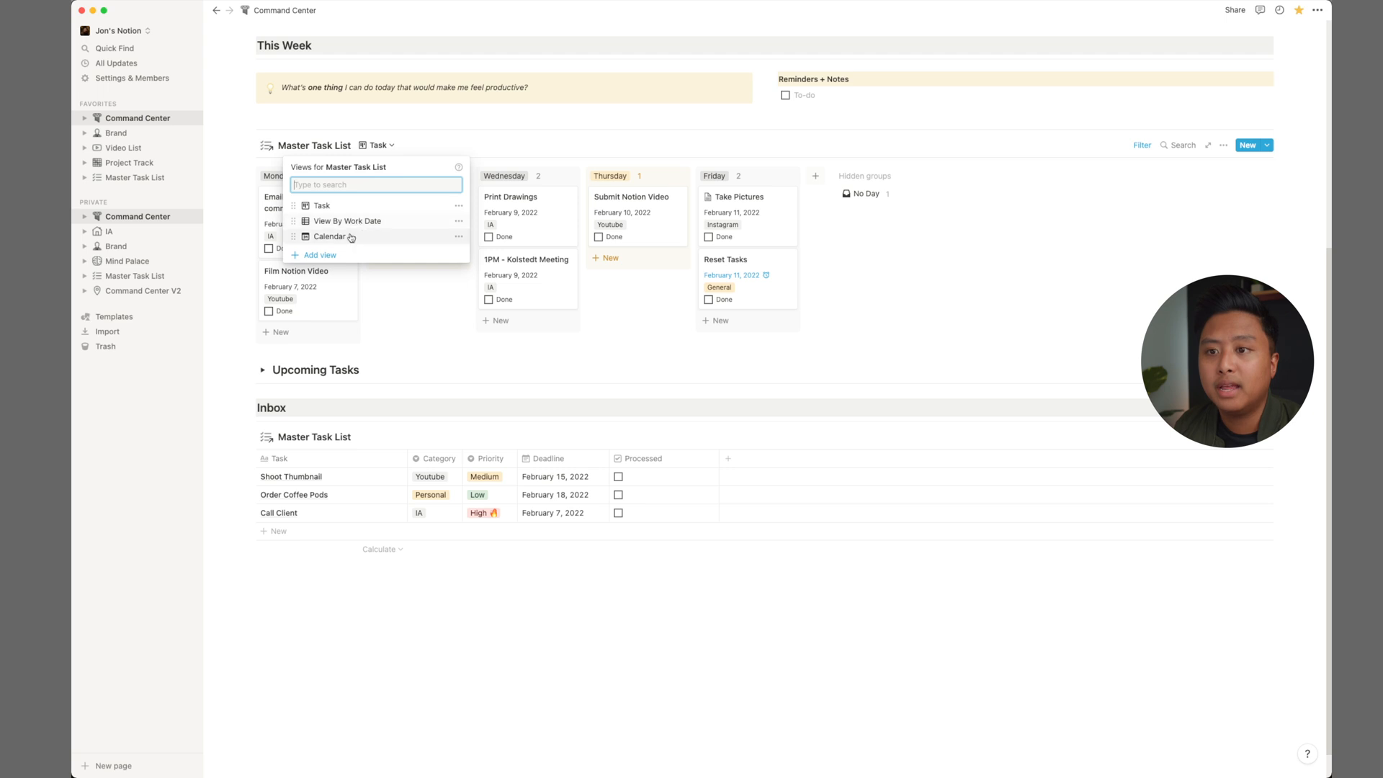
click(329, 236)
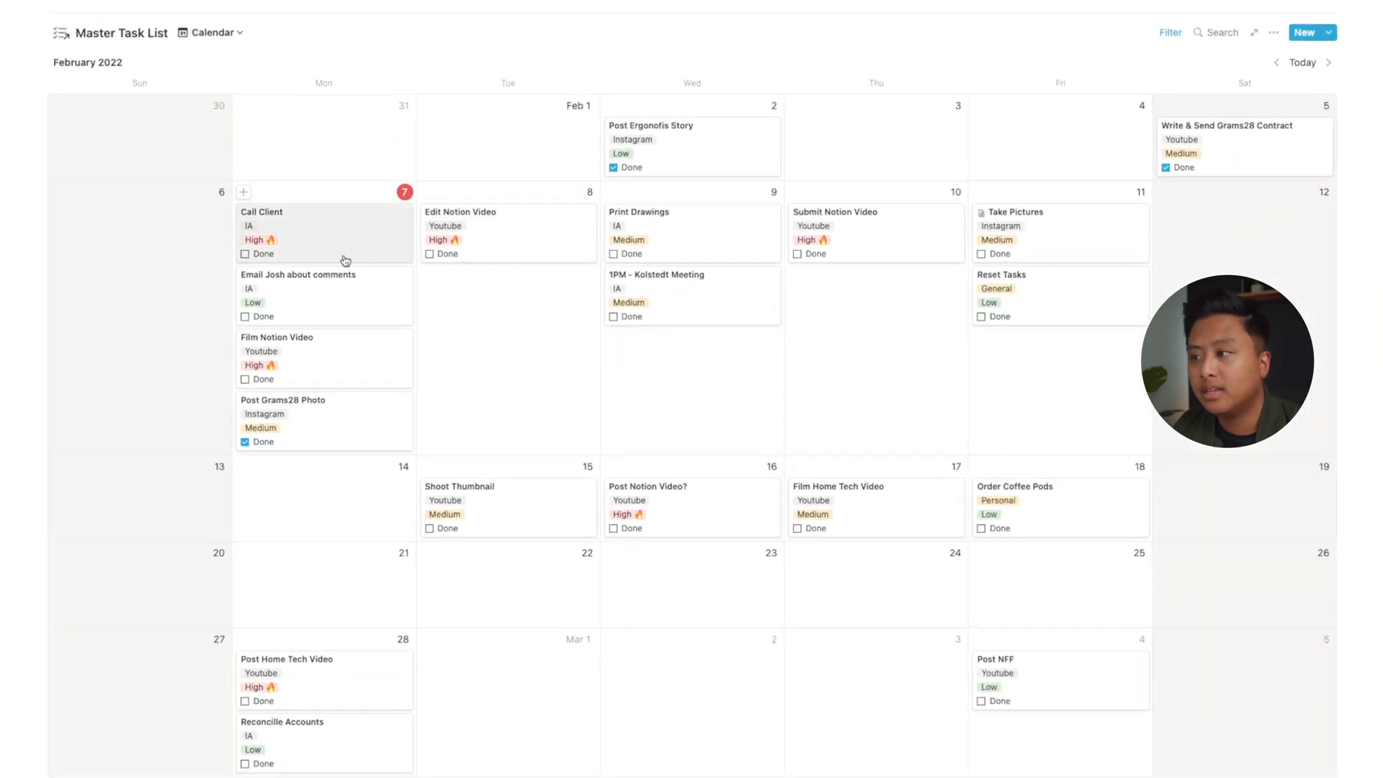
mouse_move(511, 255)
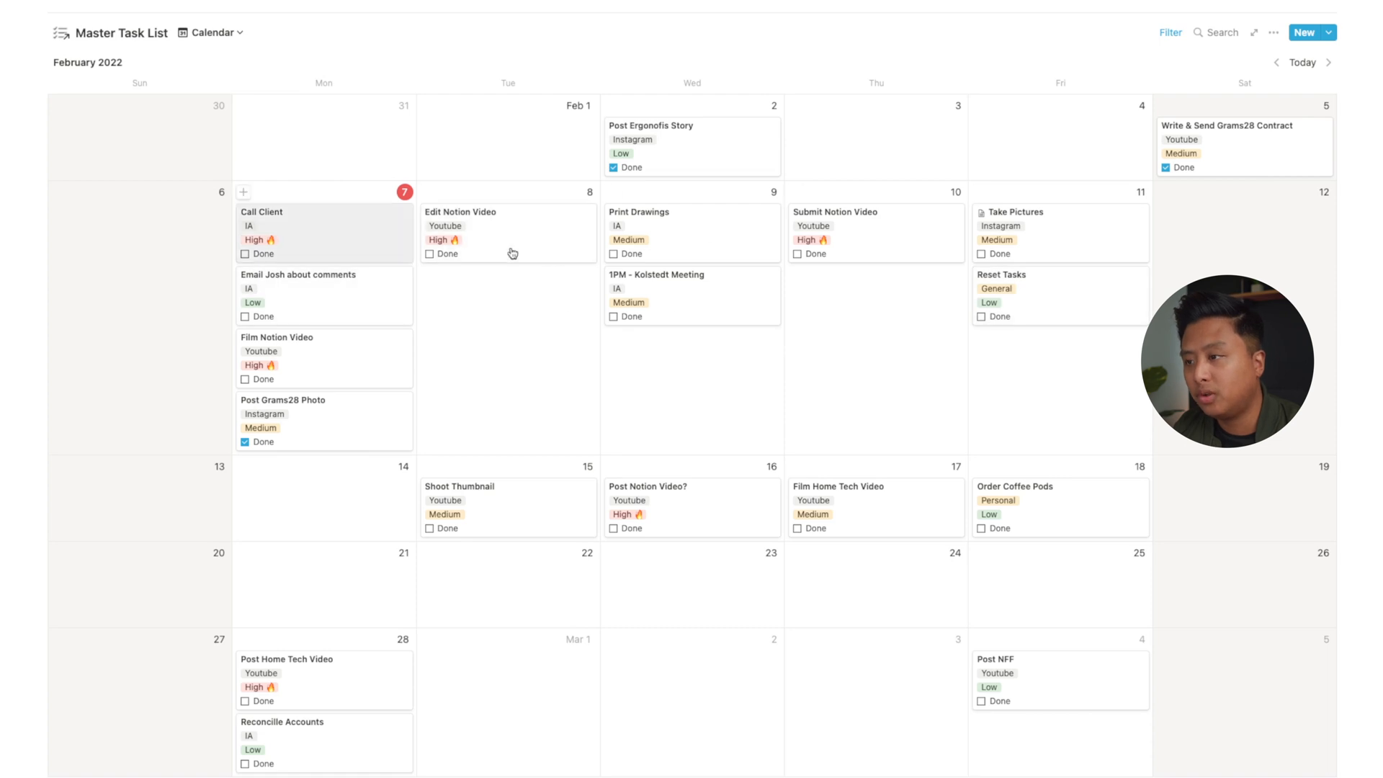
mouse_move(322, 506)
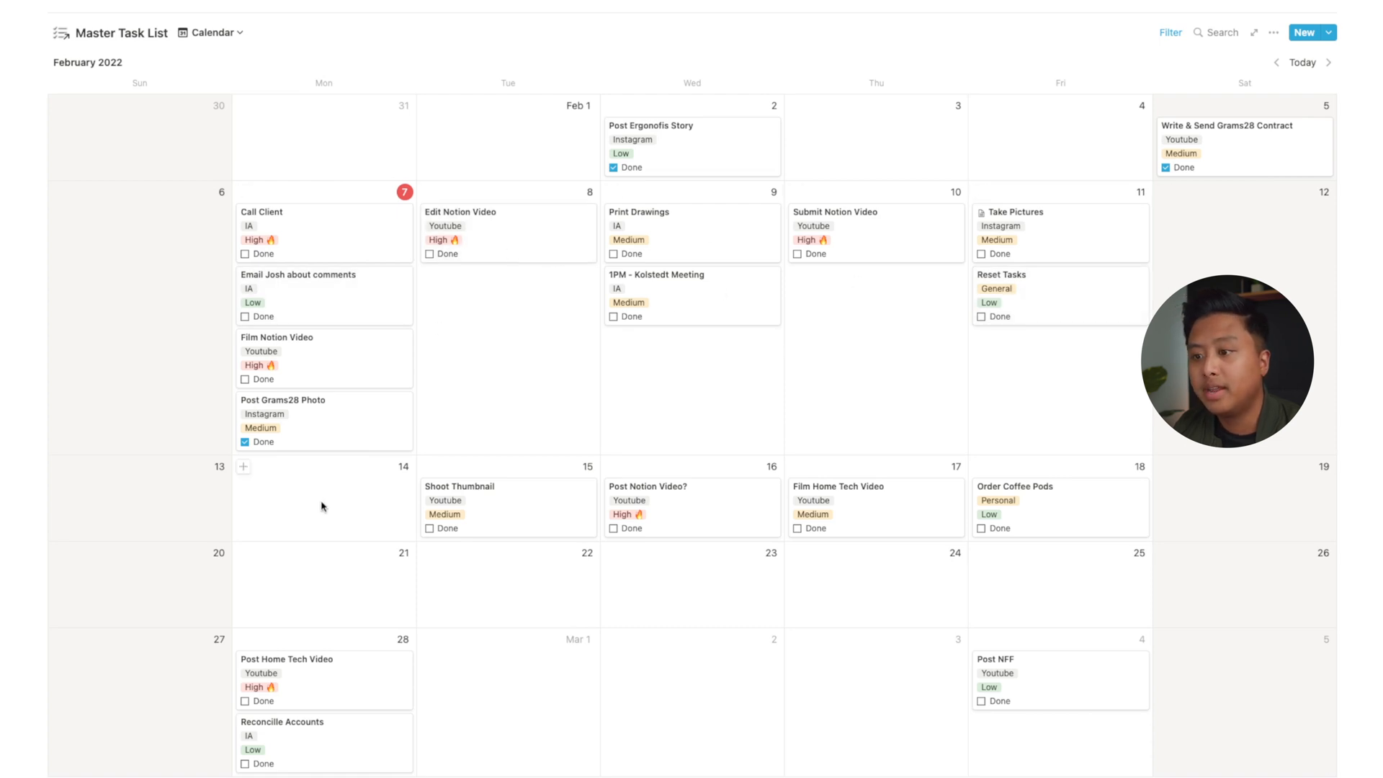
mouse_move(294, 530)
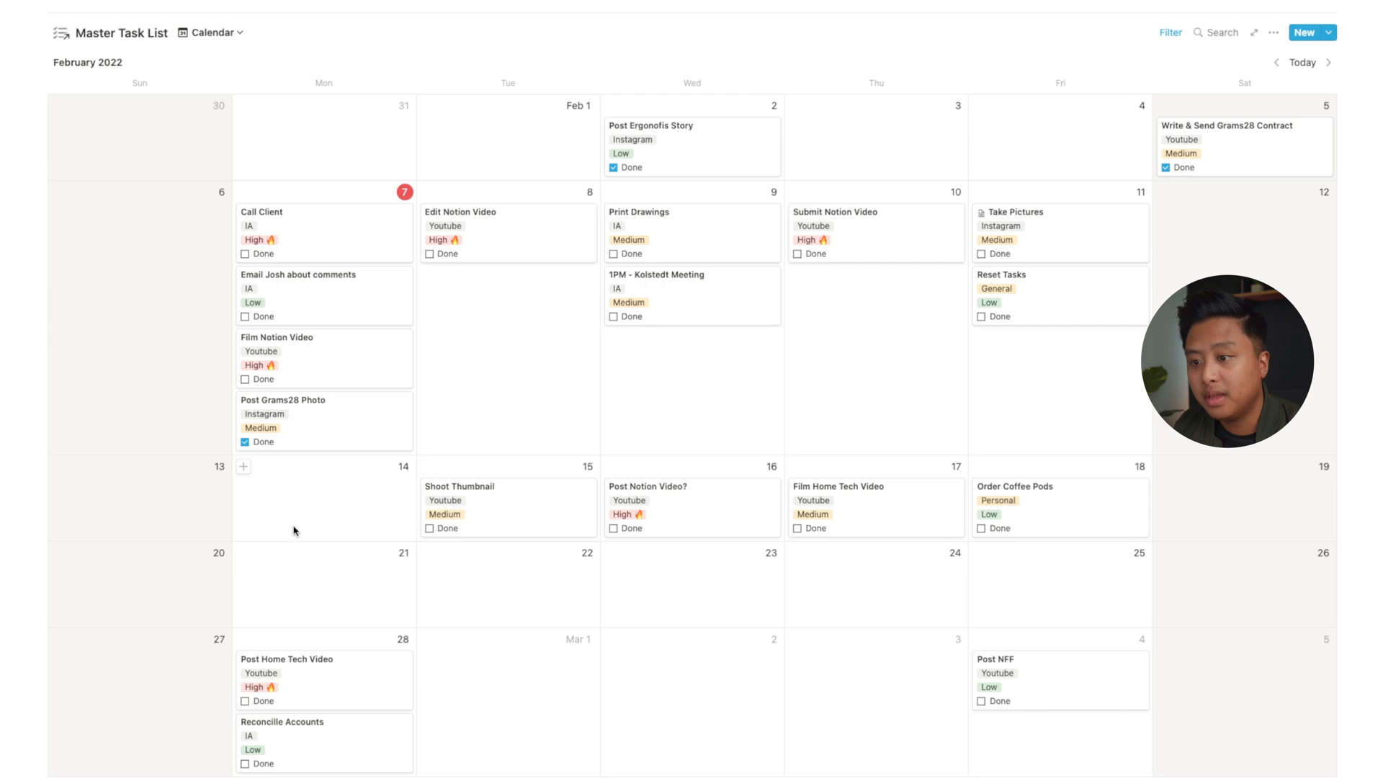
mouse_move(1117, 576)
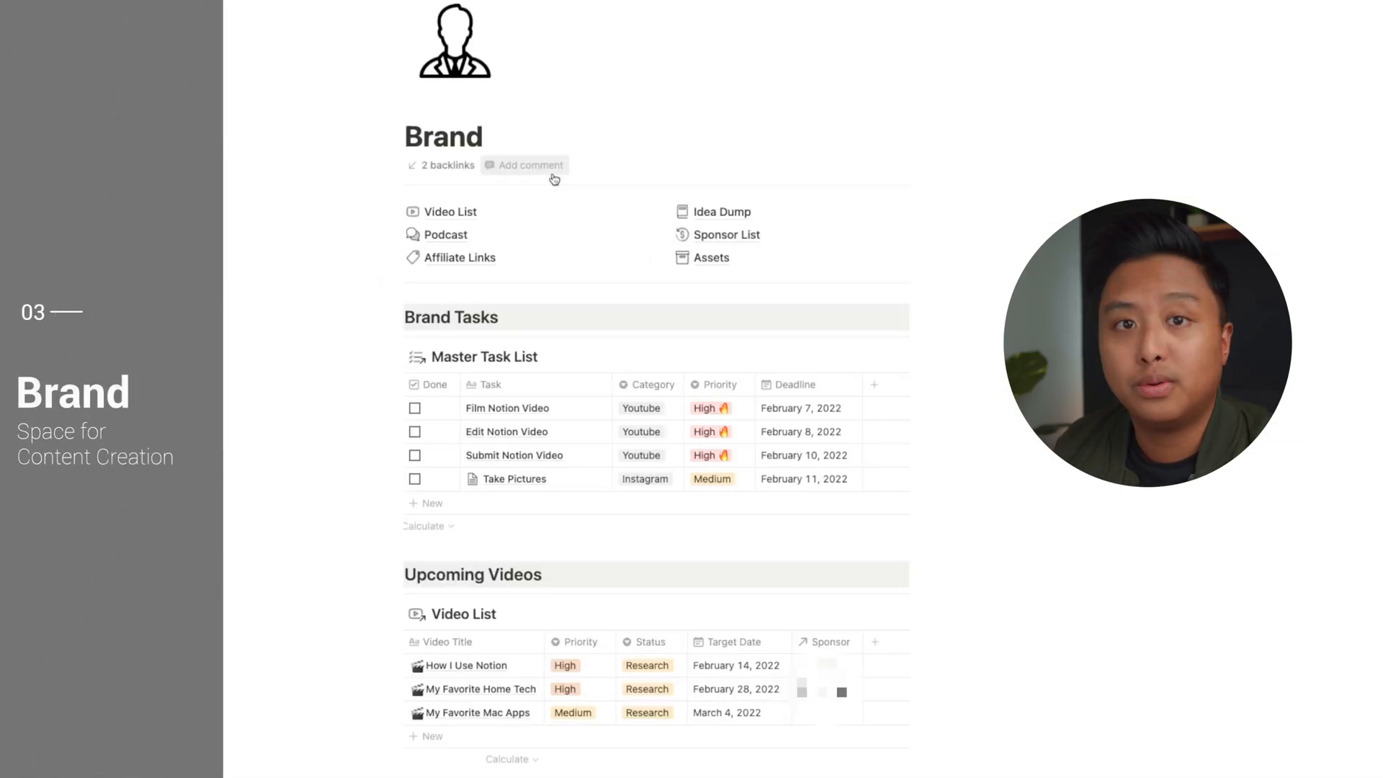
mouse_move(589, 185)
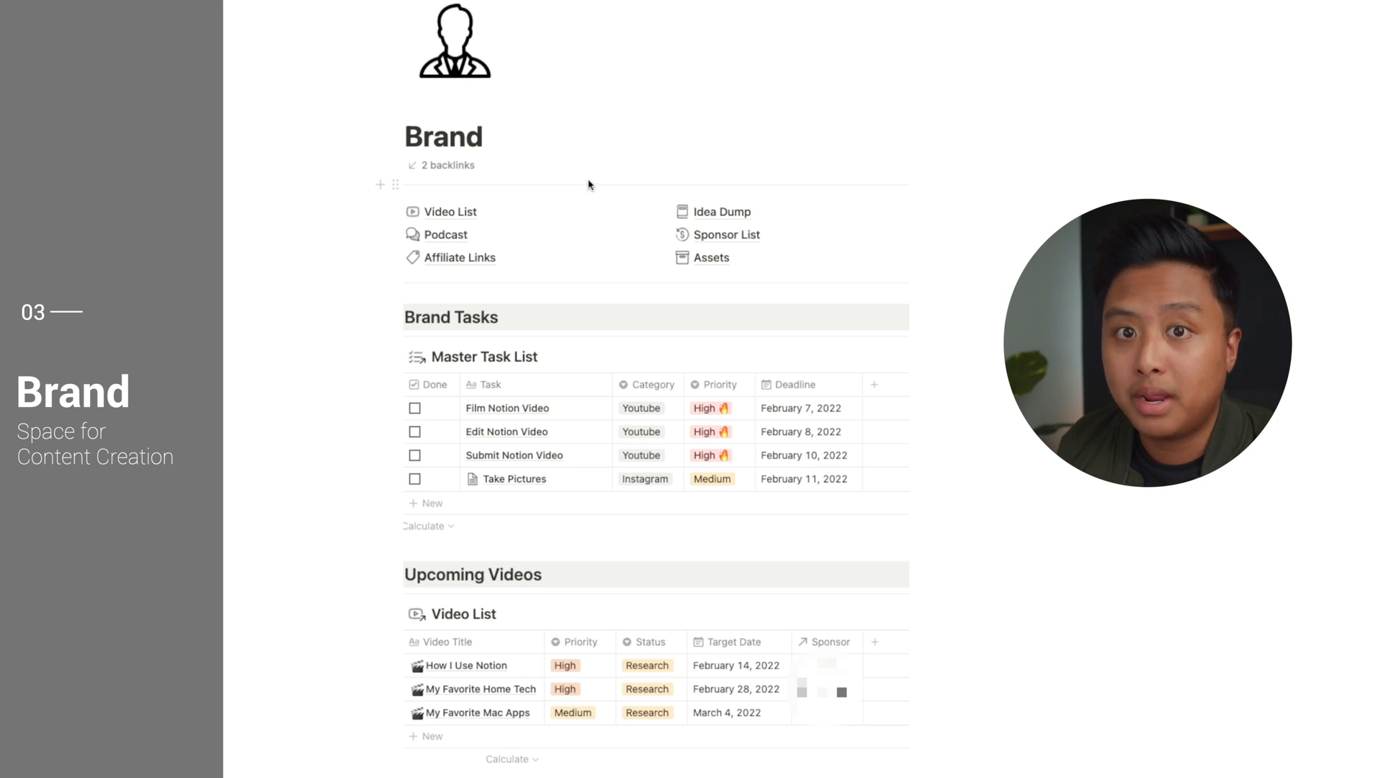
mouse_move(460, 216)
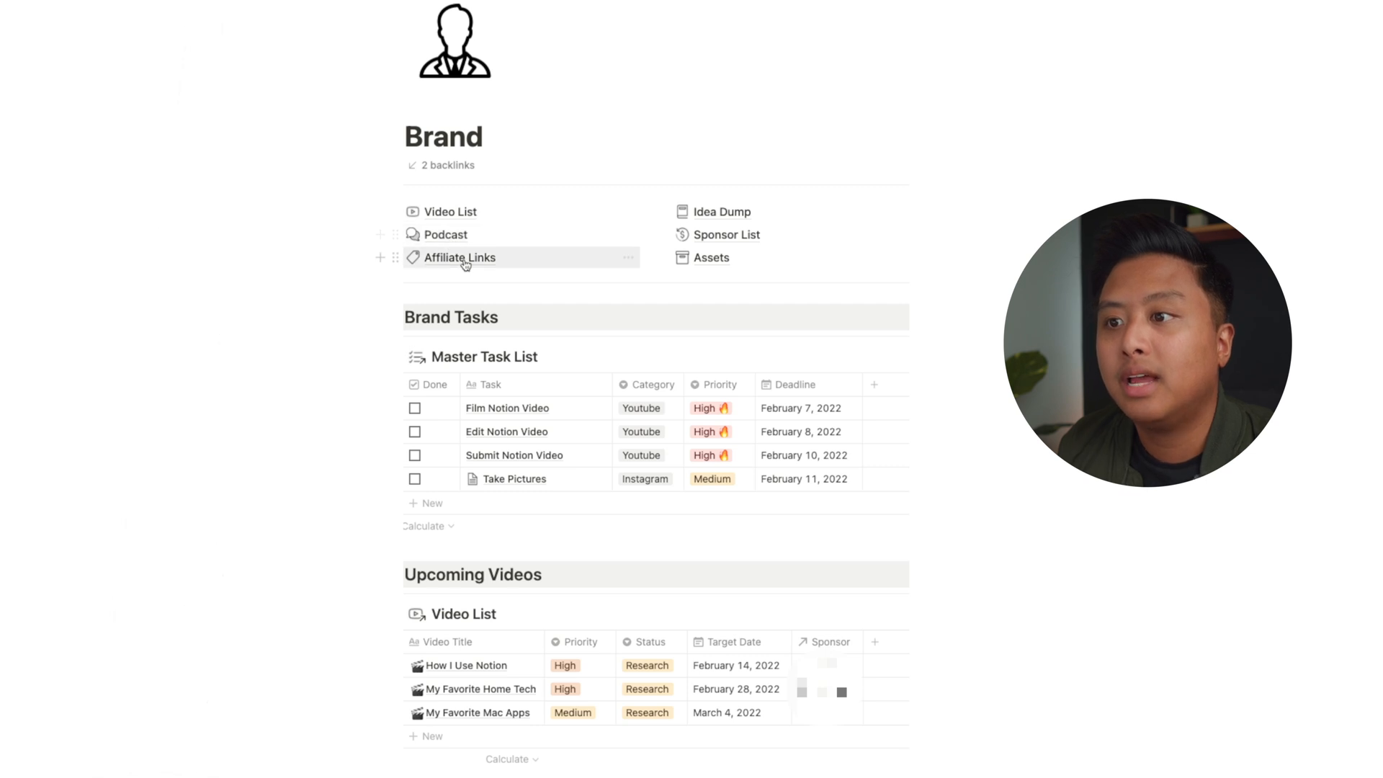
mouse_move(710, 258)
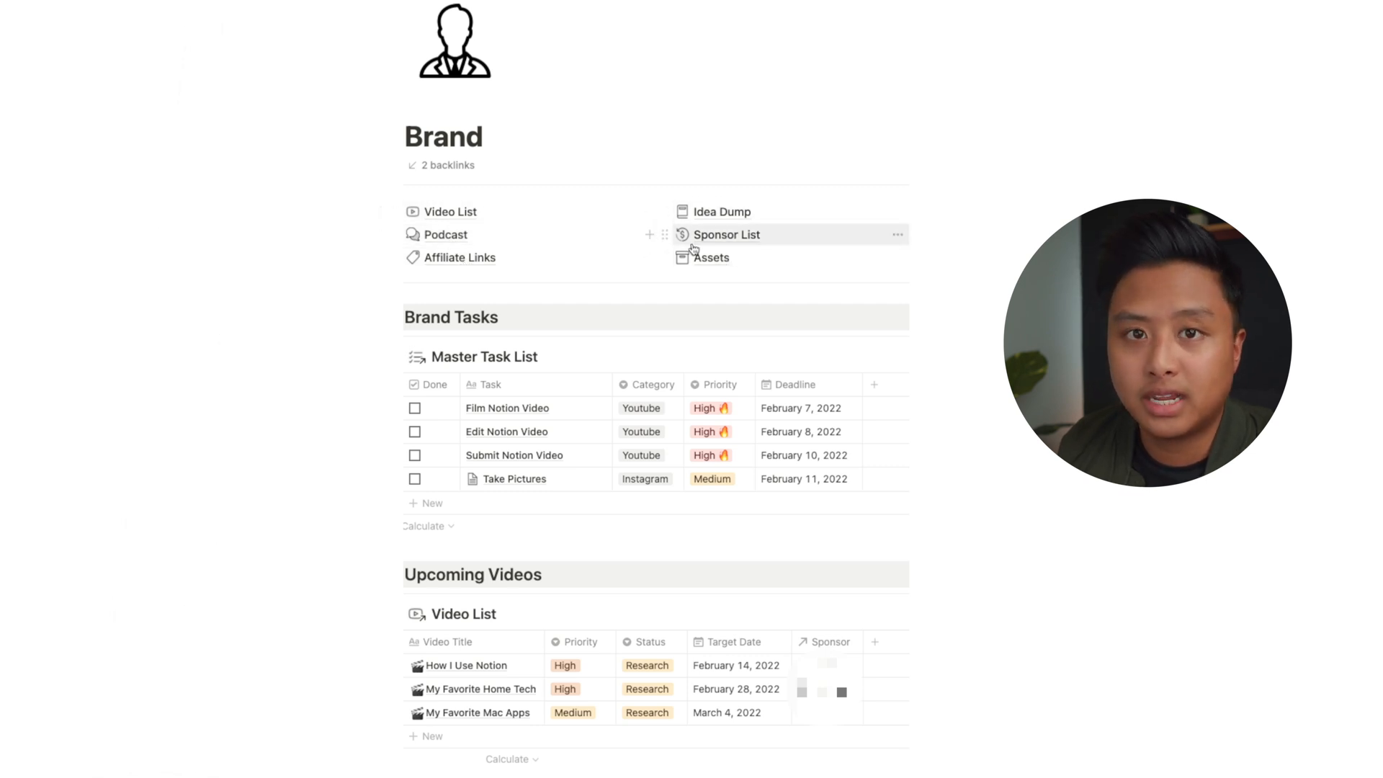
mouse_move(530, 297)
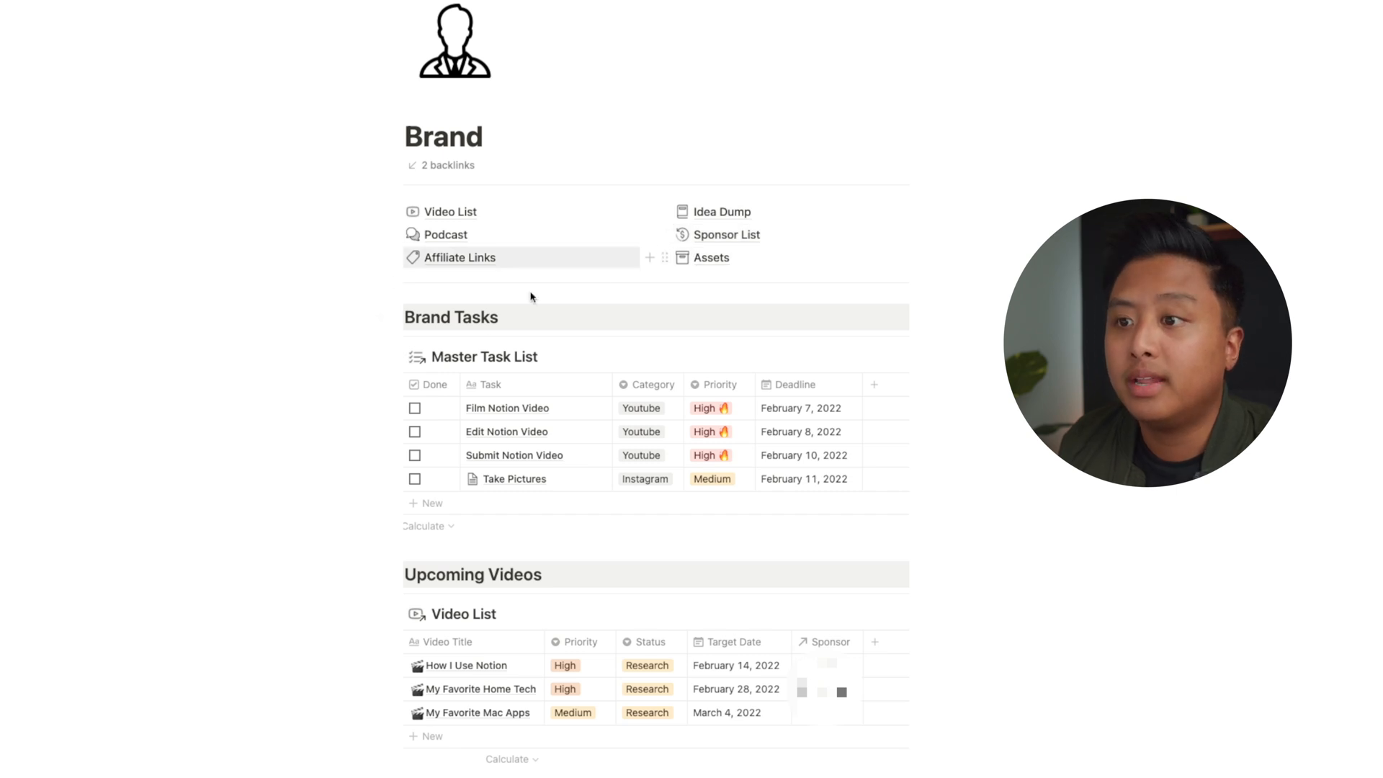
mouse_move(535, 327)
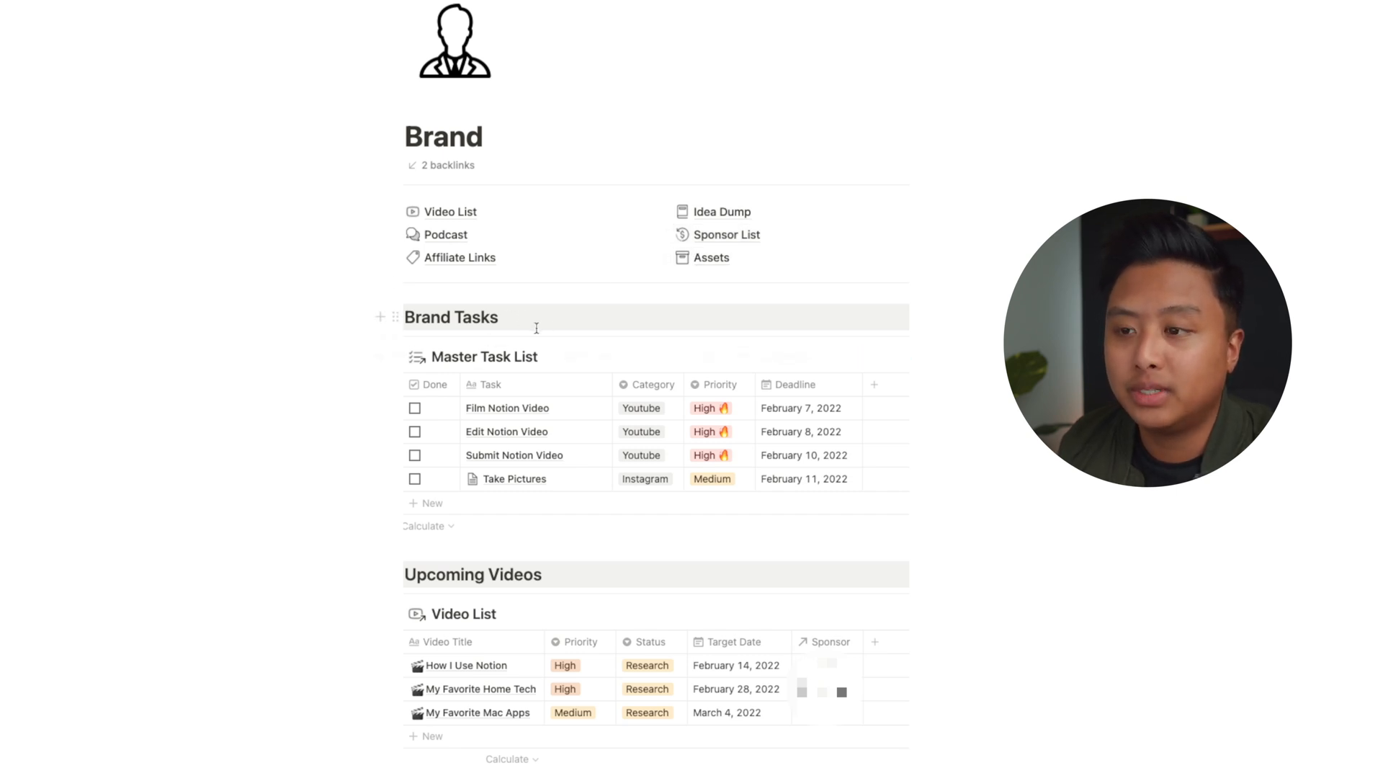
mouse_move(482, 357)
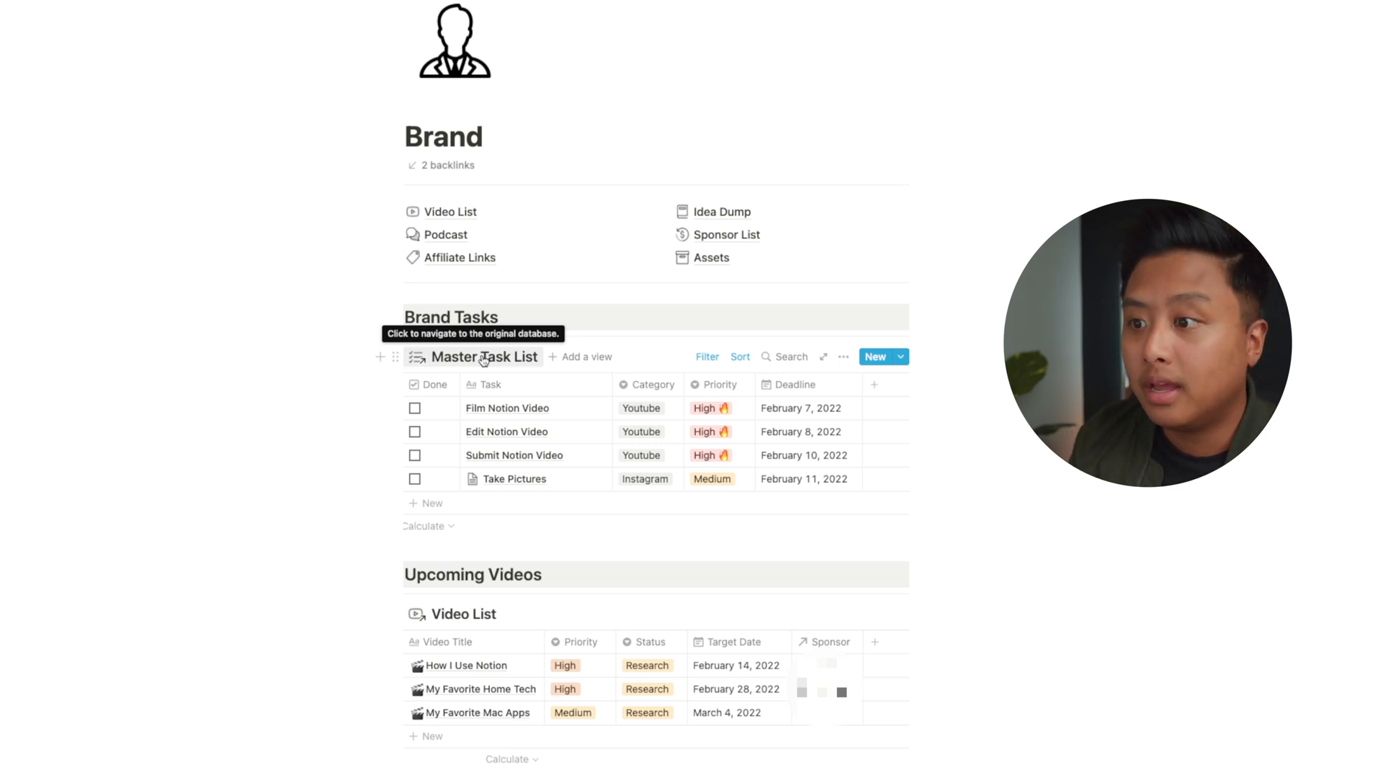
mouse_move(620, 397)
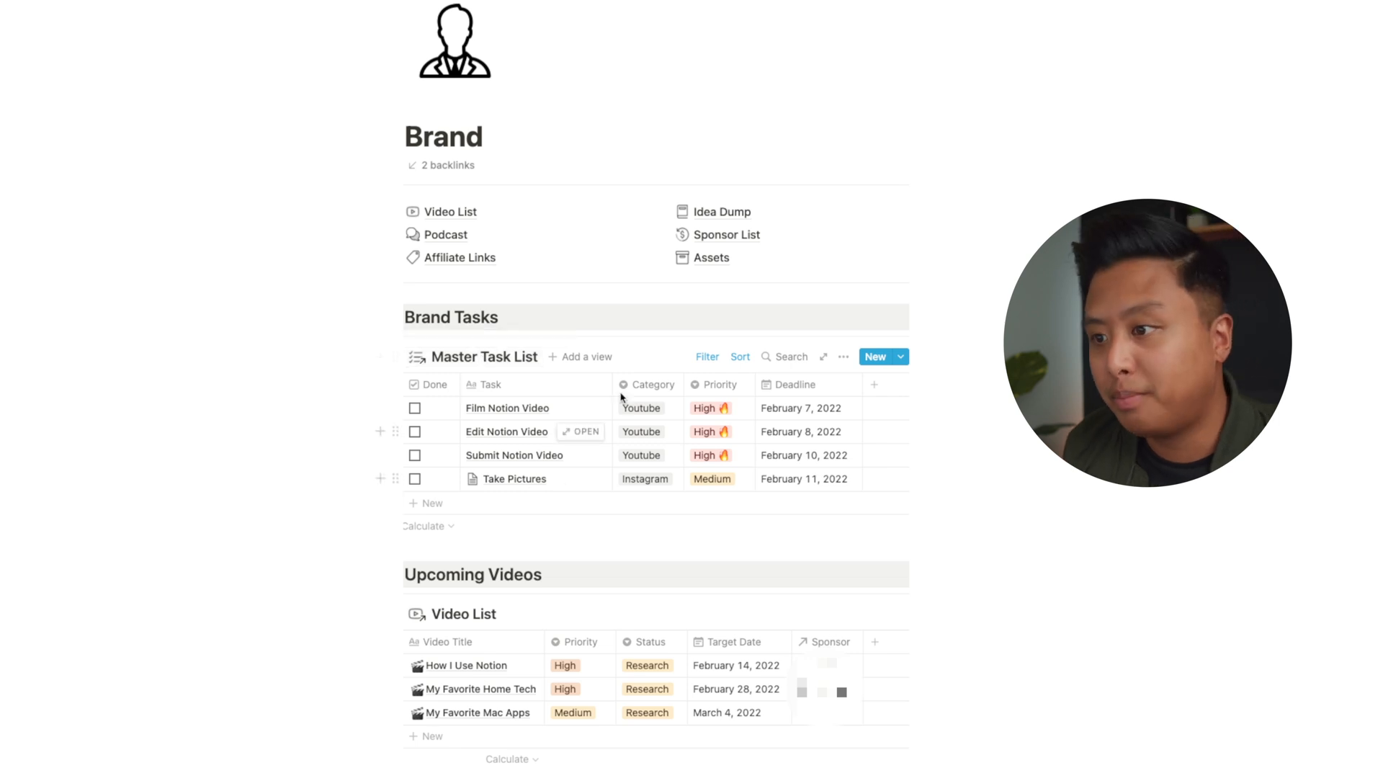
mouse_move(657, 441)
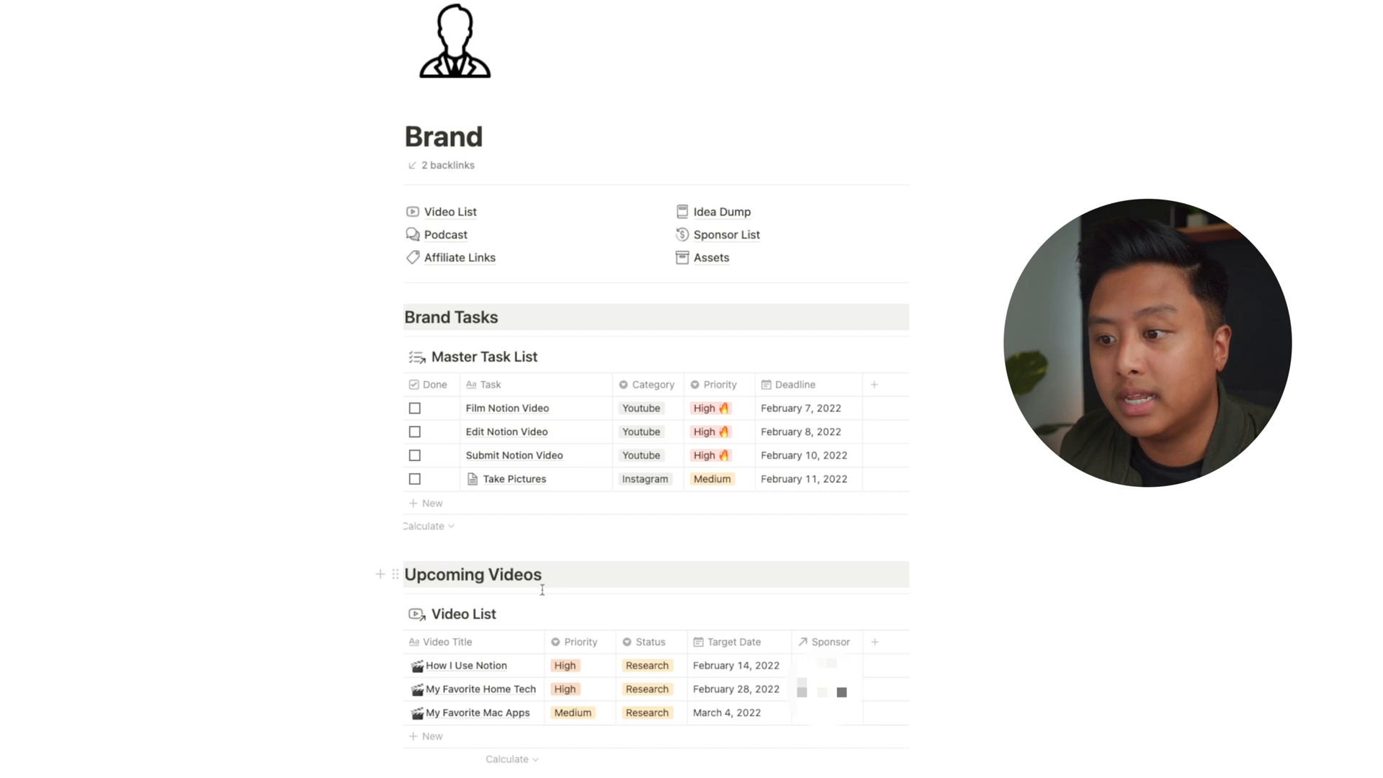
mouse_move(721, 657)
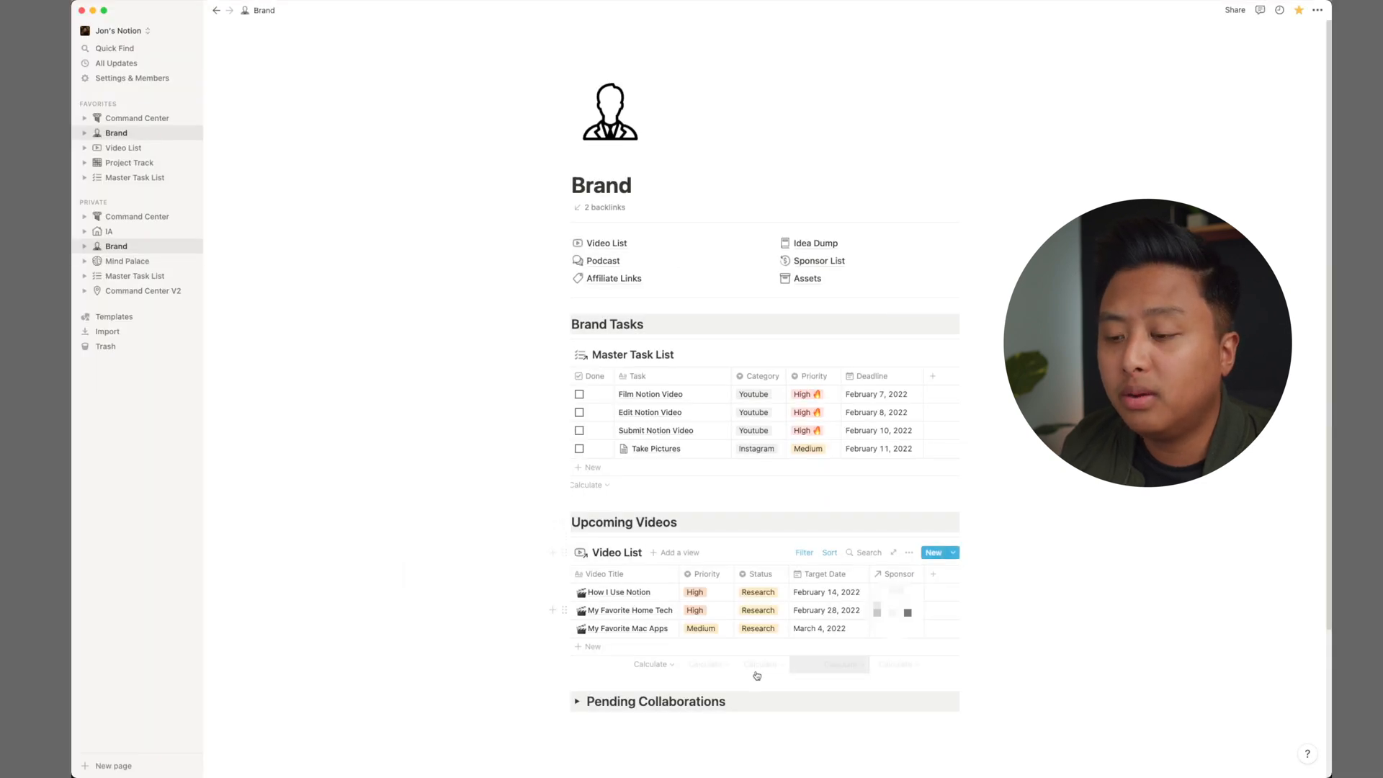
mouse_move(577, 706)
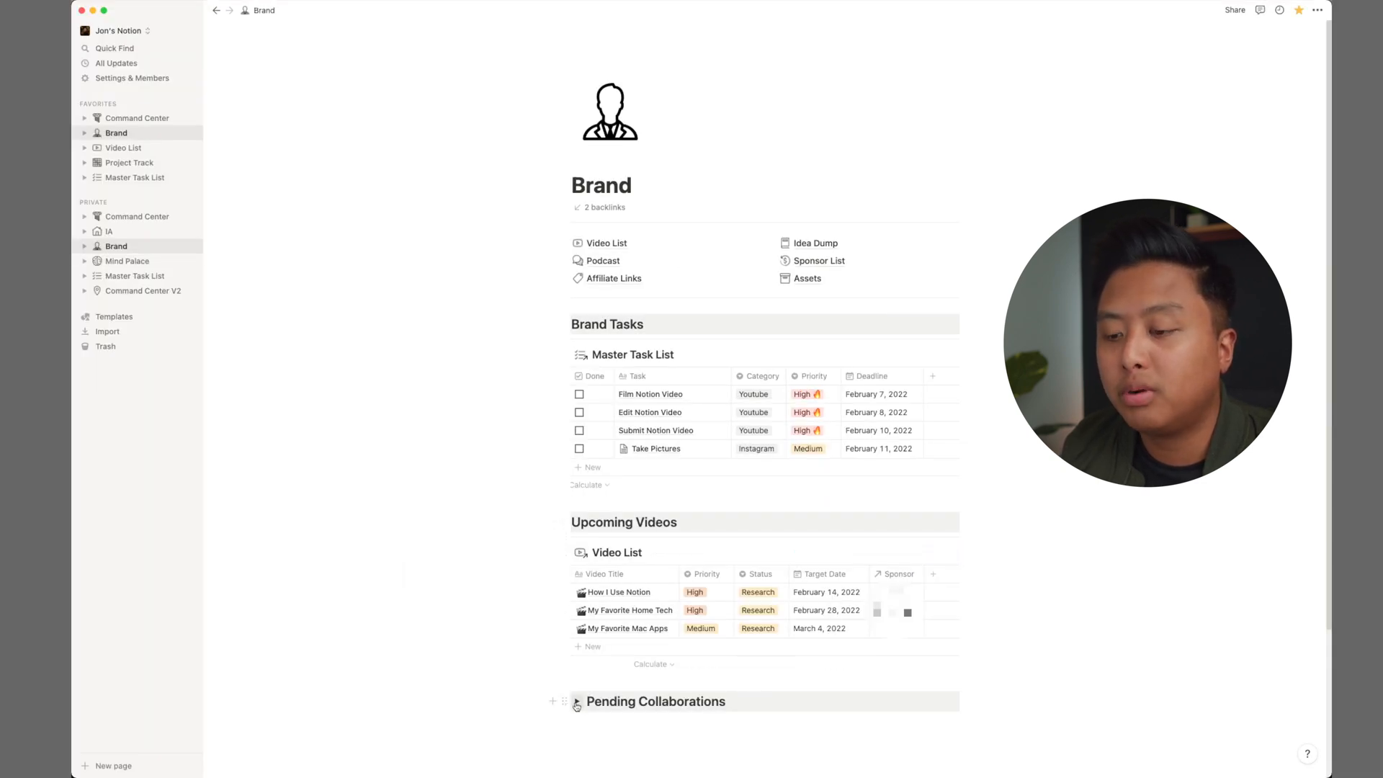
Step: Scroll down the page toward the Video List database
scroll(down, 3)
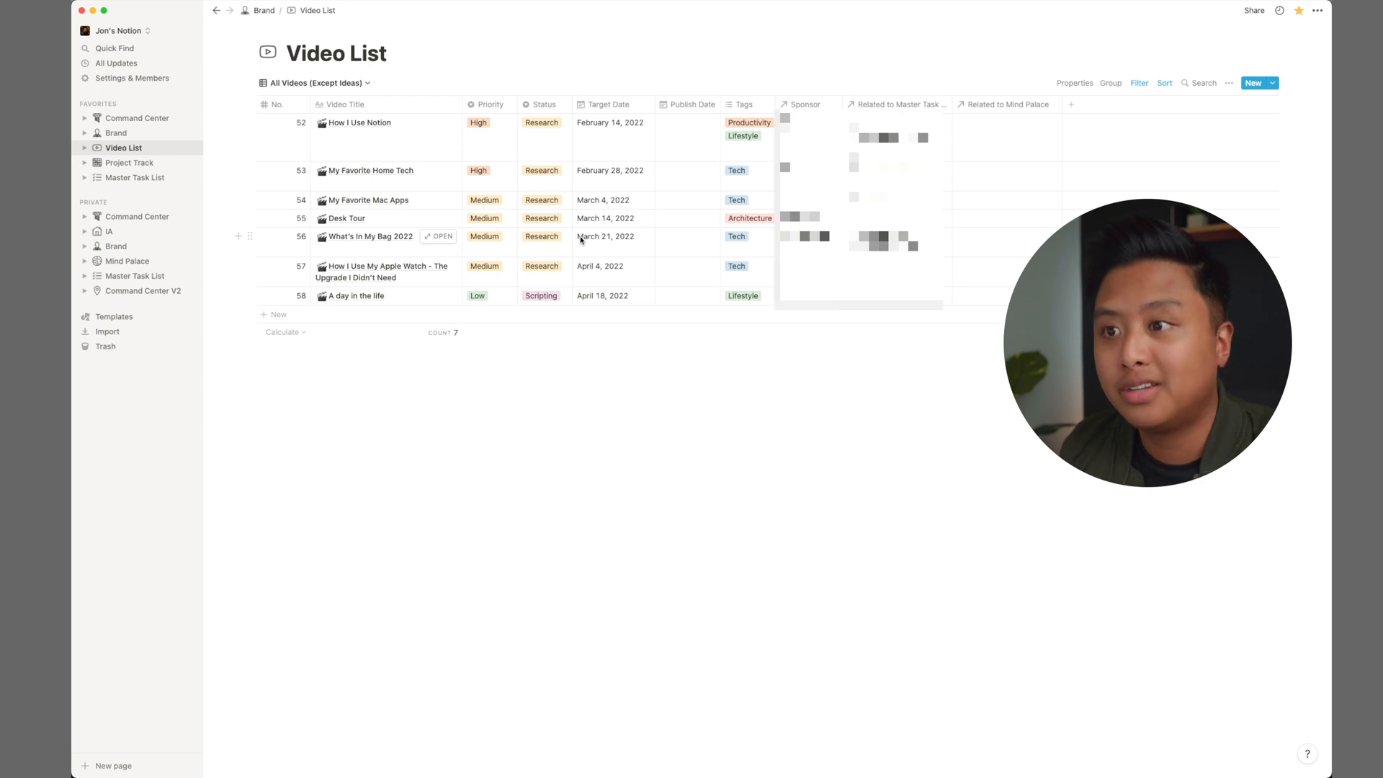
mouse_move(463, 149)
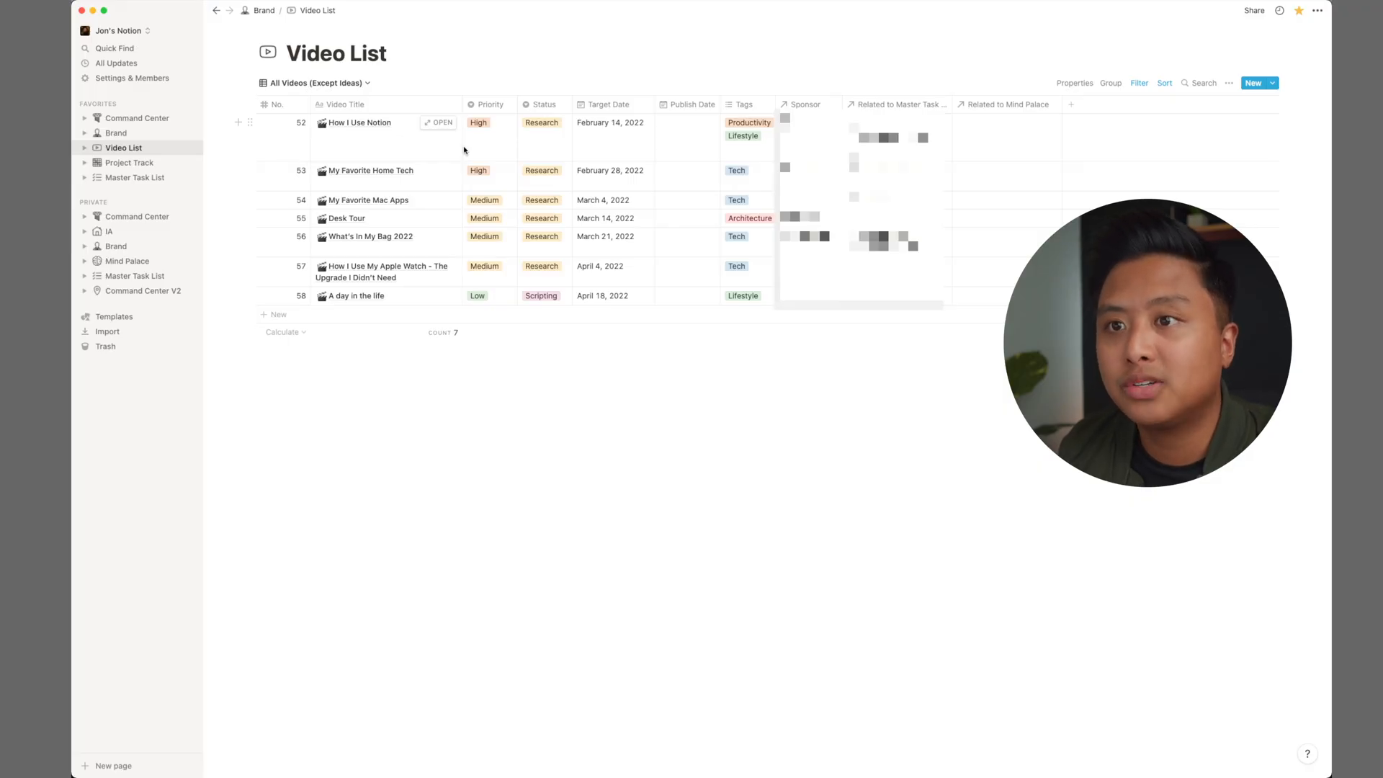
mouse_move(447, 139)
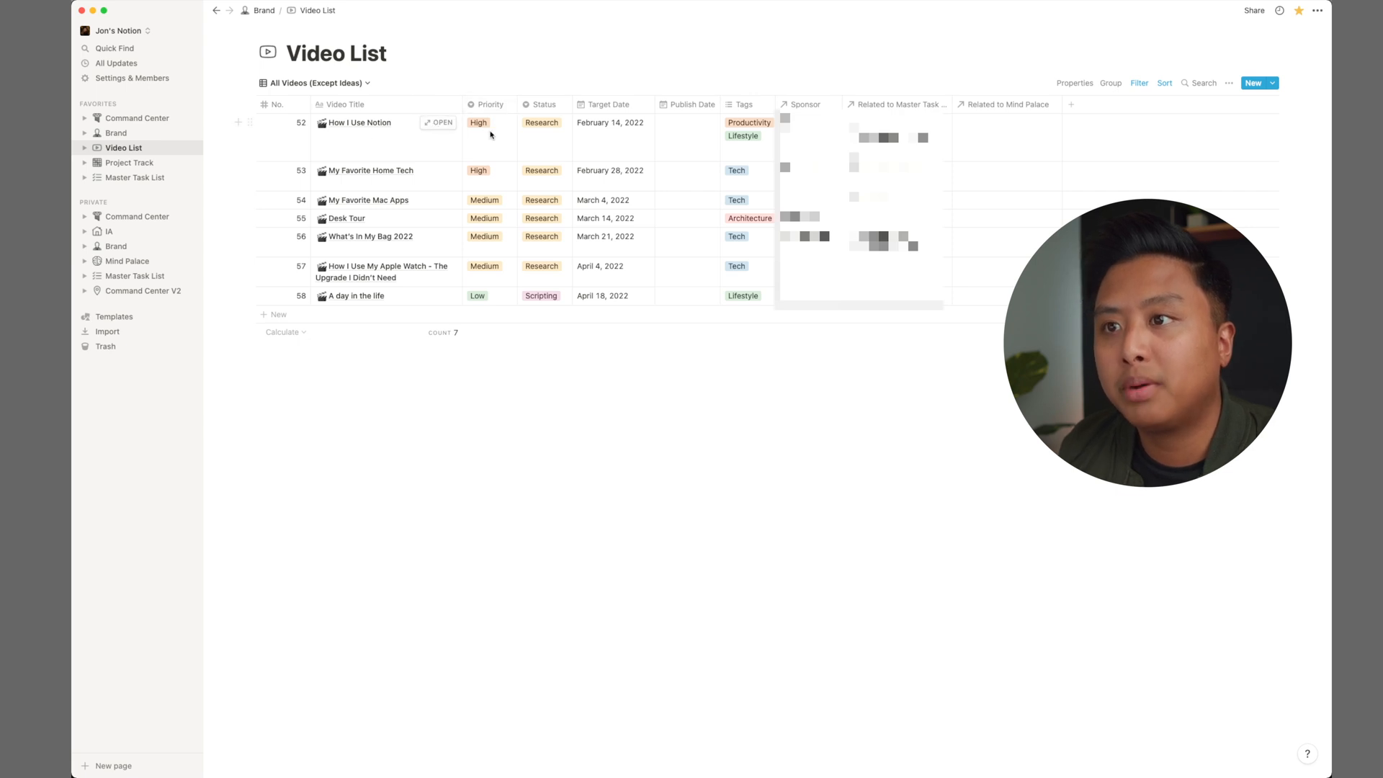
Step: Change How I Use Notion's status from Research to Filming
click(542, 122)
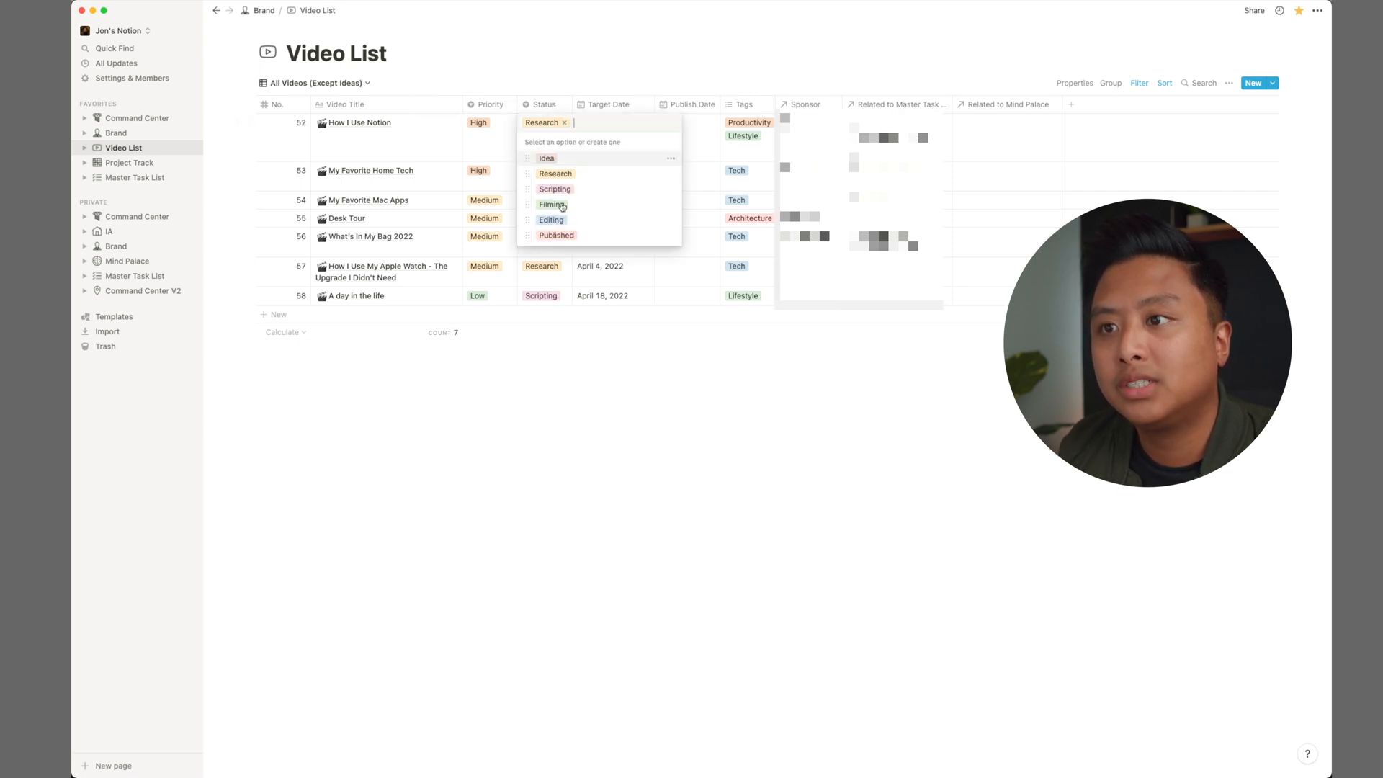
click(552, 203)
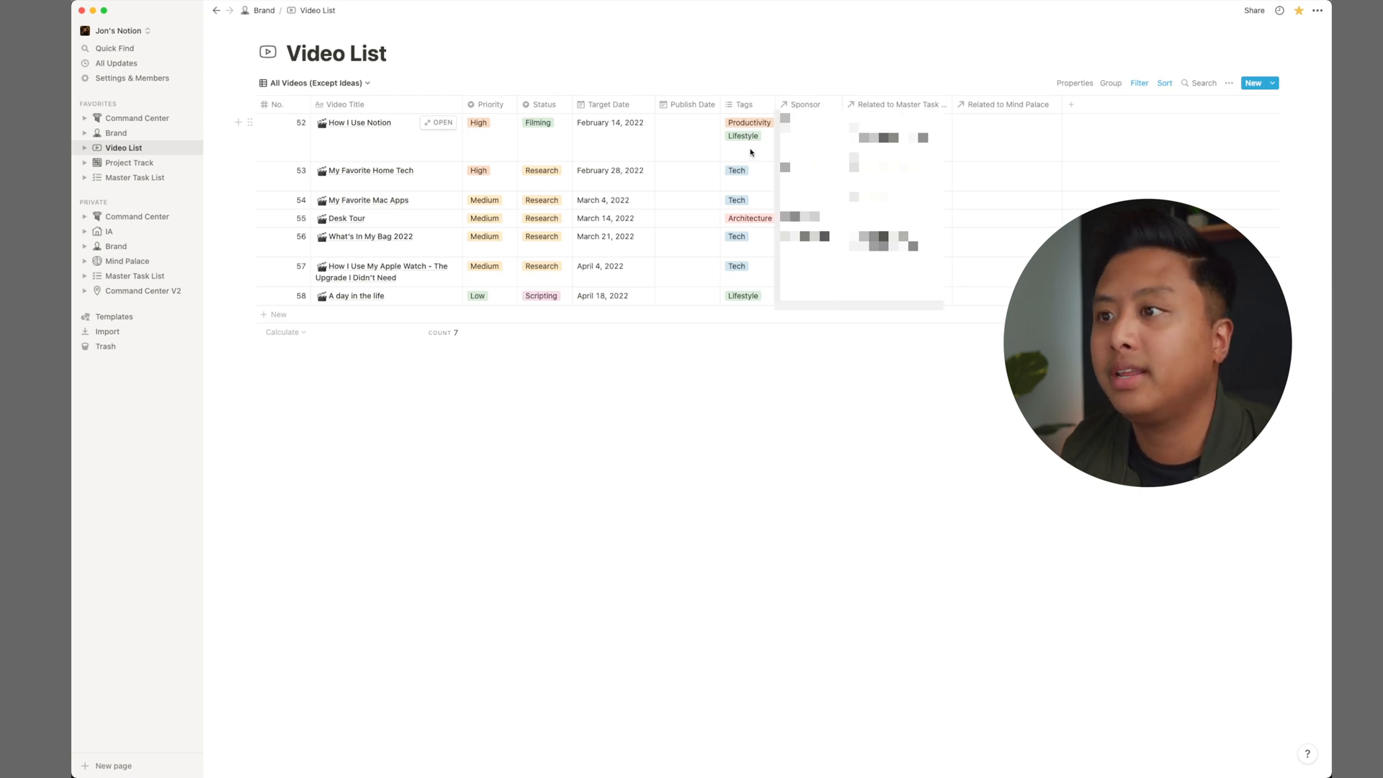
mouse_move(746, 188)
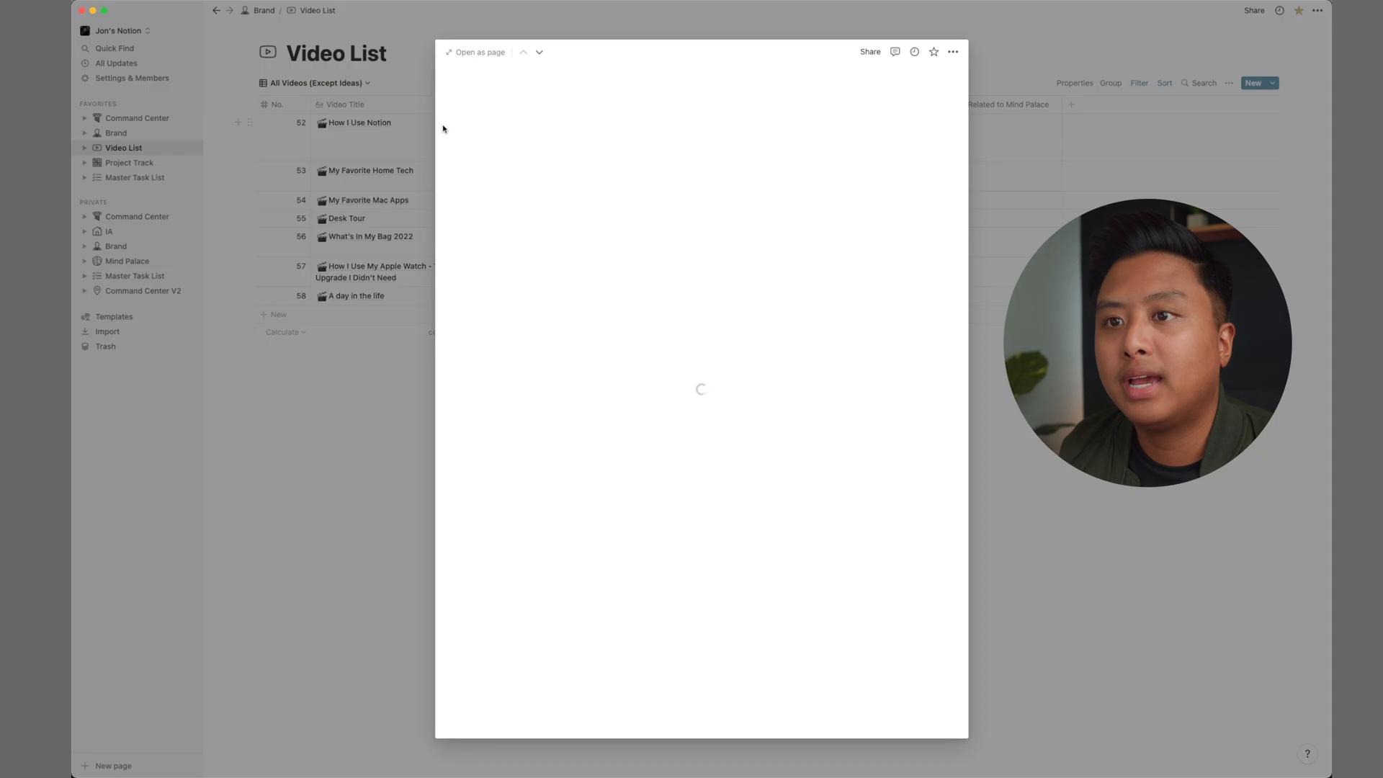
Step: Open How I Use Notion as a full page and scroll through its Video Meta, Content and B-Roll sections
click(474, 52)
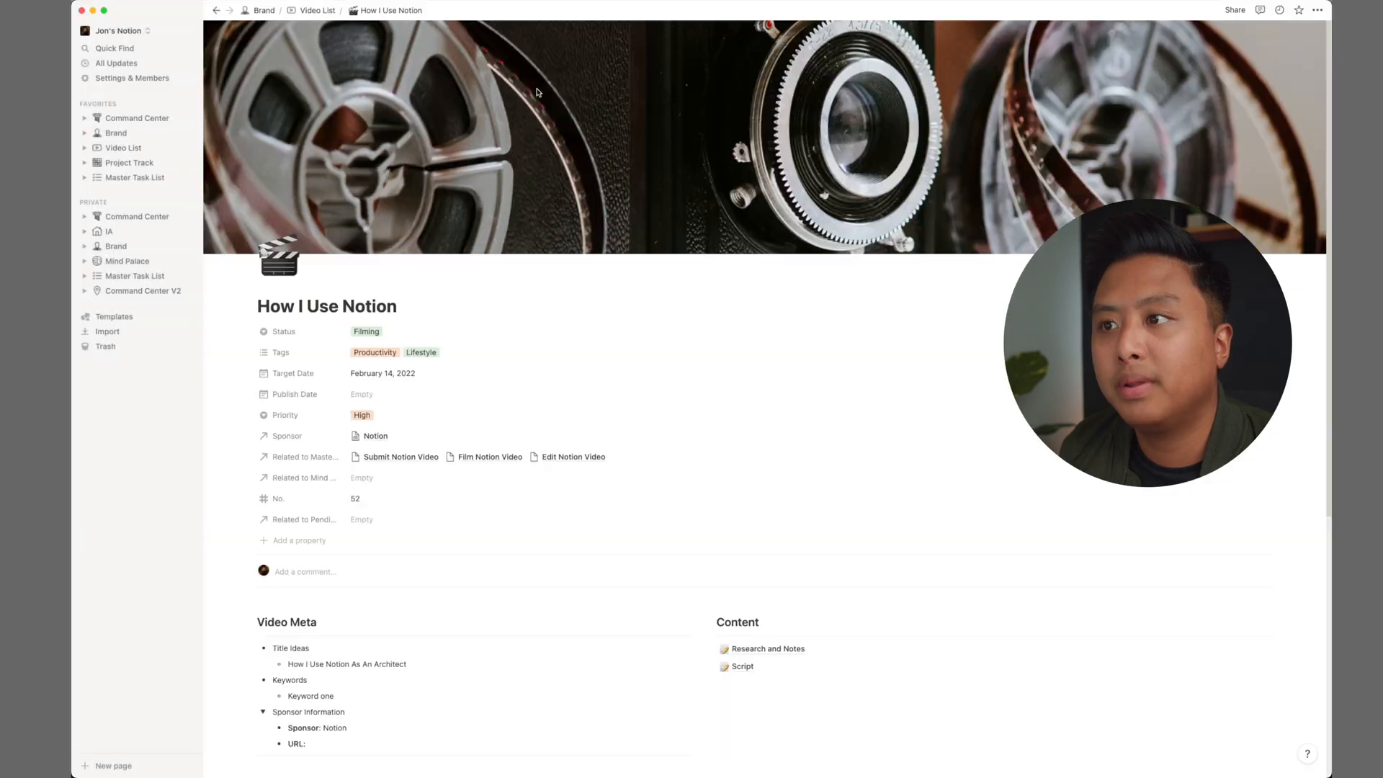
scroll(down, 3)
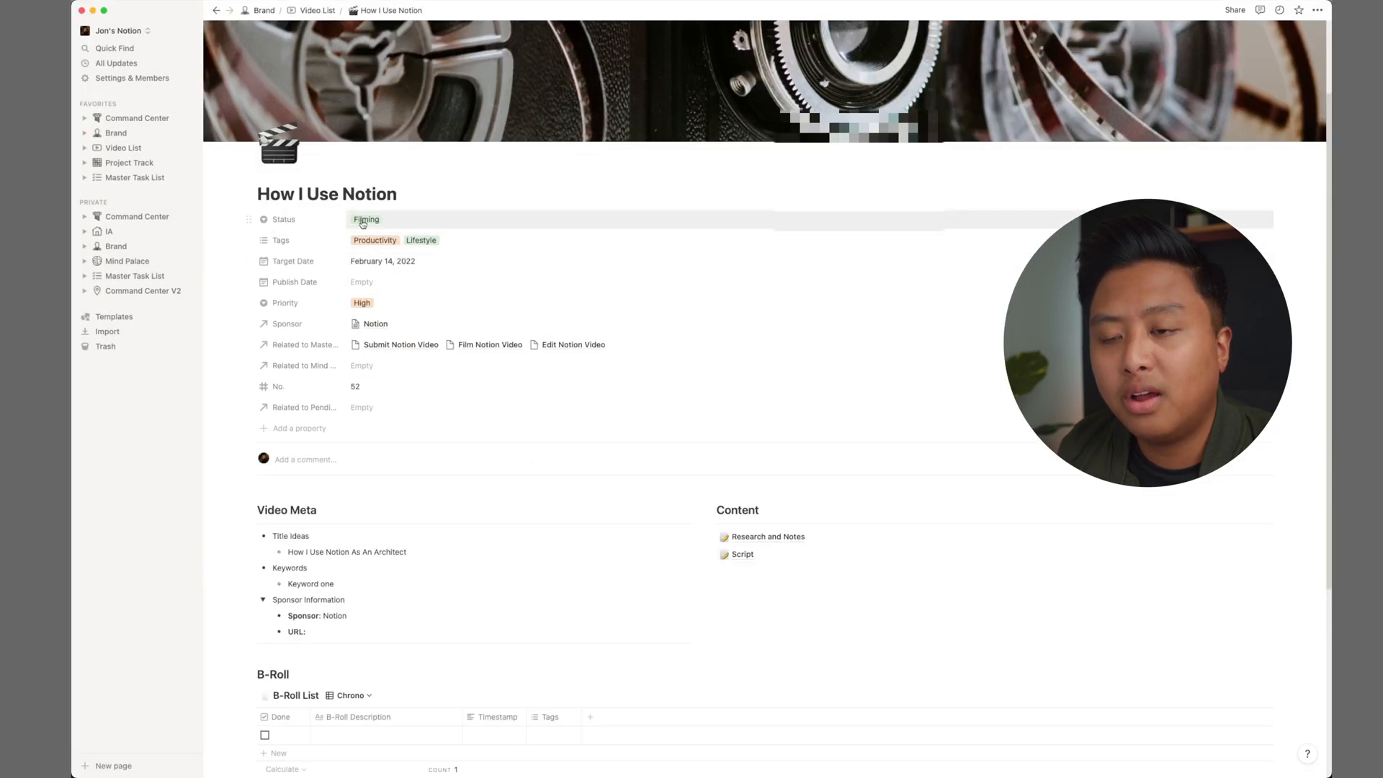
scroll(down, 3)
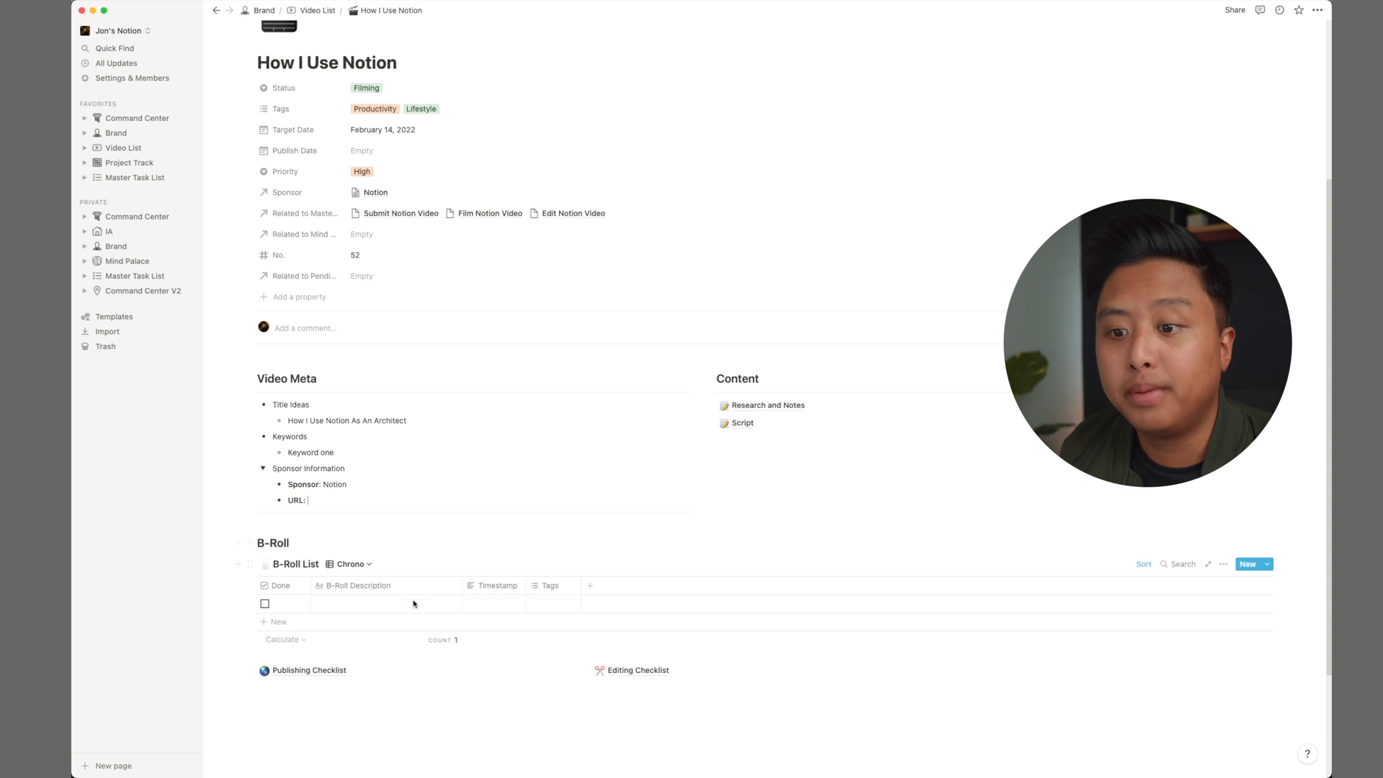
mouse_move(458, 609)
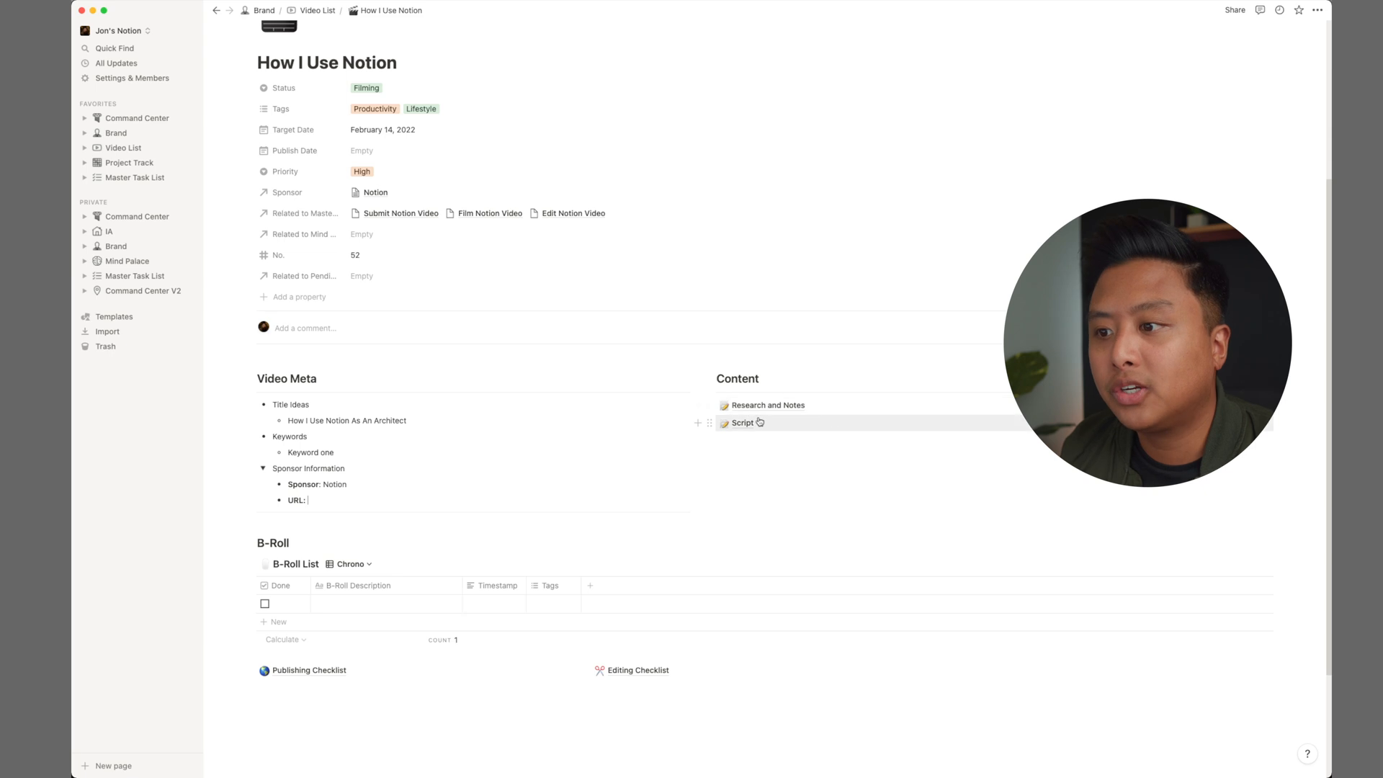
mouse_move(876, 436)
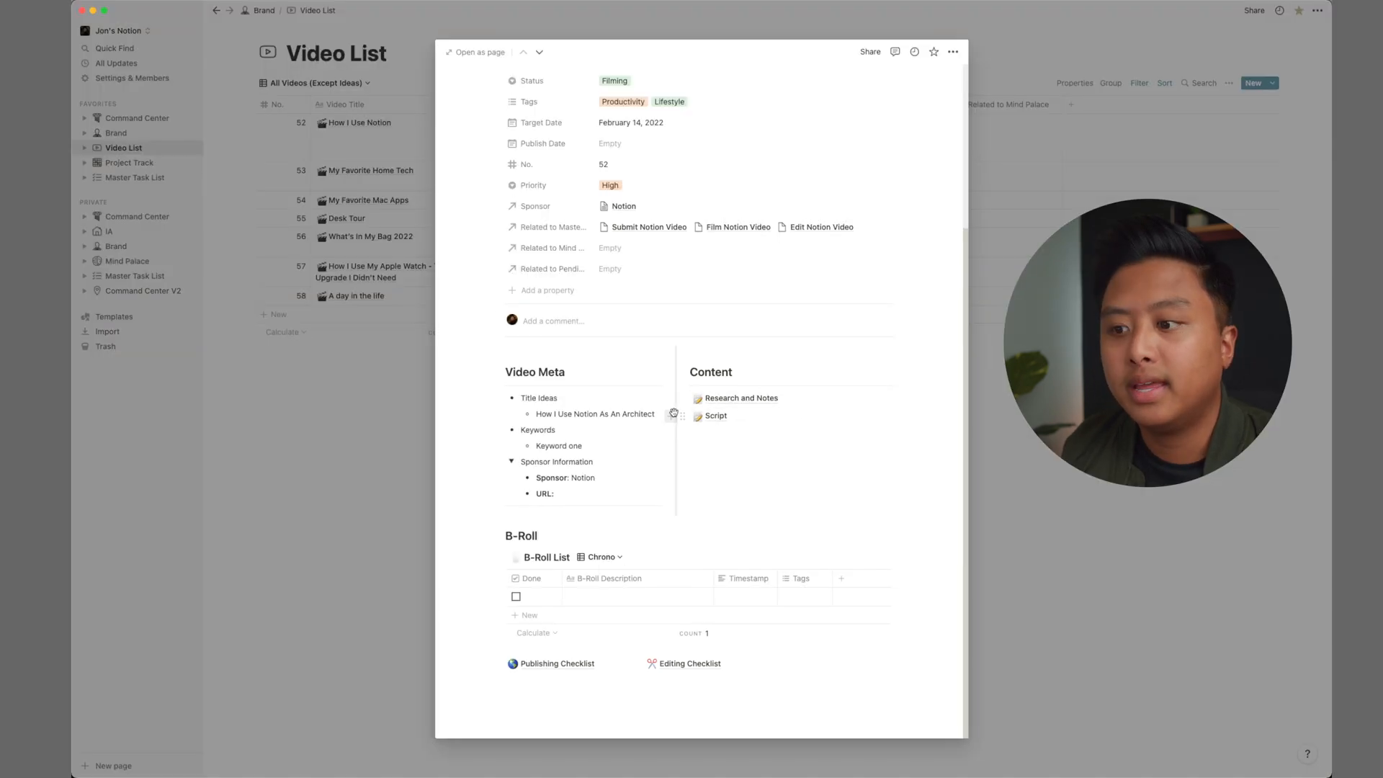
mouse_move(630, 664)
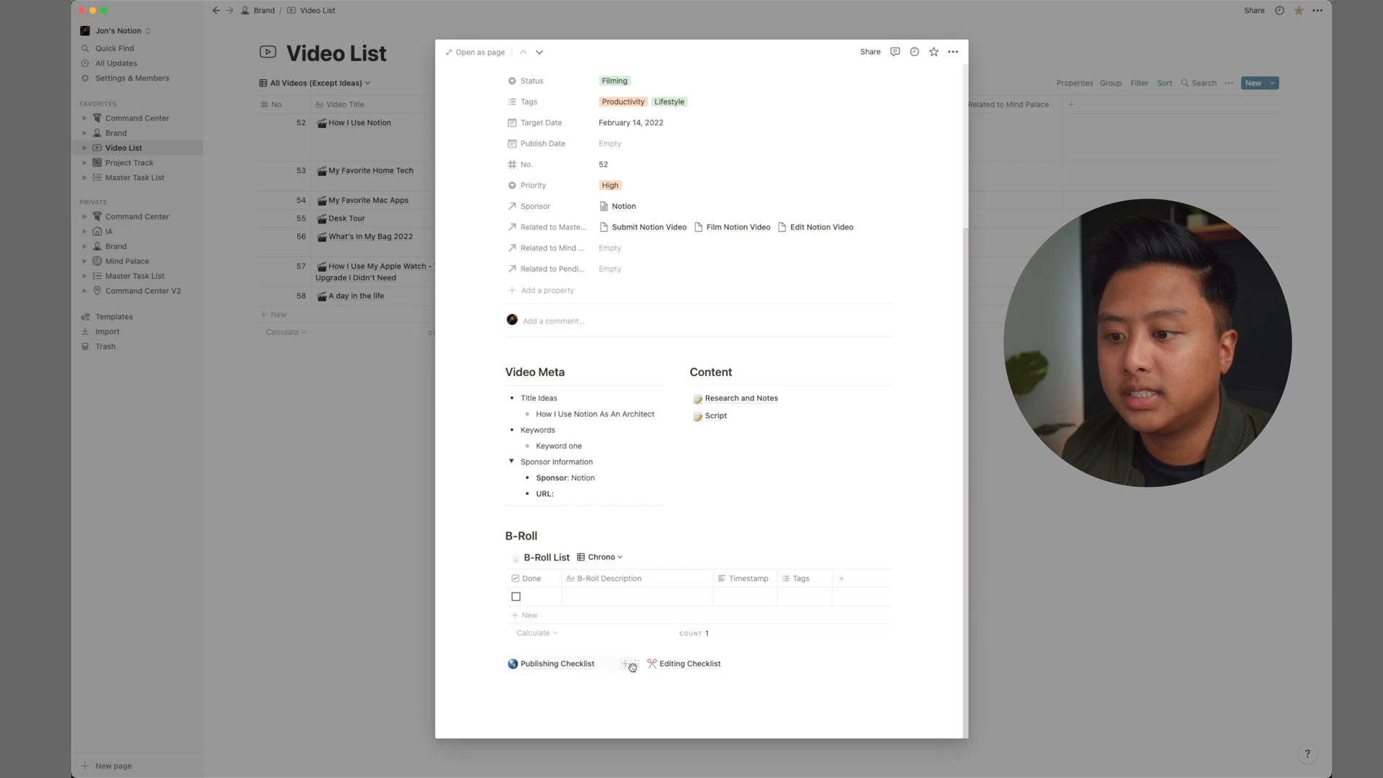
mouse_move(1029, 544)
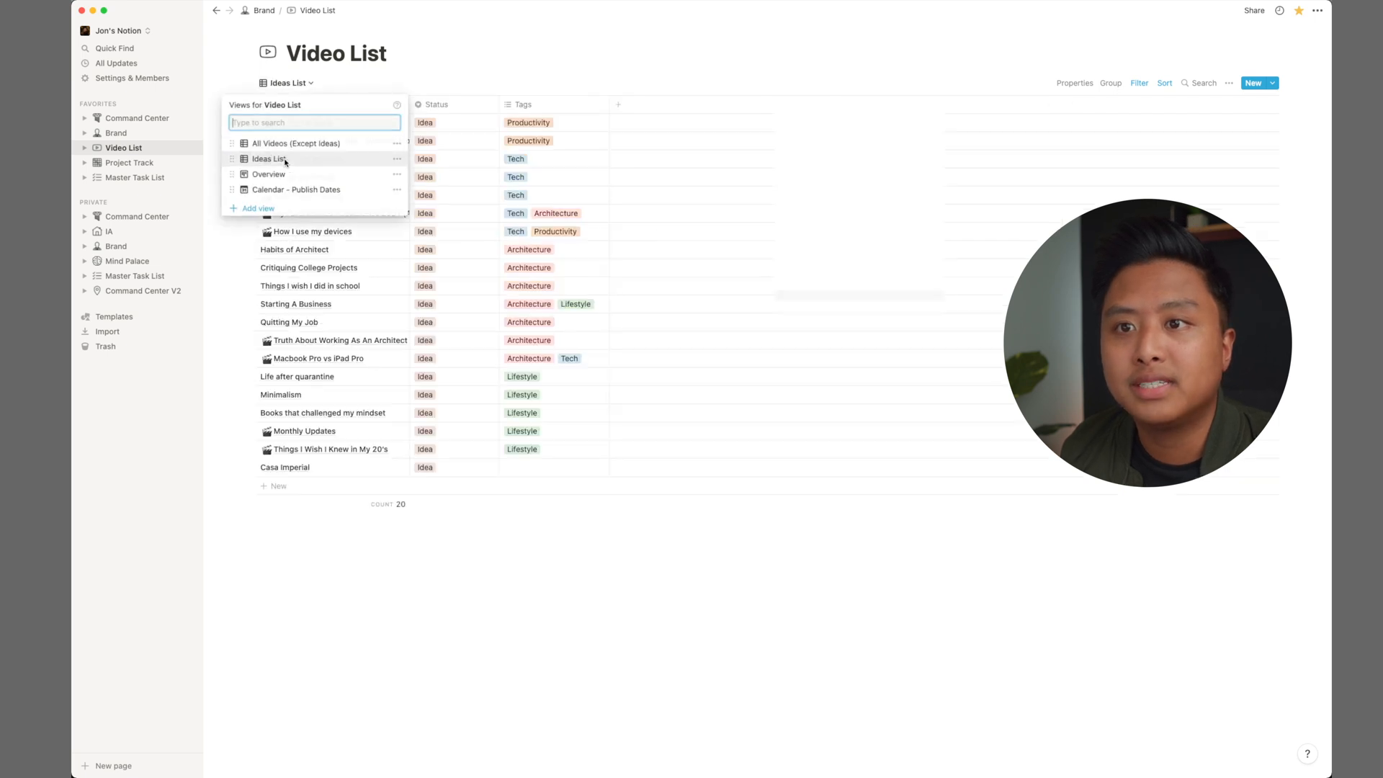
Step: Leave the Ideas List view and switch to All Videos (Except Ideas)
click(471, 490)
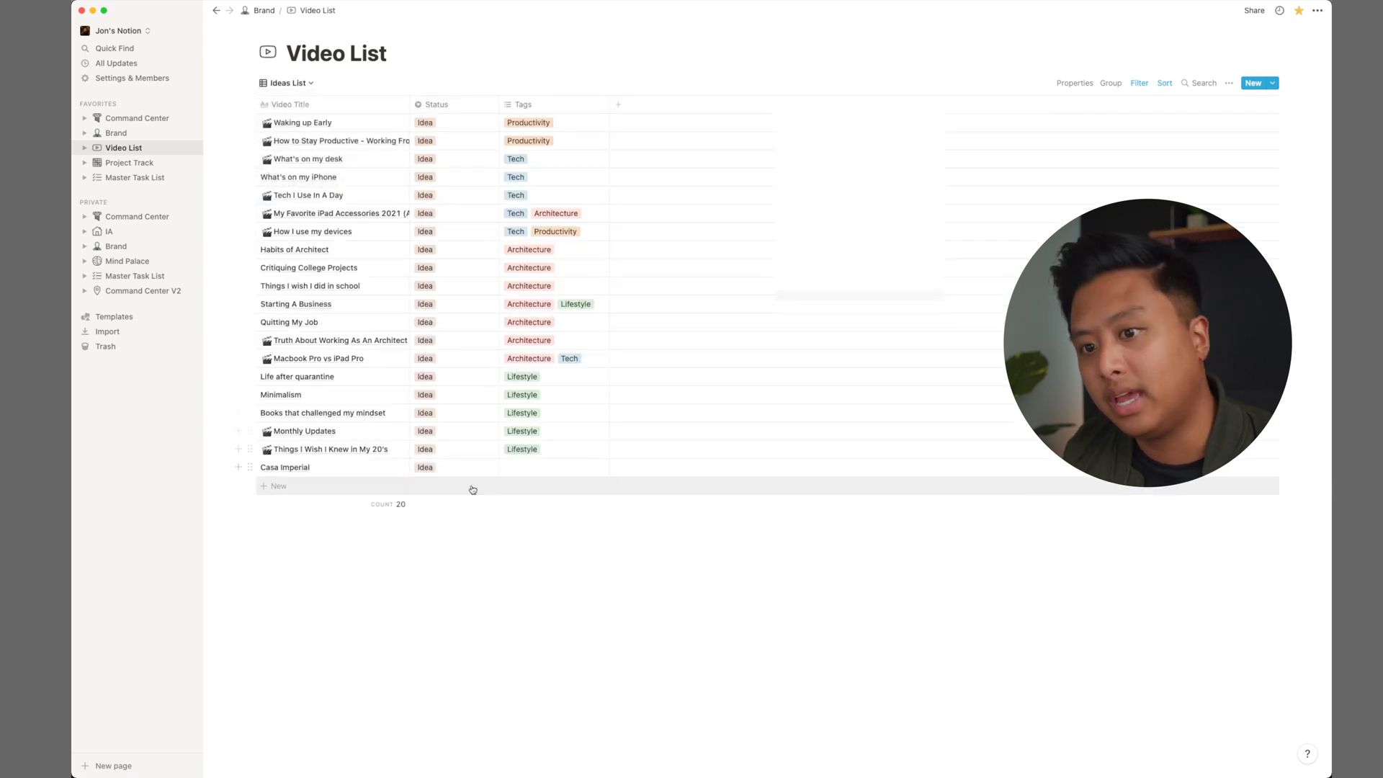
mouse_move(362, 158)
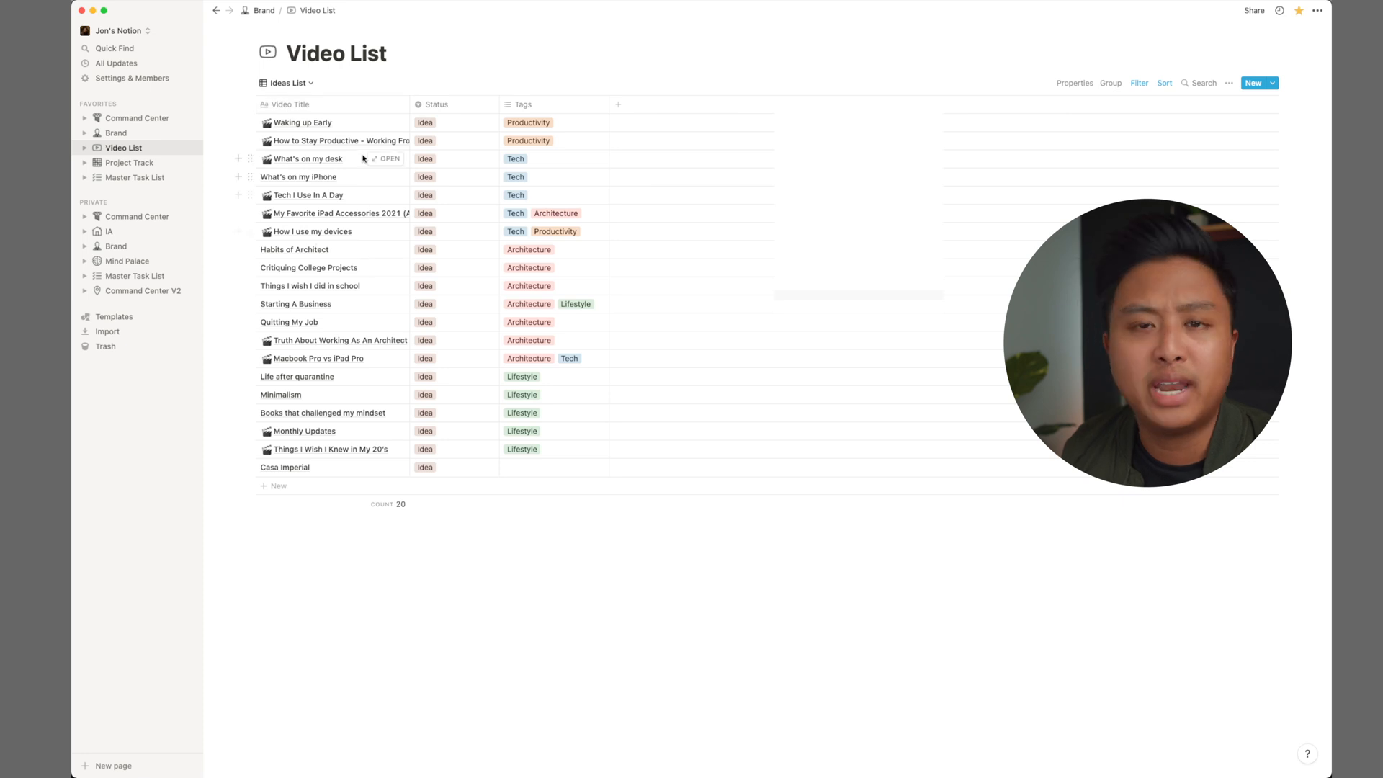
mouse_move(432, 153)
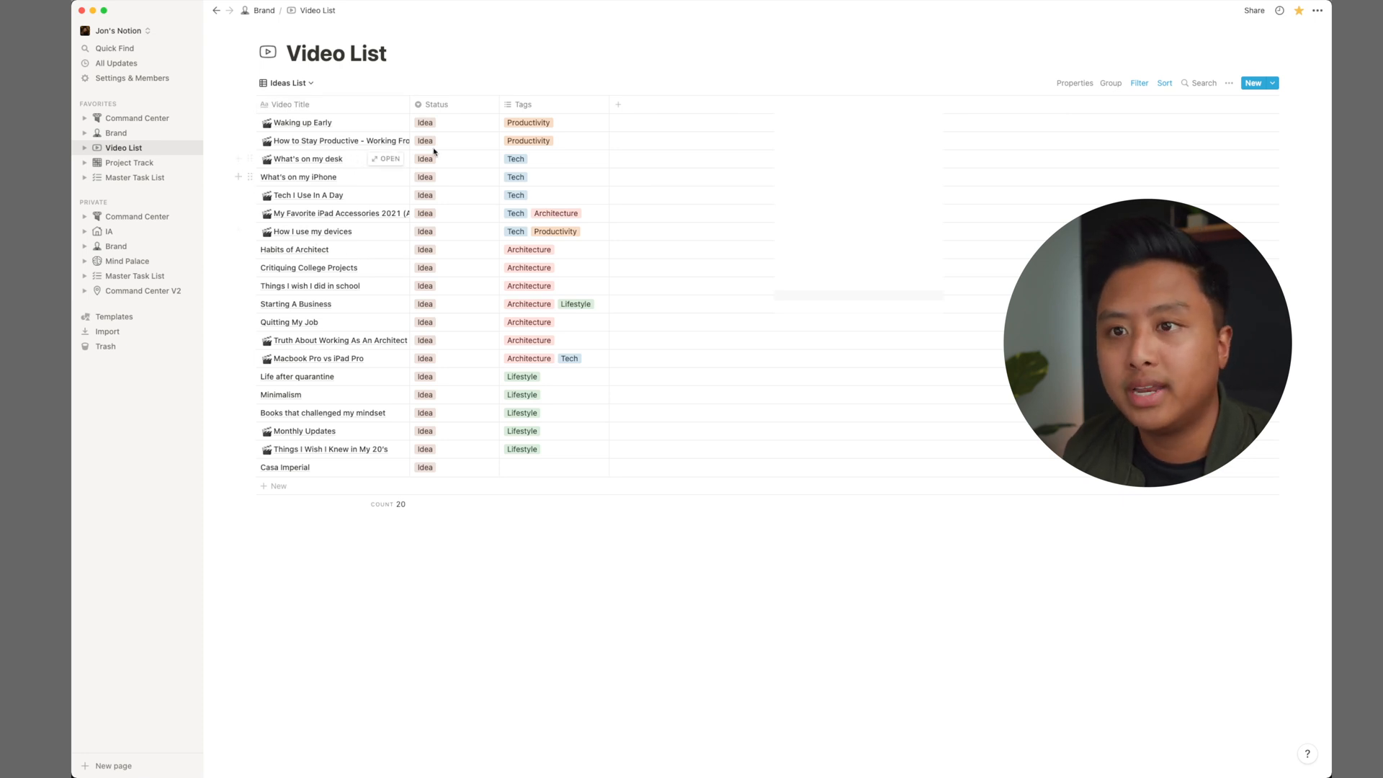
mouse_move(443, 123)
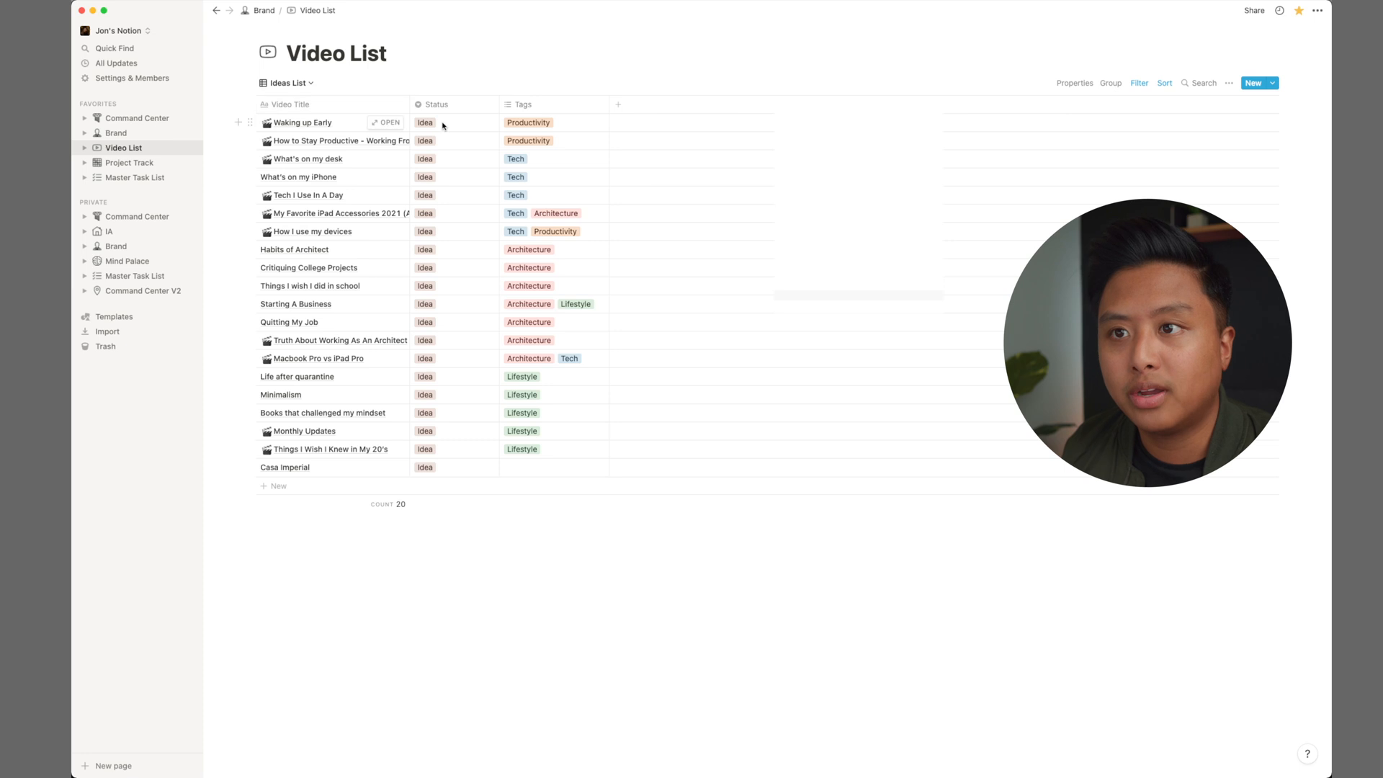
click(425, 122)
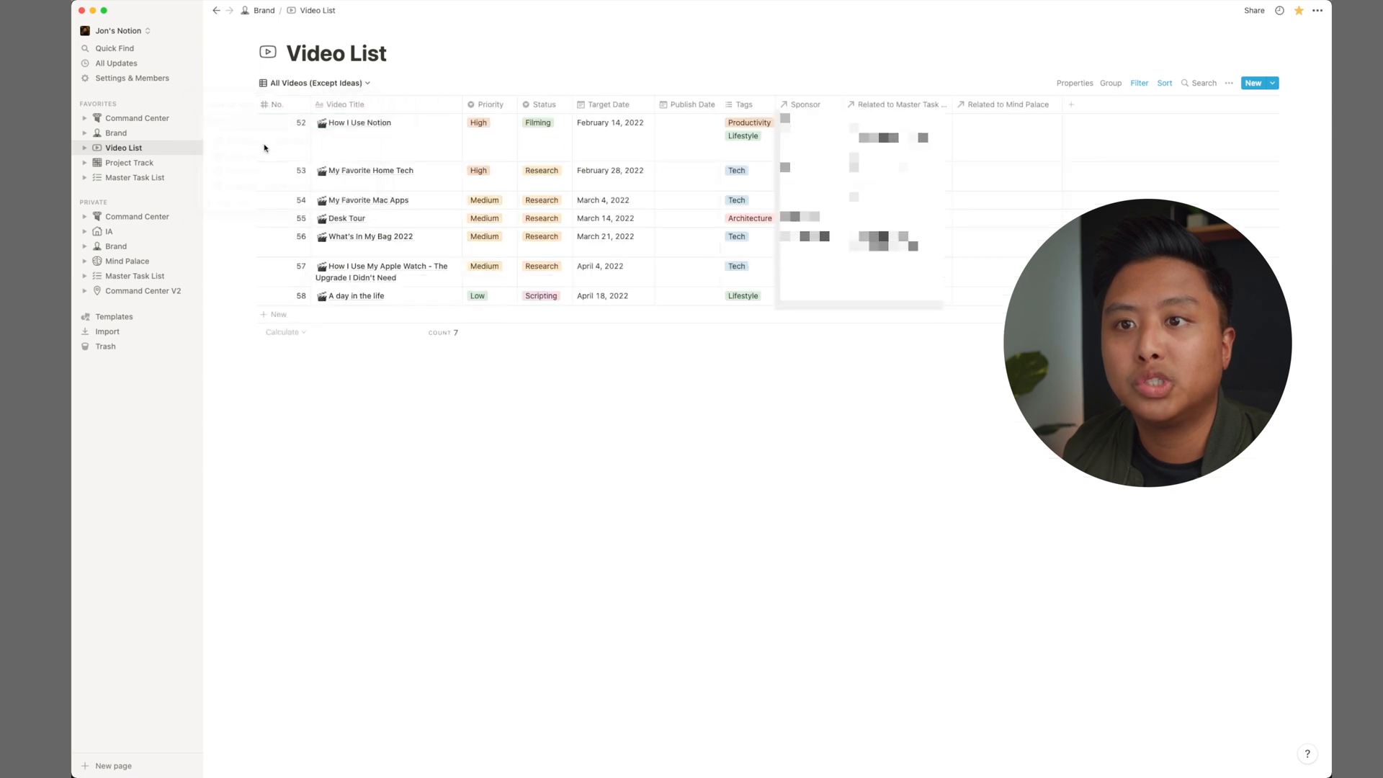
mouse_move(715, 278)
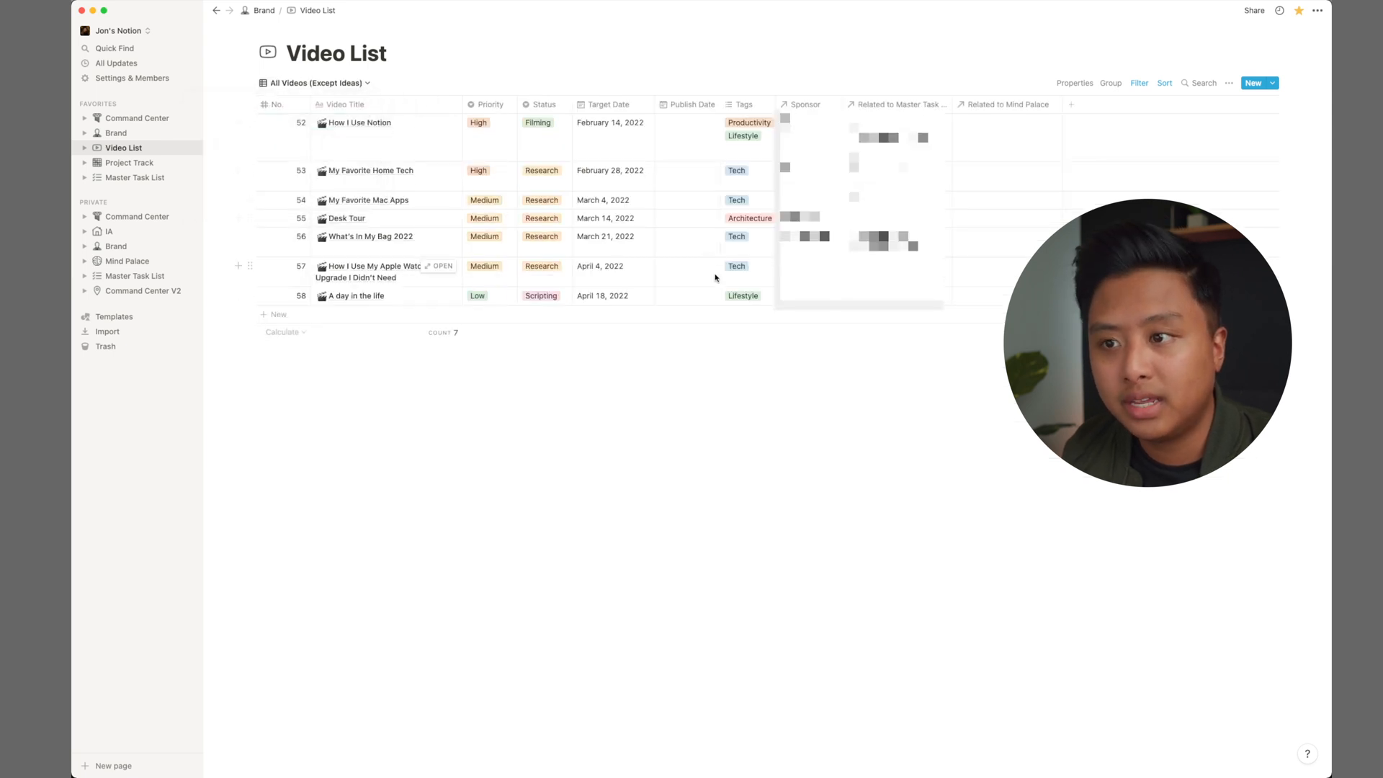
mouse_move(494, 126)
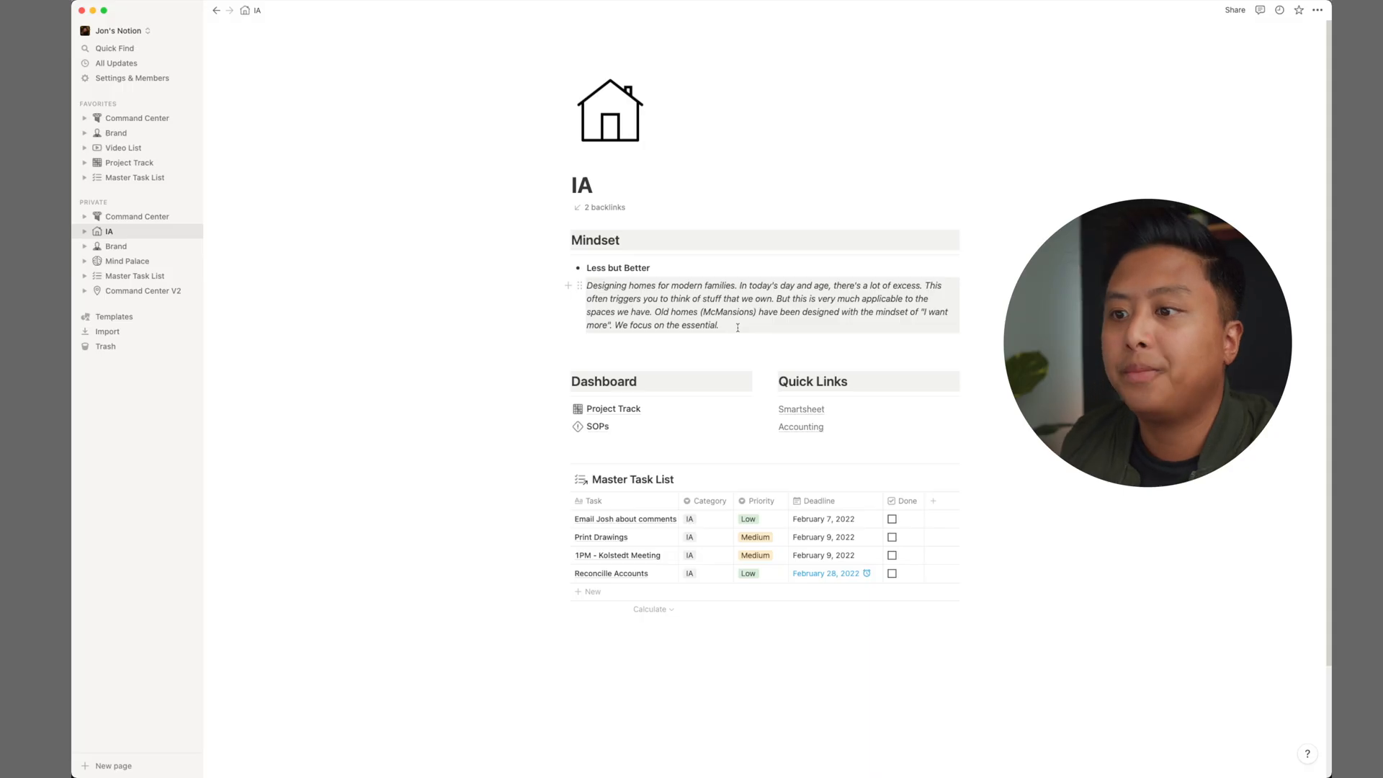
mouse_move(604, 416)
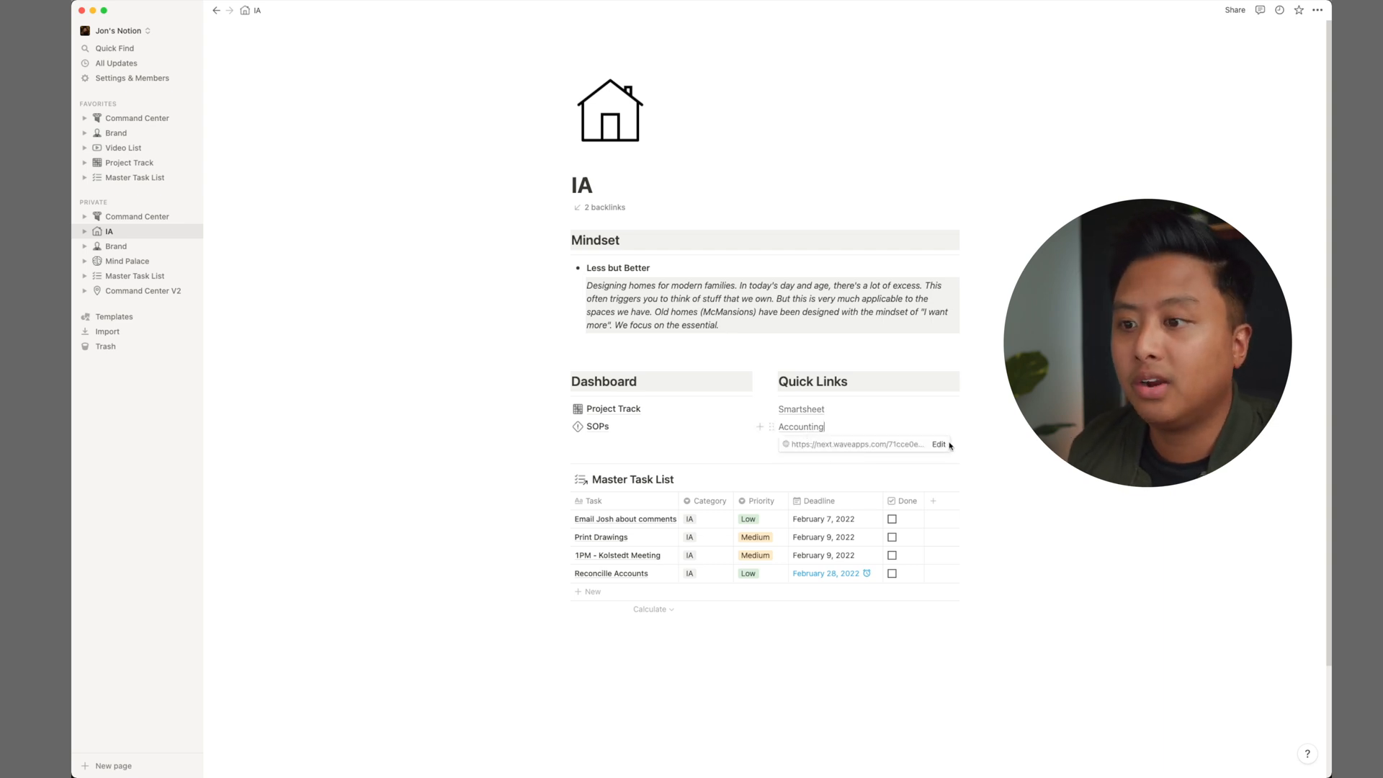
mouse_move(632, 479)
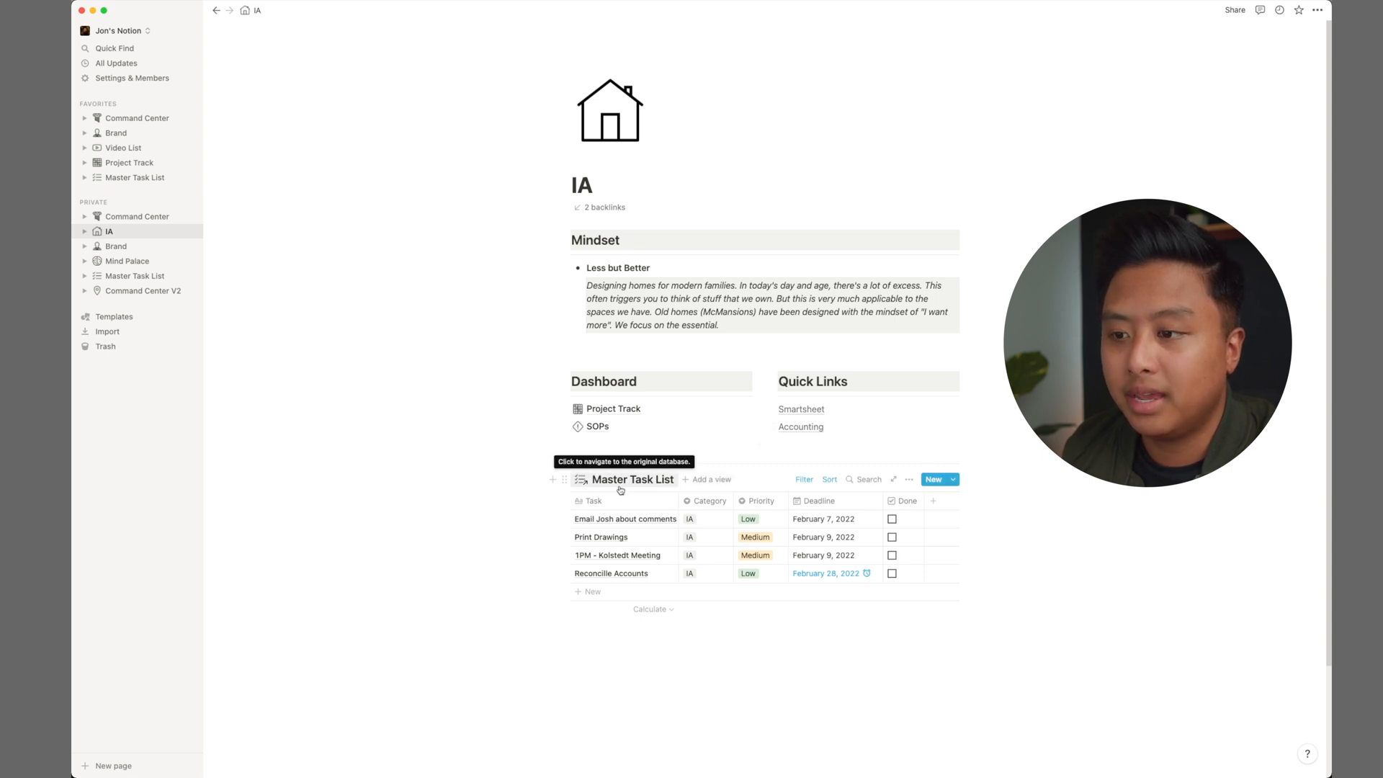
Step: Open the Project Track database from the IA hub's Dashboard section
click(613, 408)
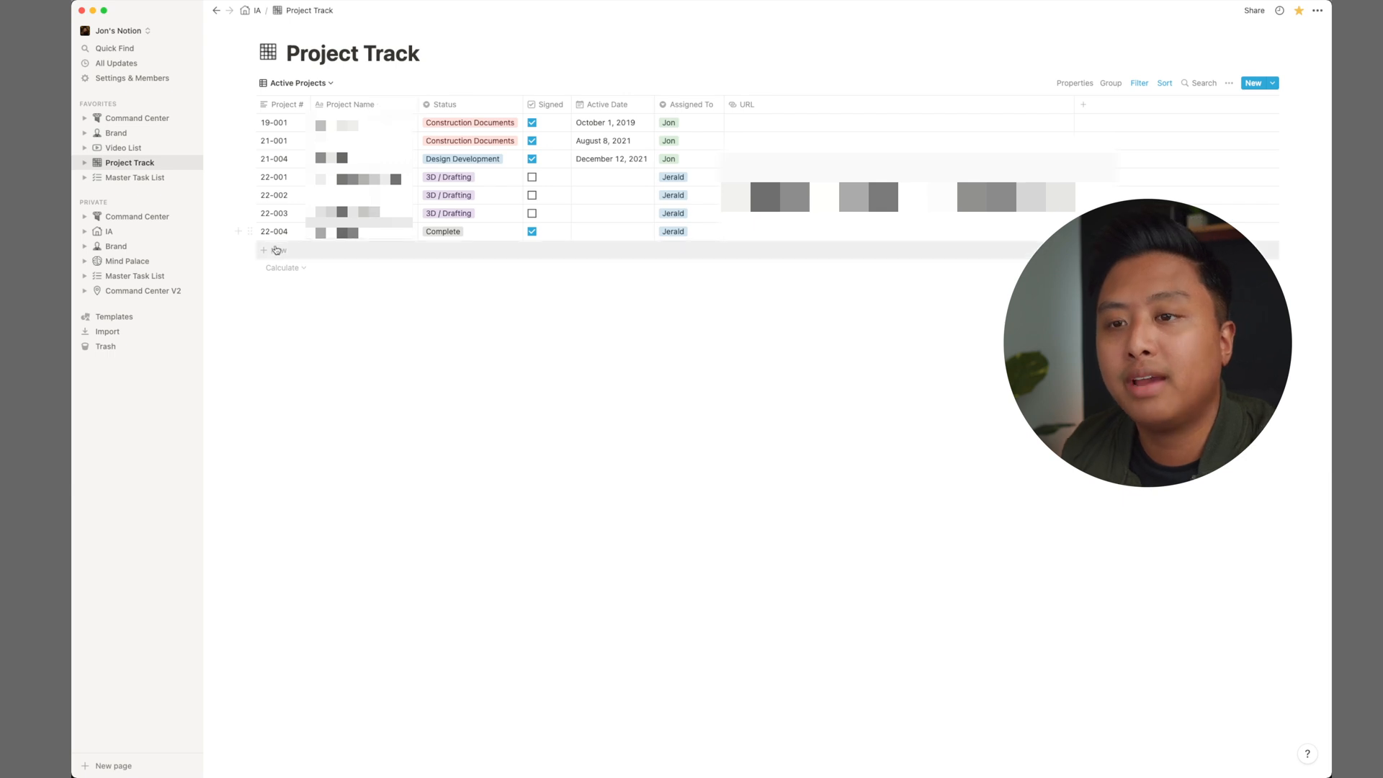
Step: Create a new Project Track row named Imperial Home
click(274, 250)
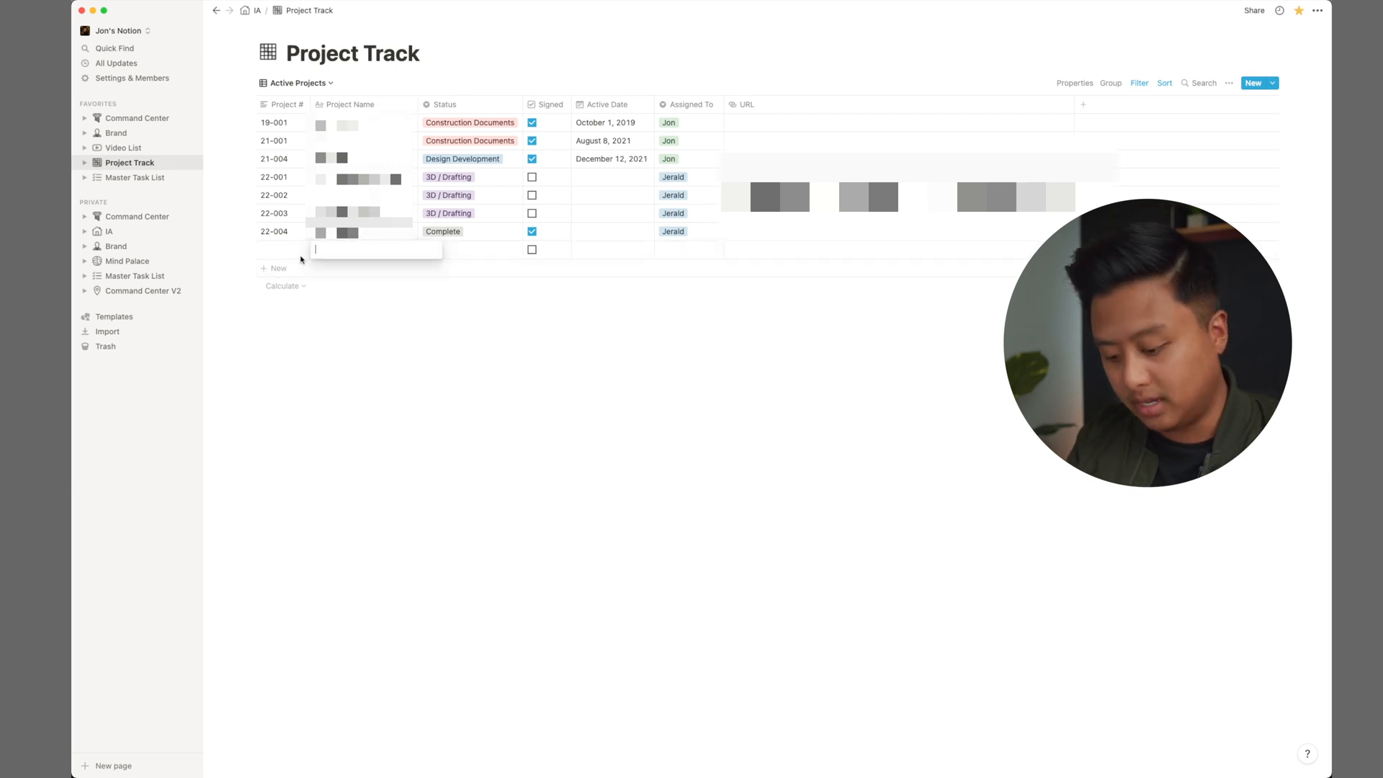
text(Imperial Home)
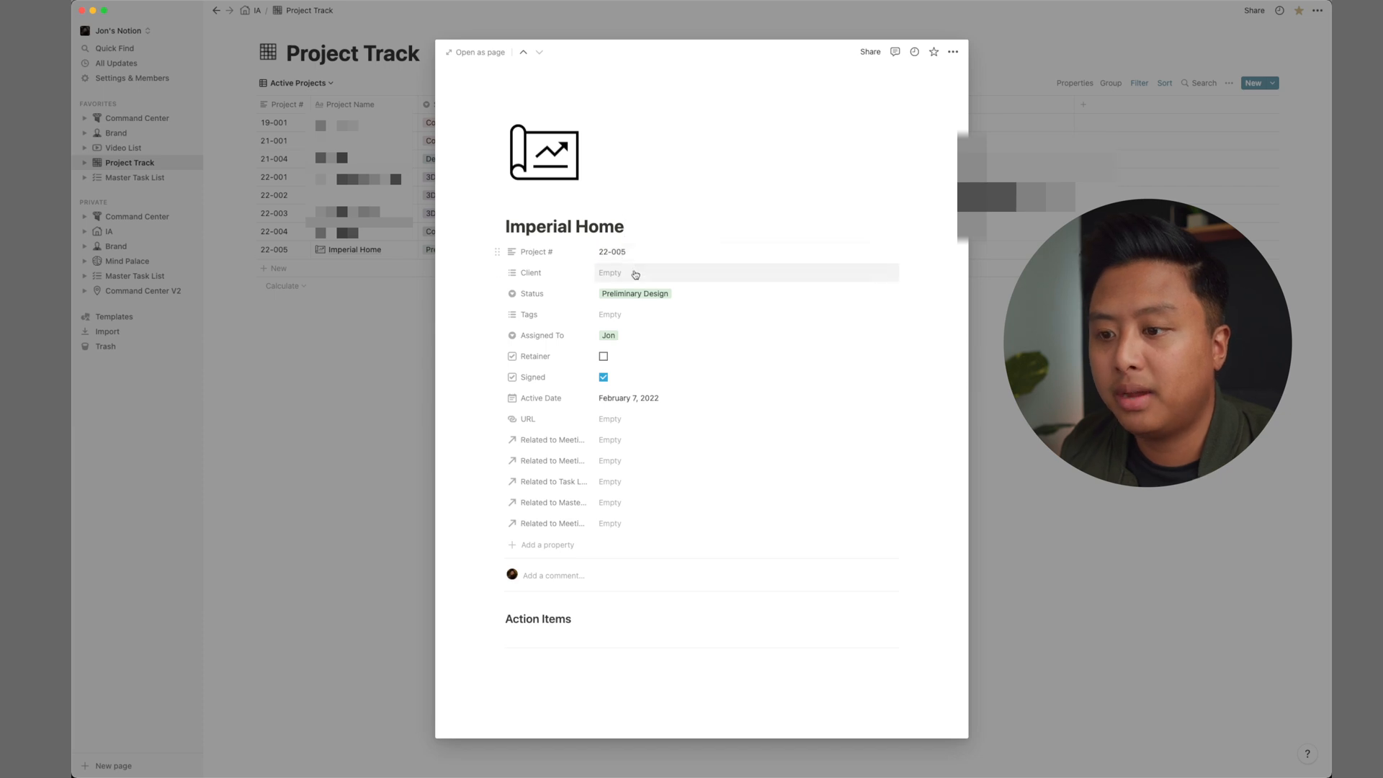
Step: Open the Imperial Home project as a full page, then go to Mind Palace
click(473, 52)
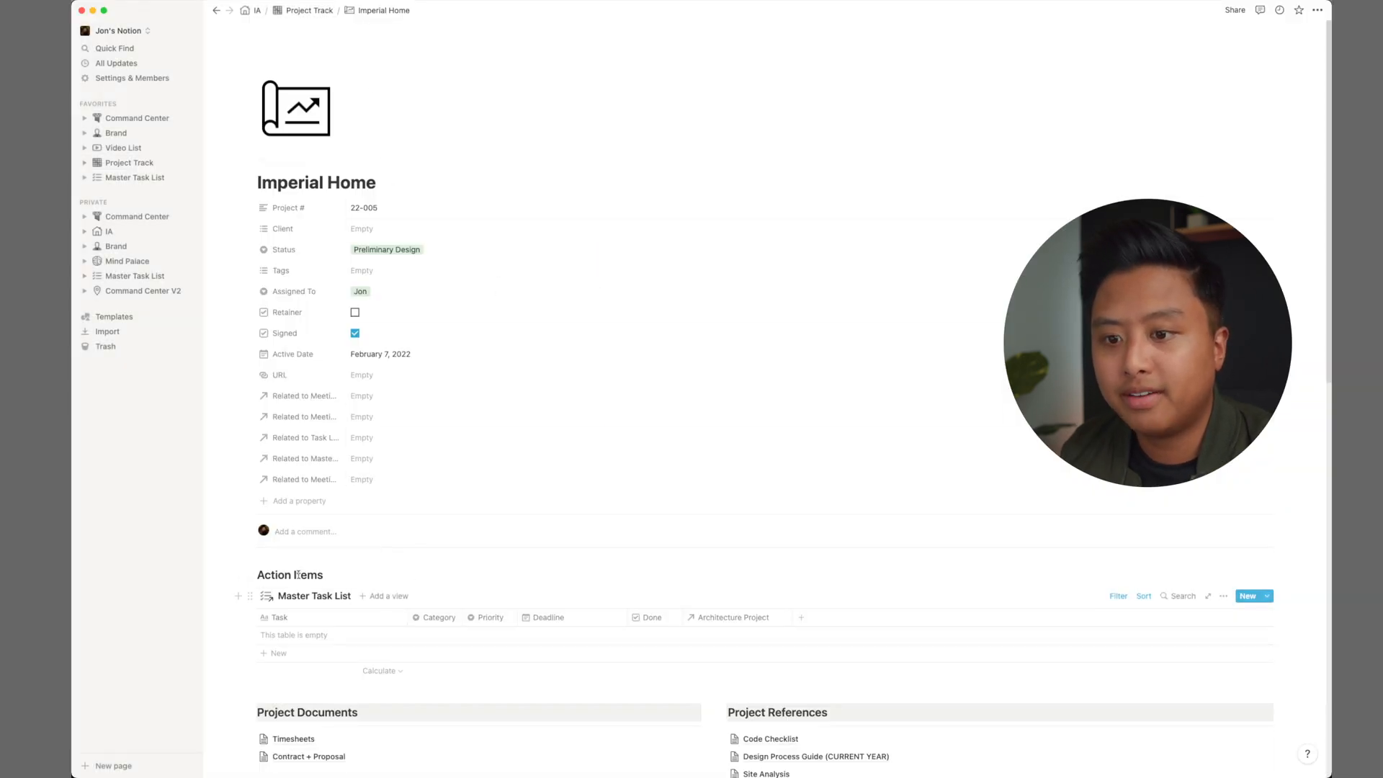
mouse_move(314, 596)
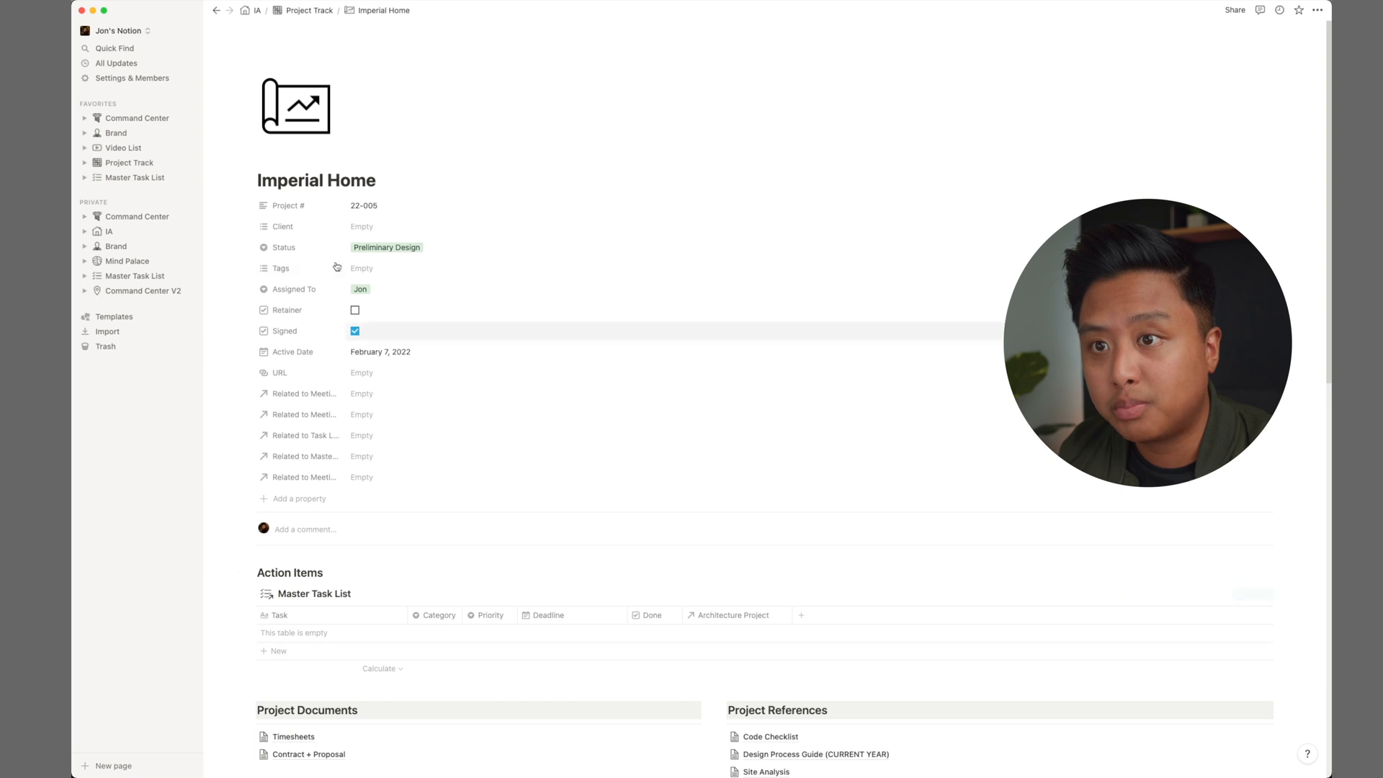
click(127, 260)
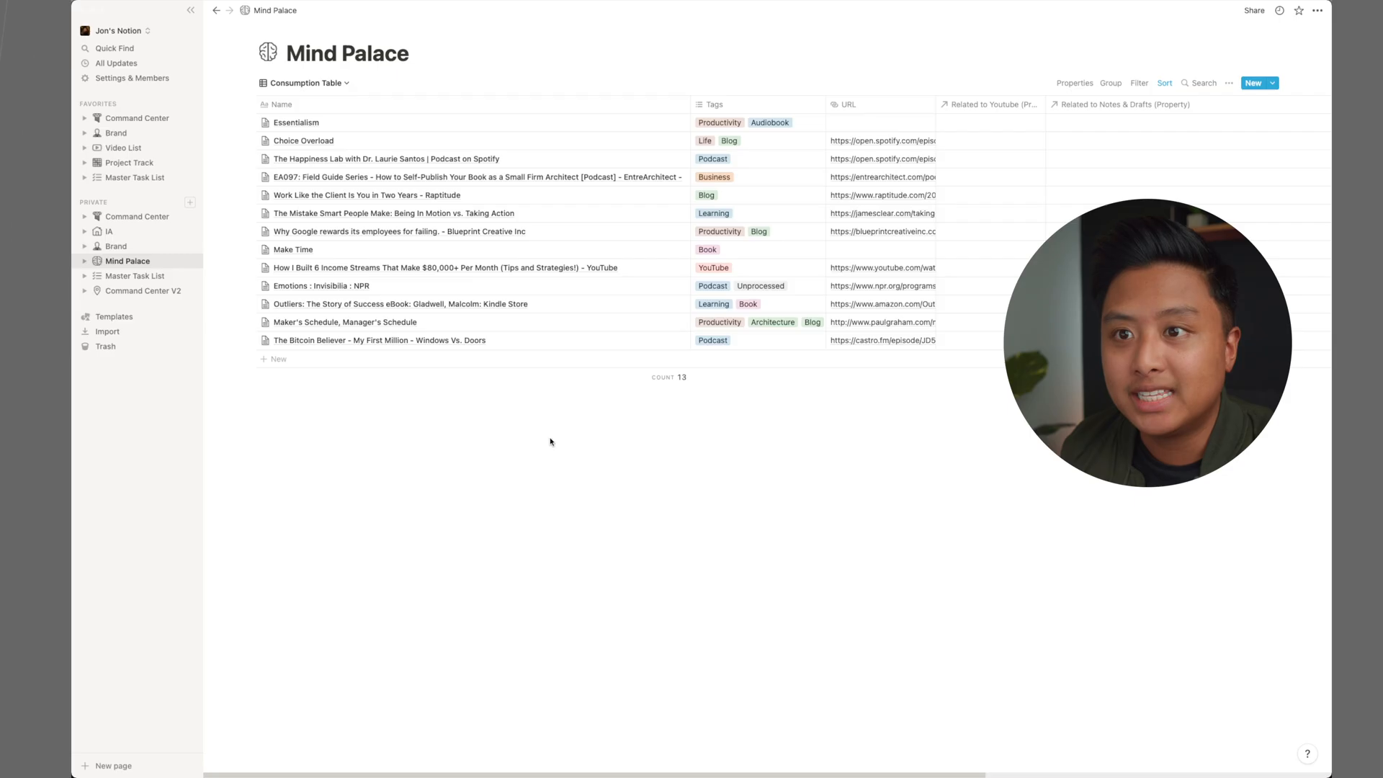
Step: Clip the Jon Imperial website into Mind Palace using the Notion Web Clipper
click(190, 9)
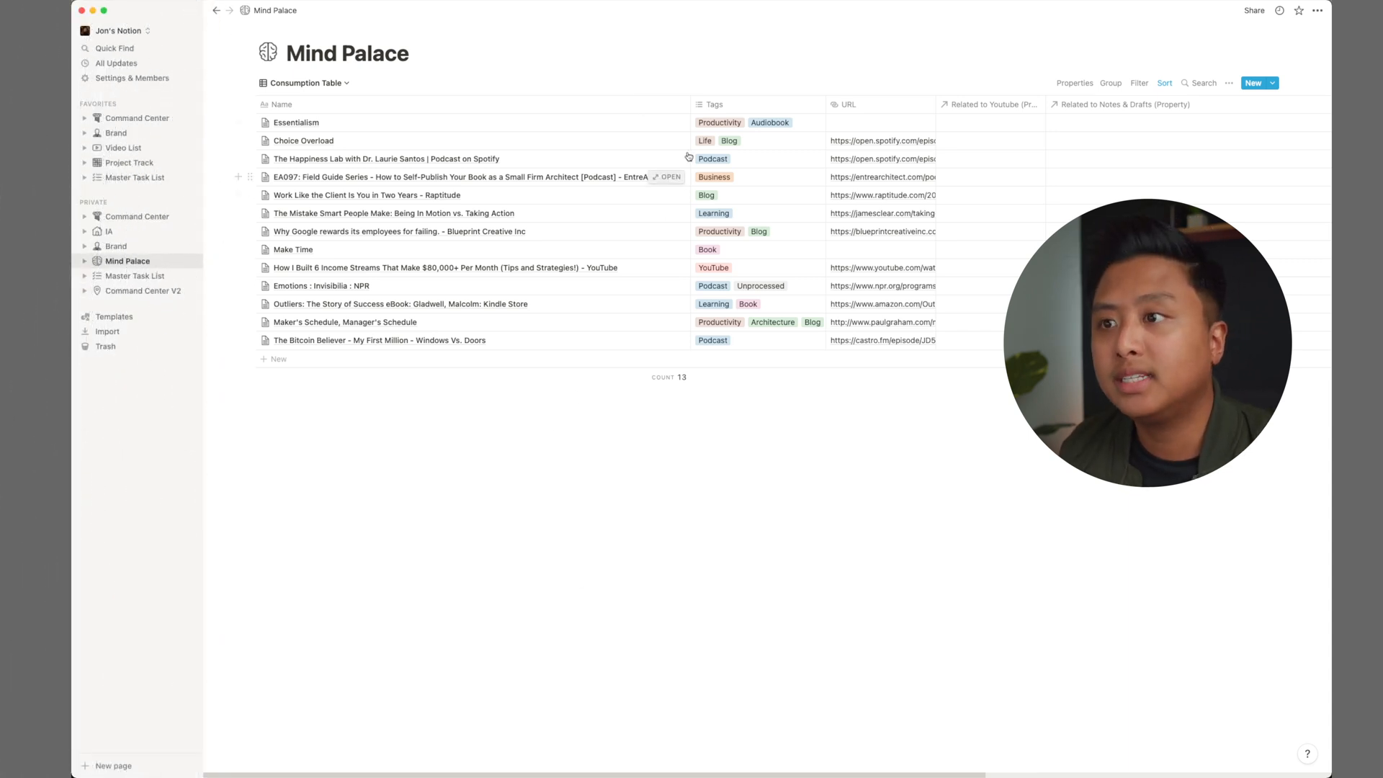
mouse_move(666, 121)
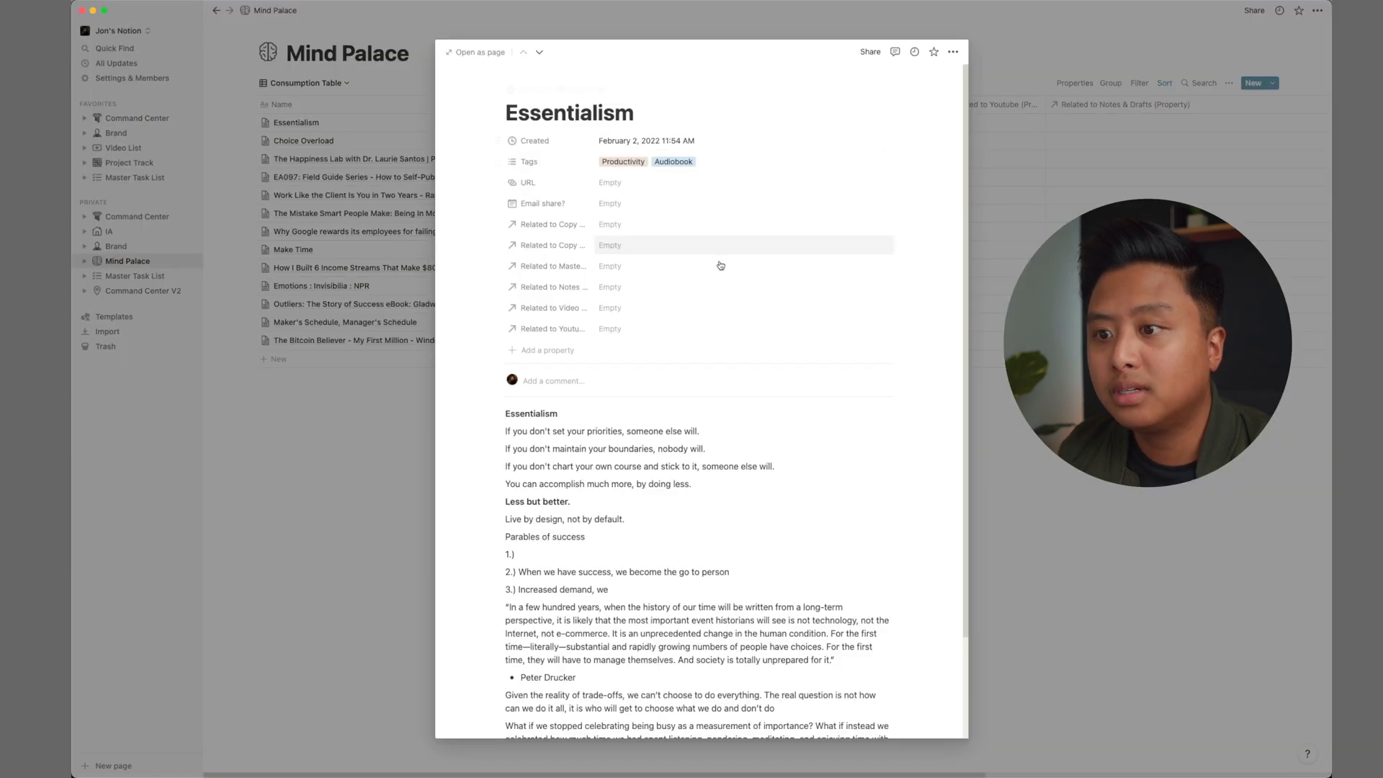
scroll(down, 3)
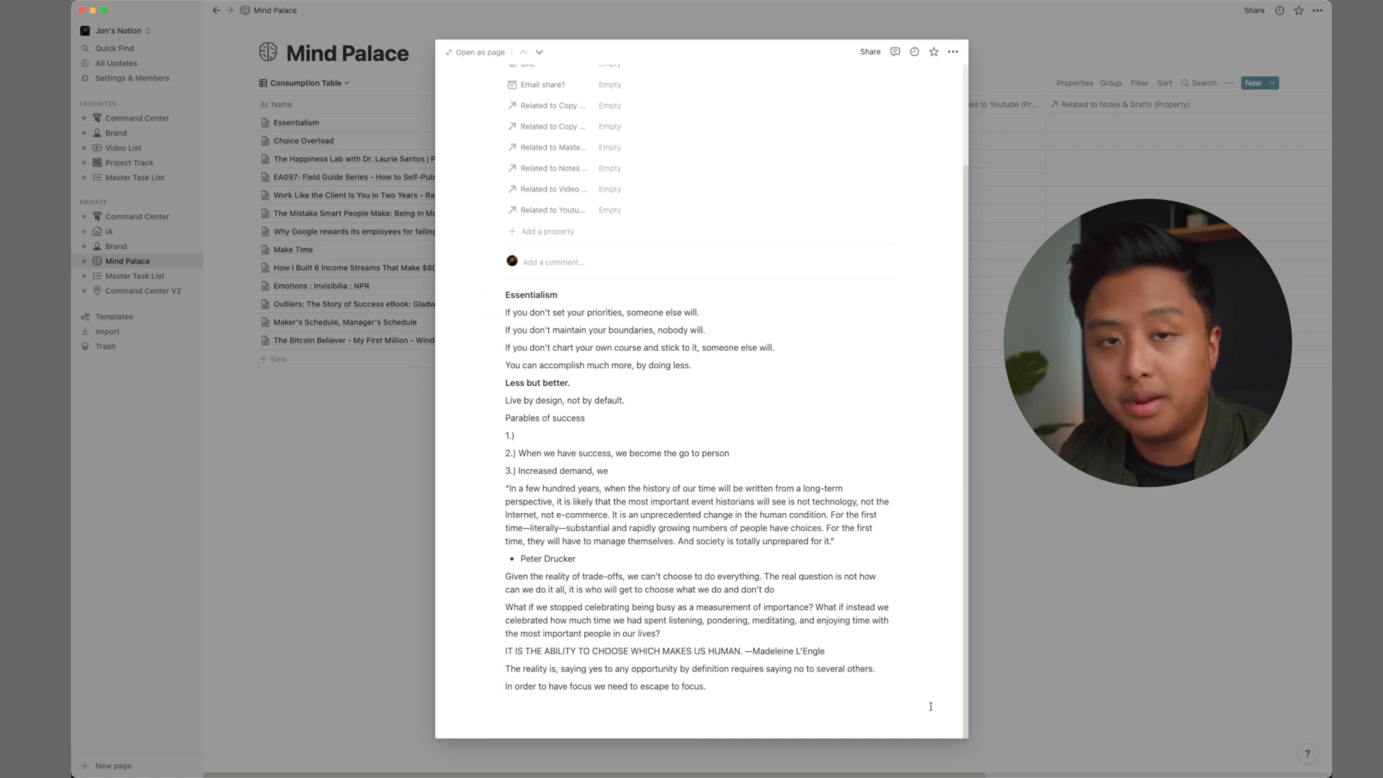
mouse_move(901, 692)
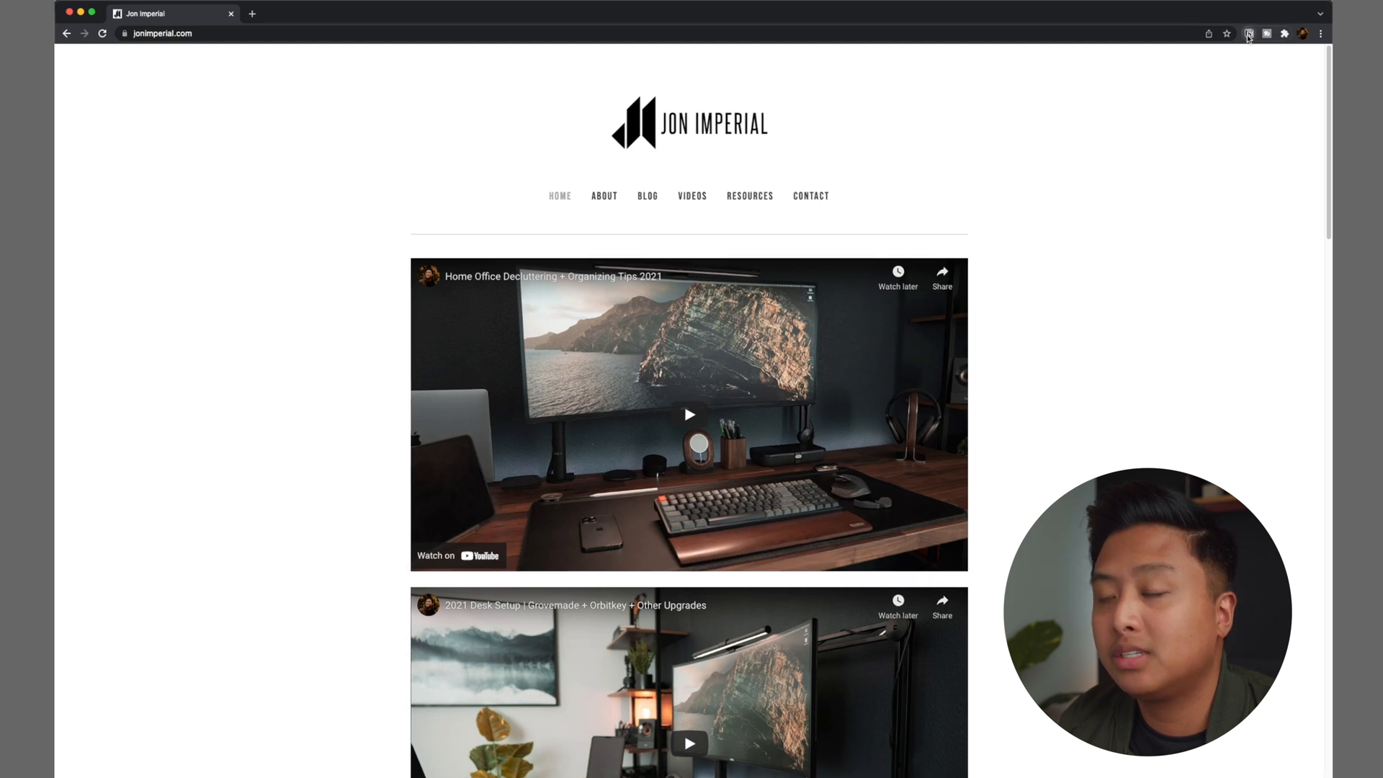
click(1249, 34)
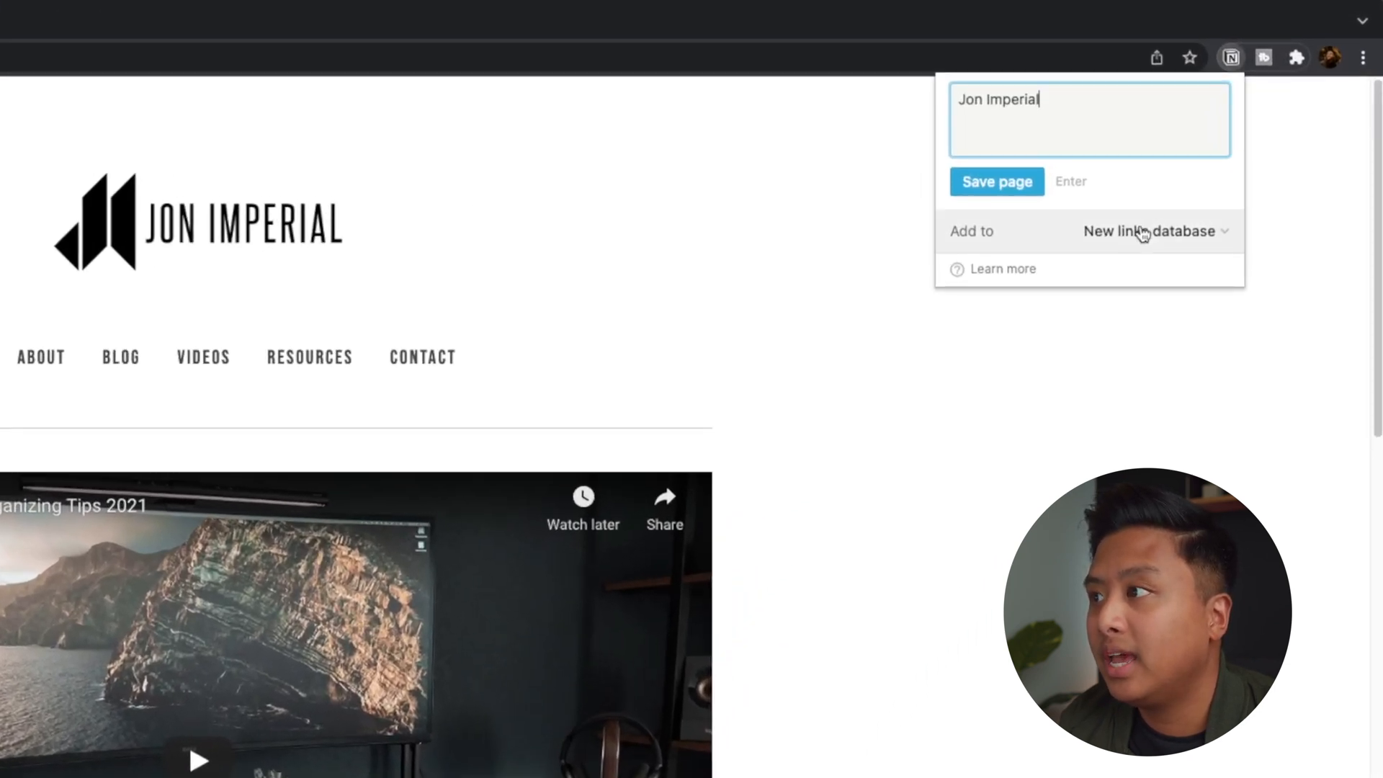
click(1155, 232)
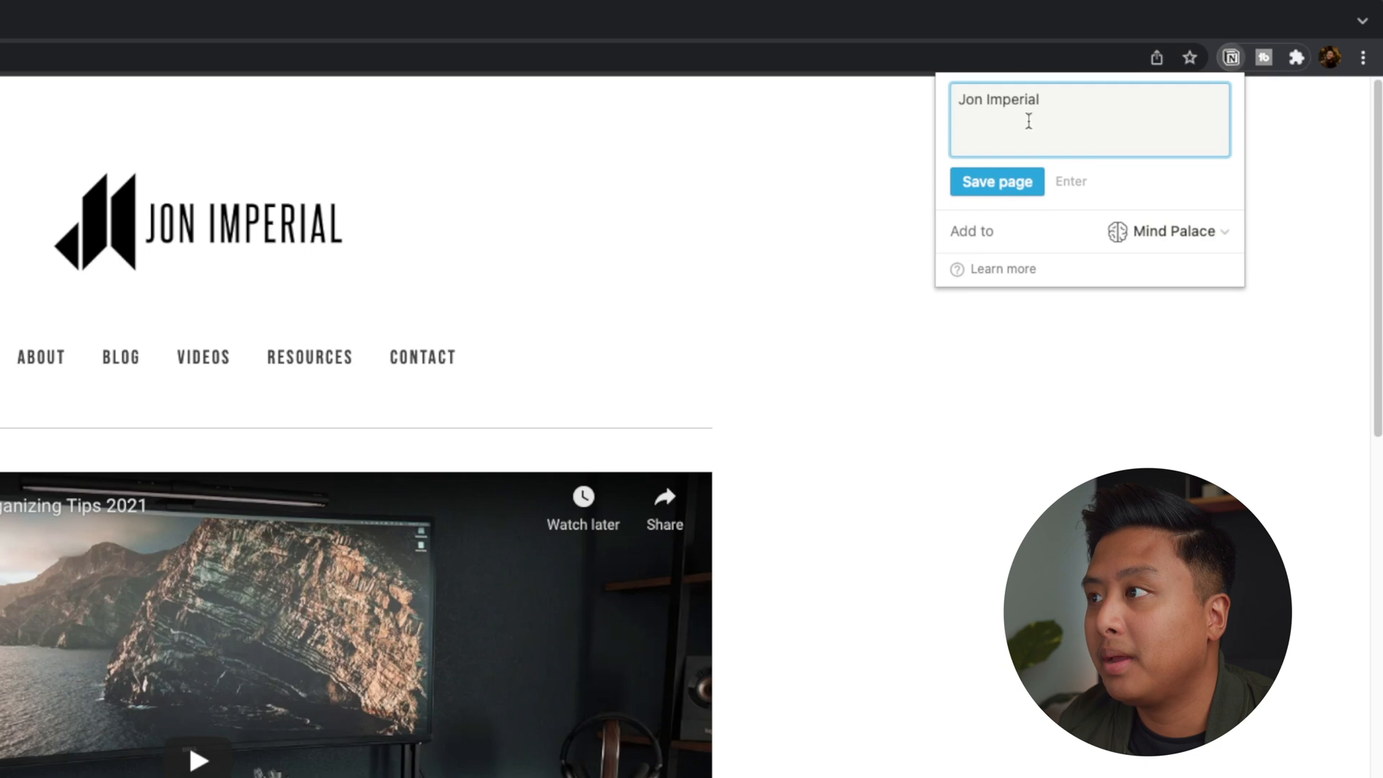
click(996, 181)
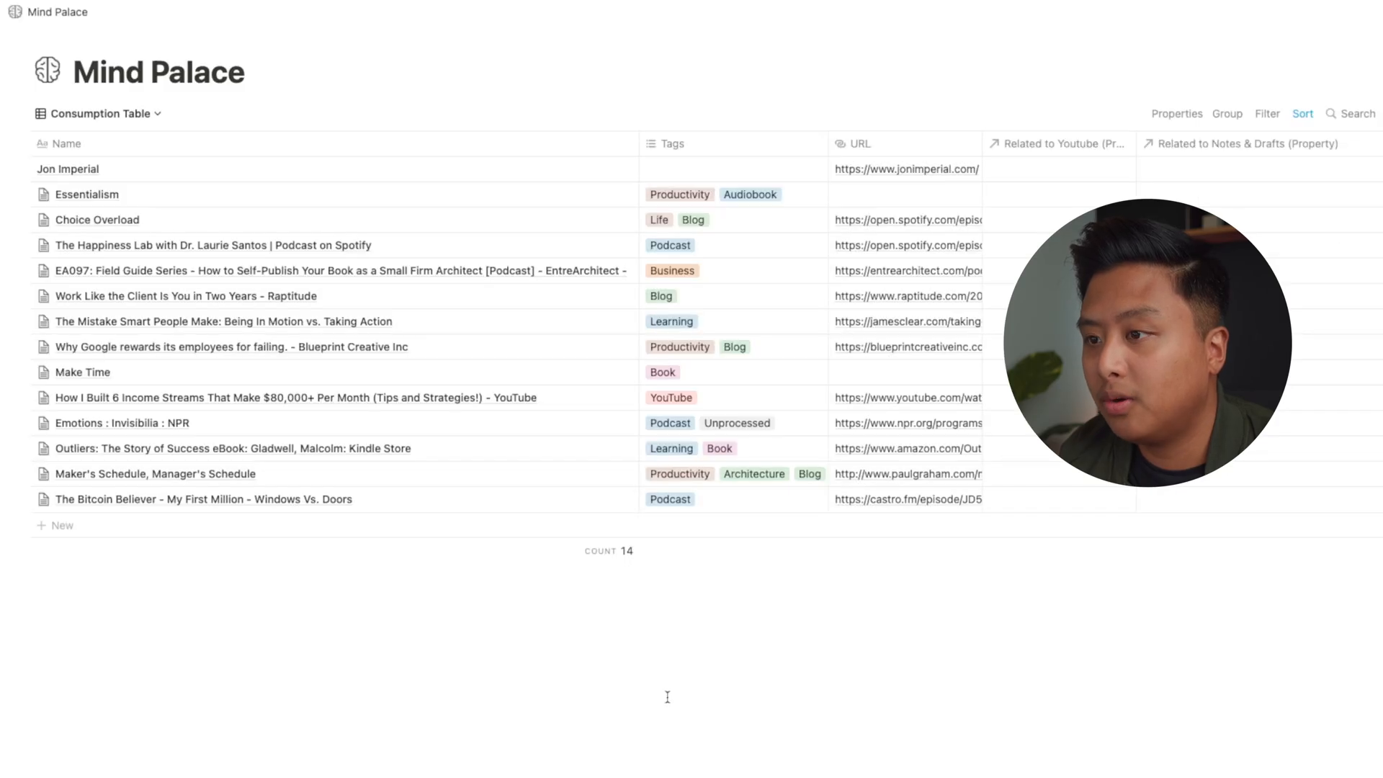
mouse_move(113, 179)
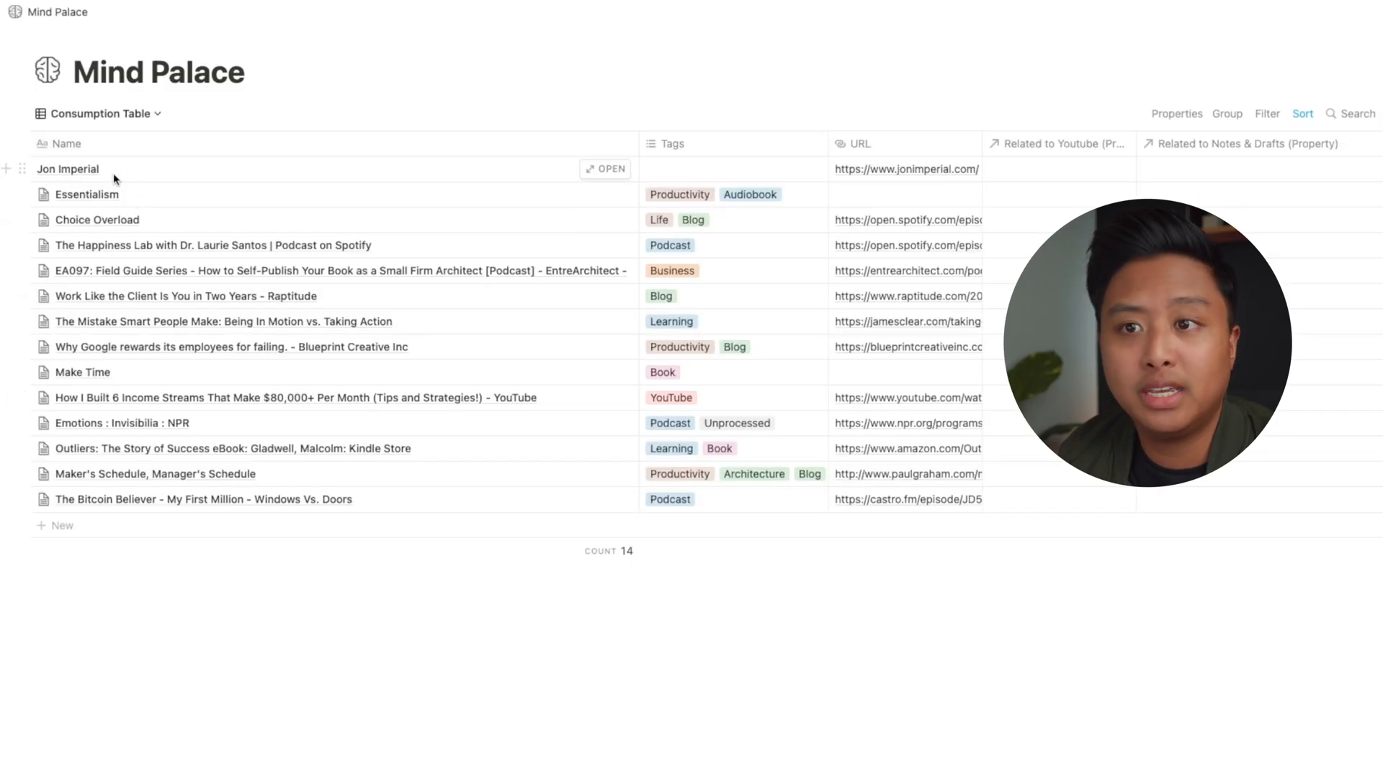
mouse_move(705, 172)
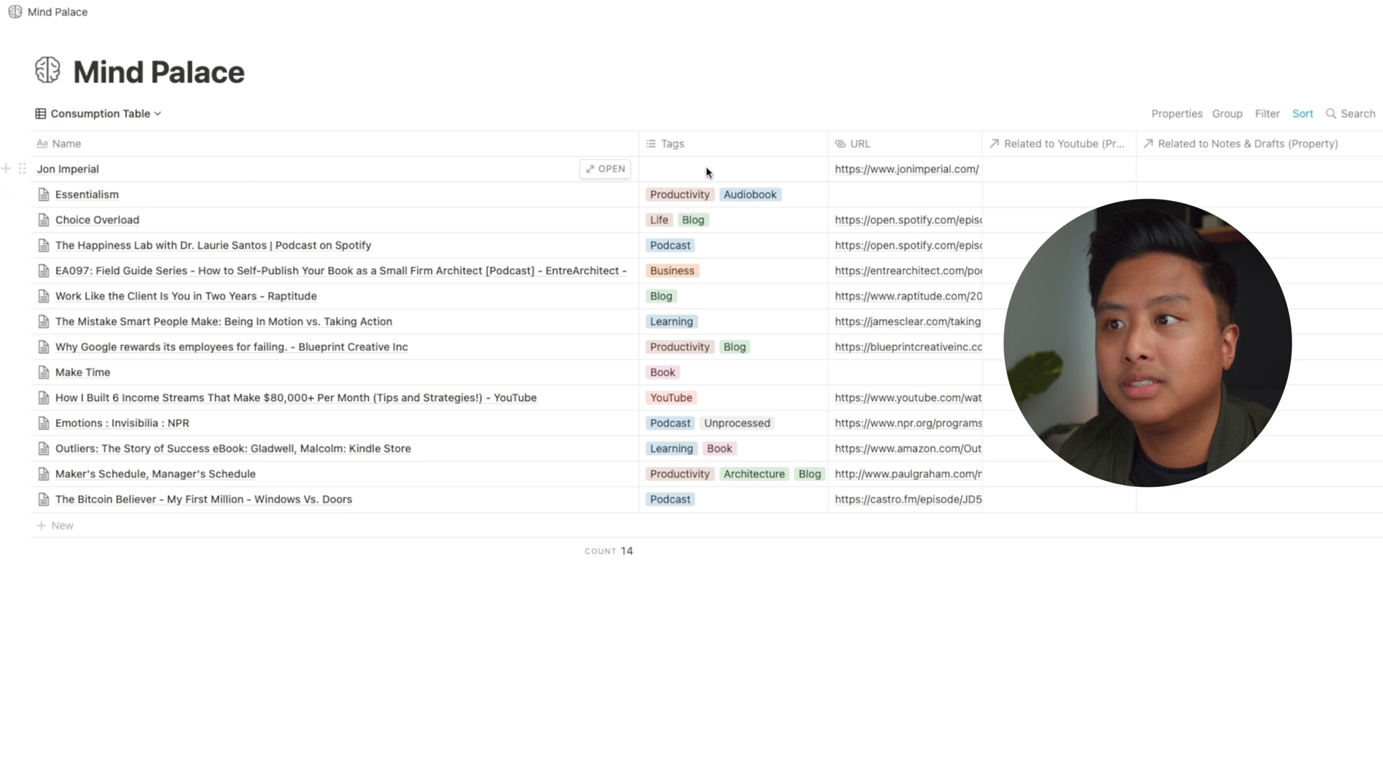
Step: Set the Jon Imperial entry's Tags cell to Blog and Unprocessed
click(705, 168)
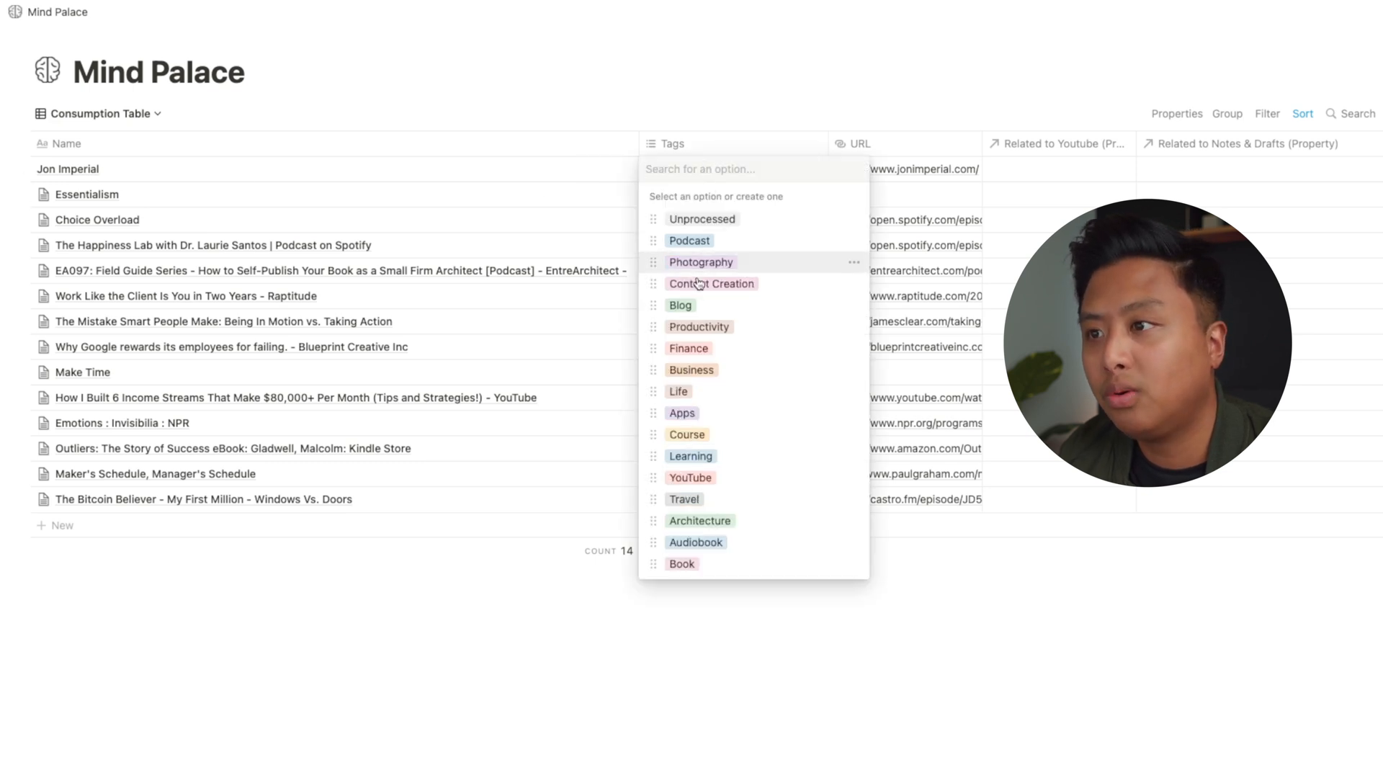
mouse_move(680, 305)
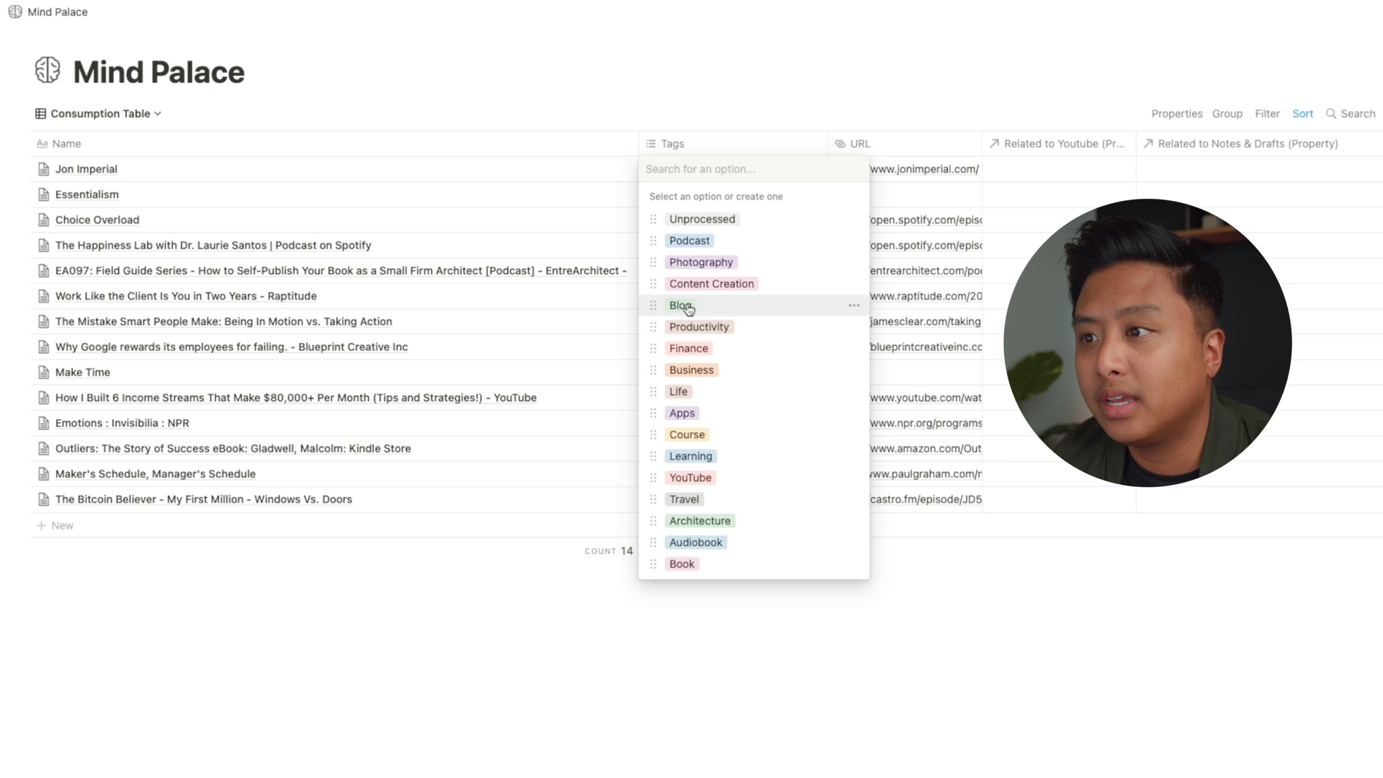
click(679, 306)
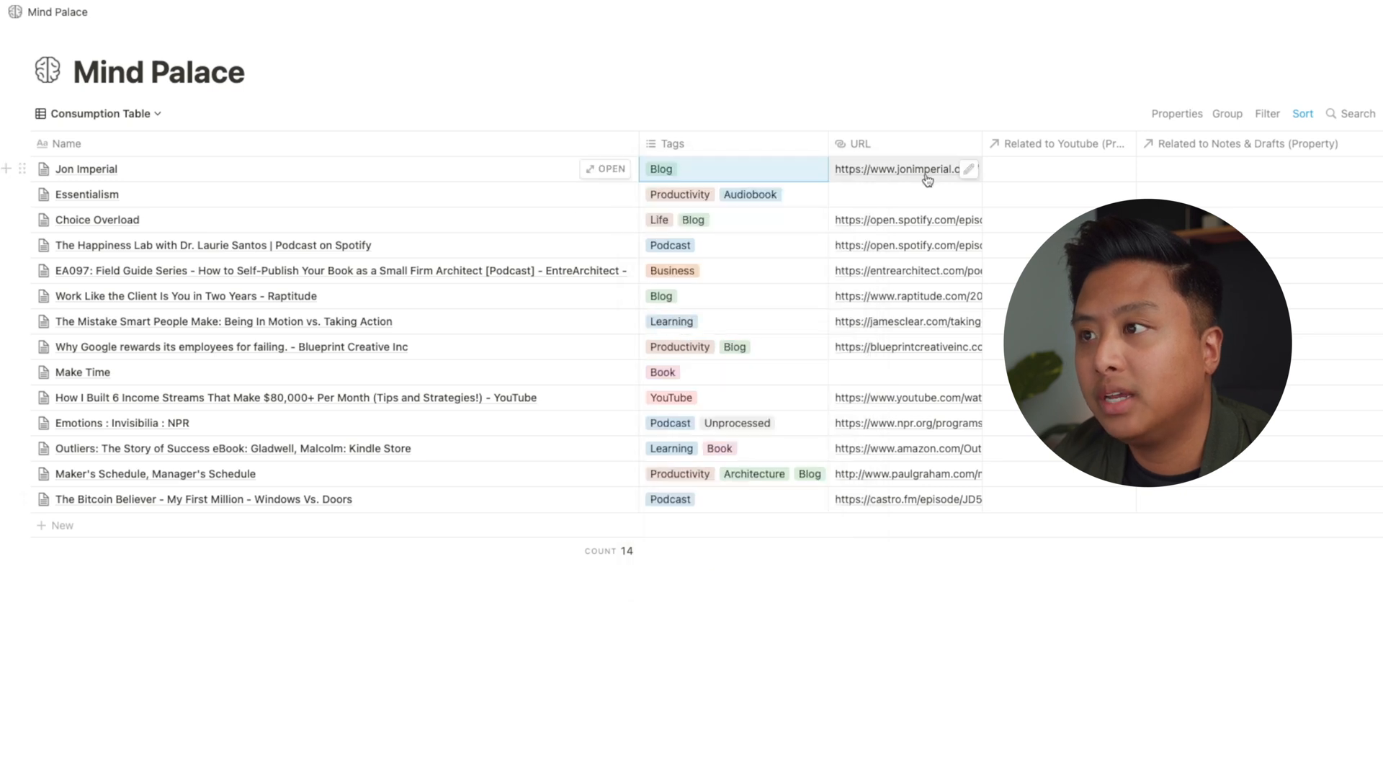
mouse_move(64, 229)
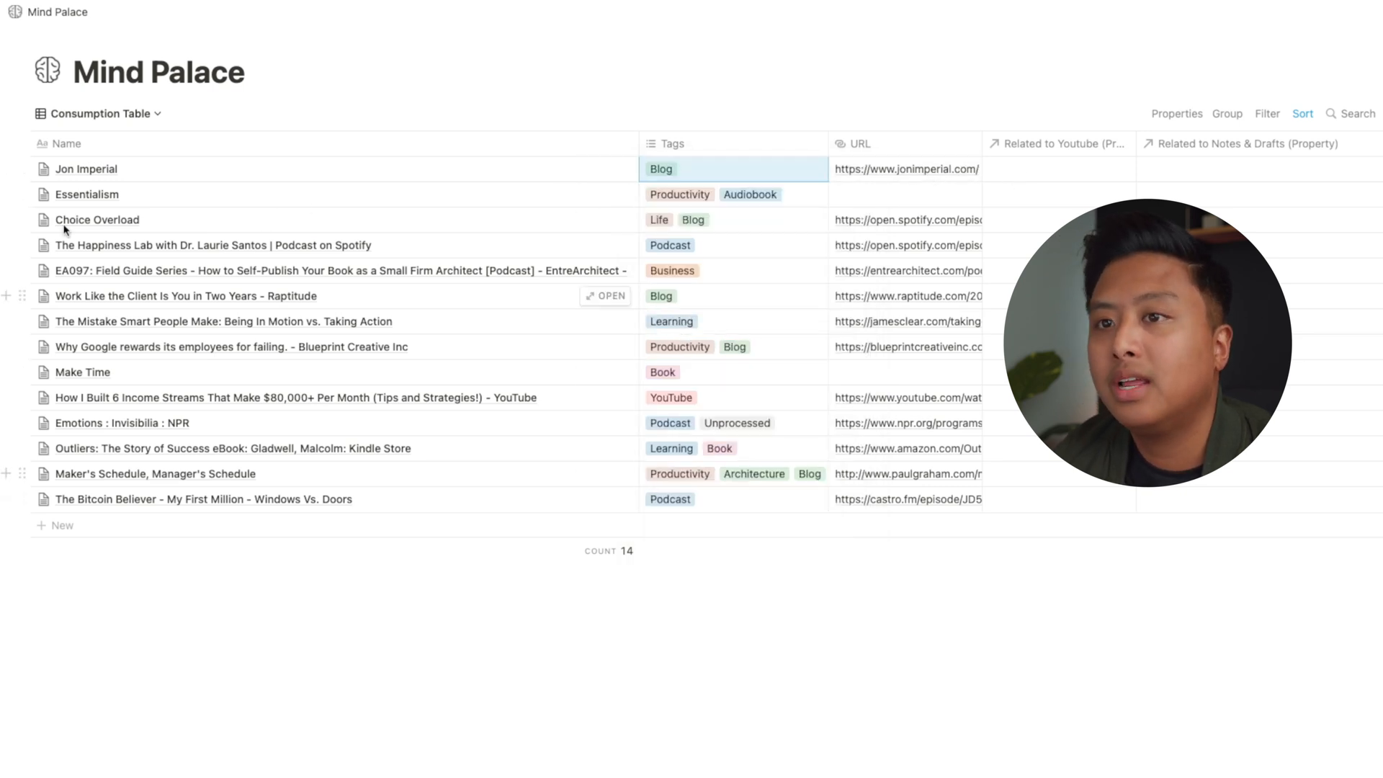
click(731, 168)
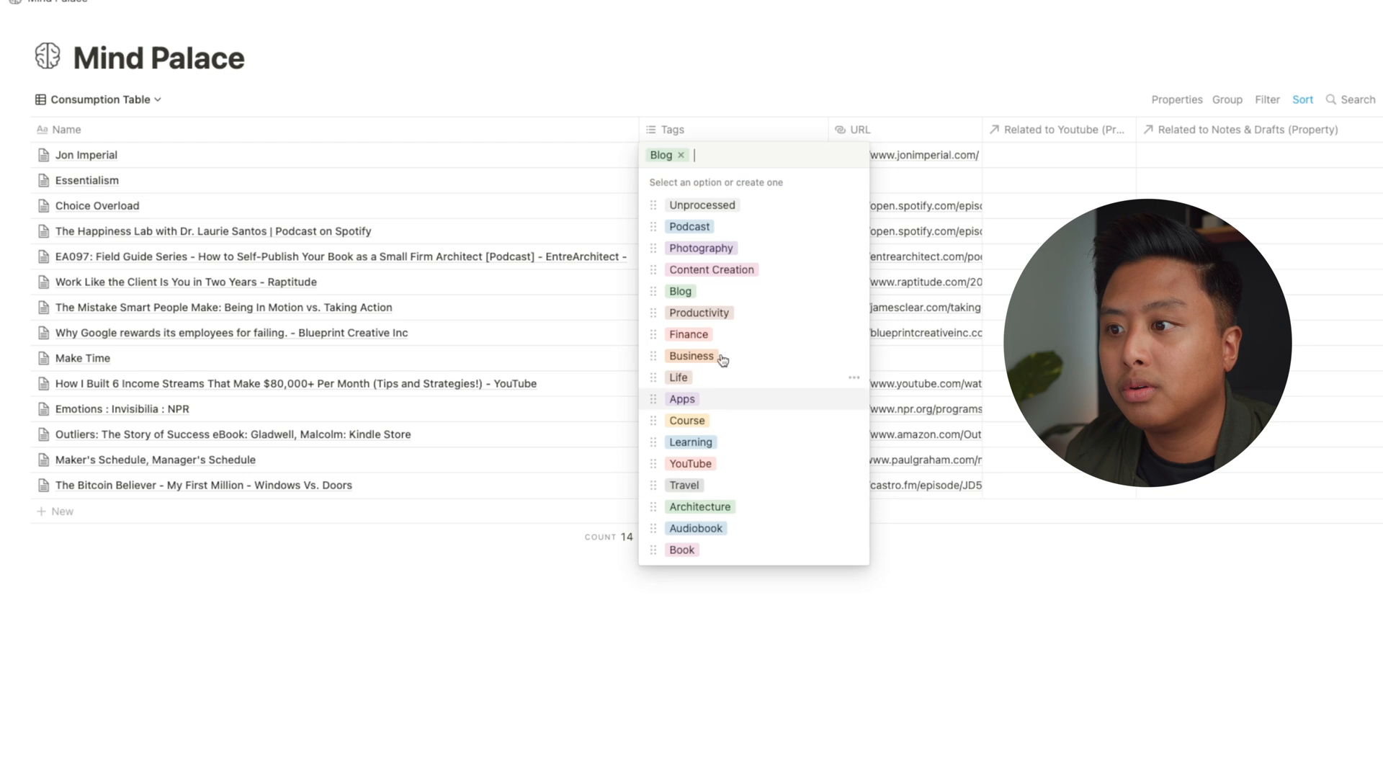
click(700, 205)
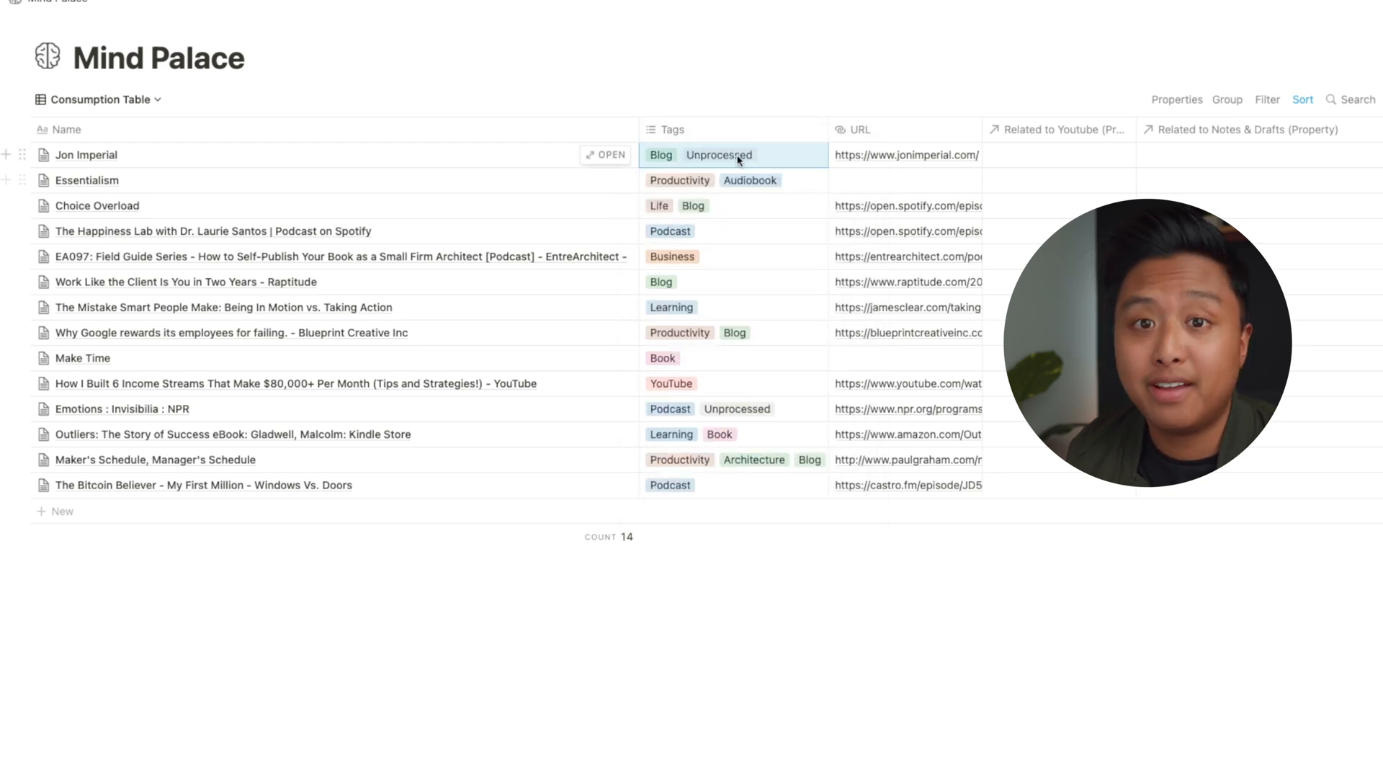
mouse_move(739, 568)
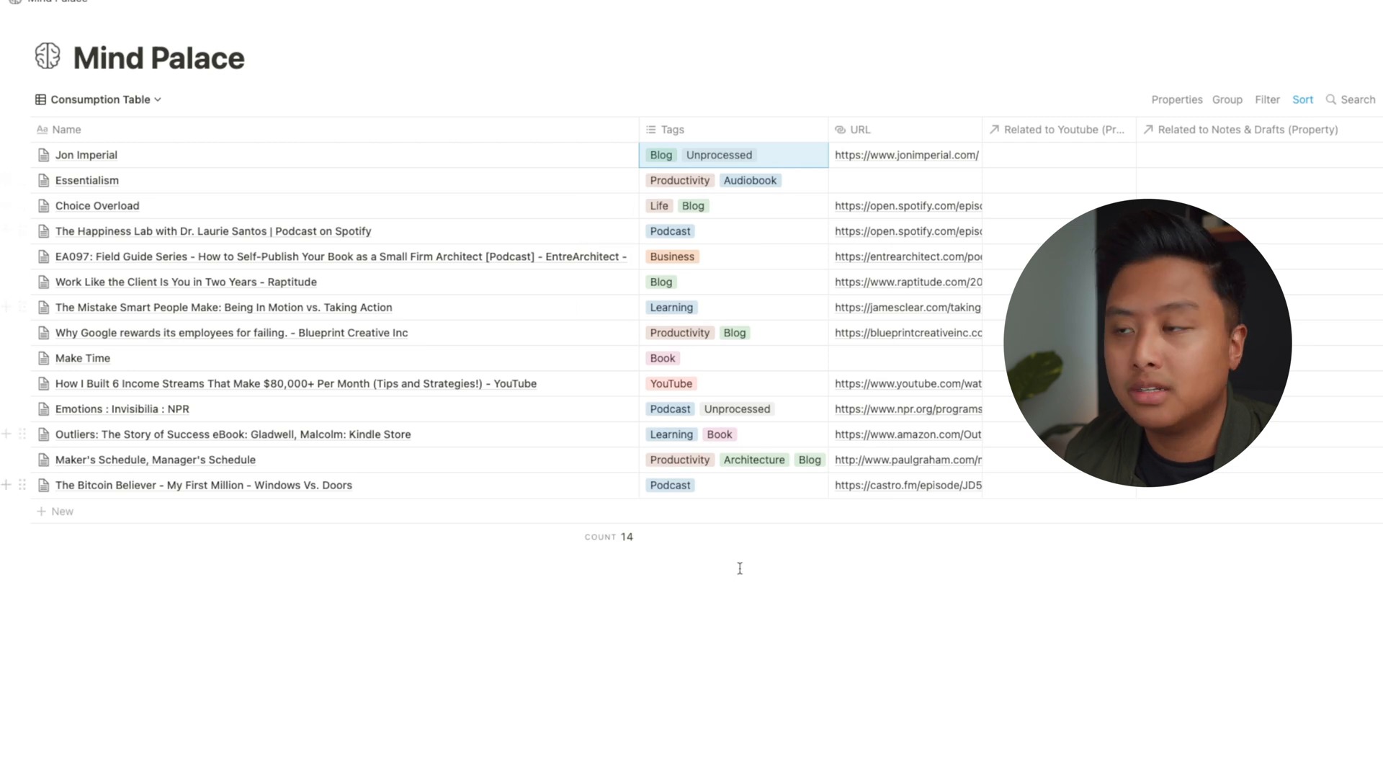